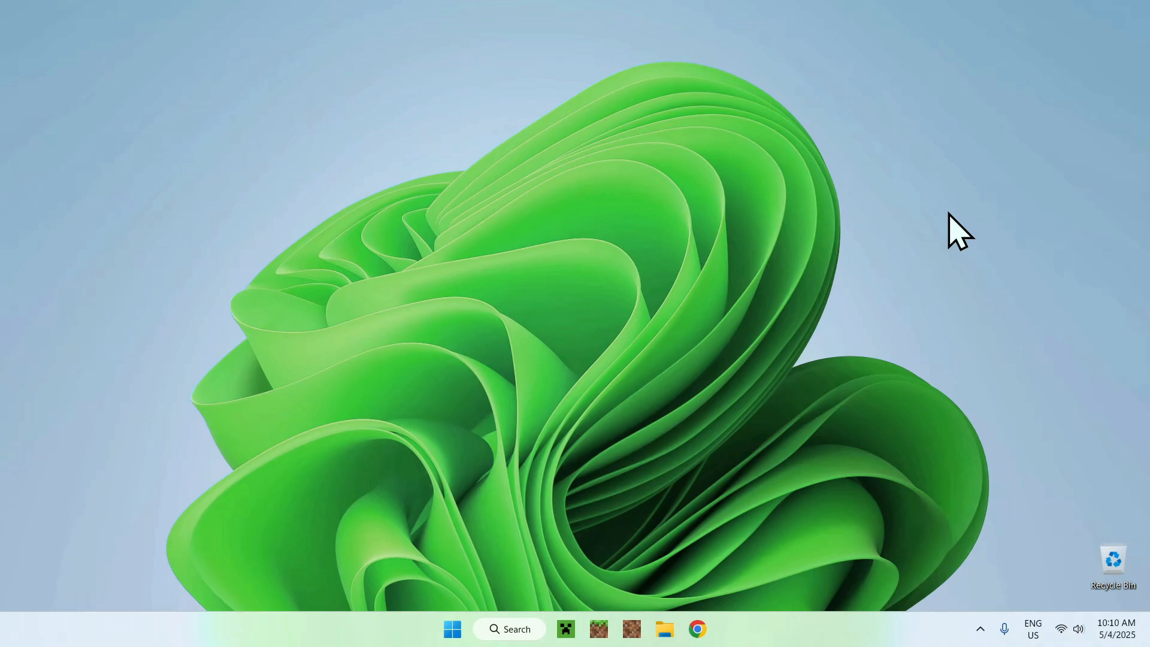
{"action": "mouse_move", "coordinate": [936, 300]}
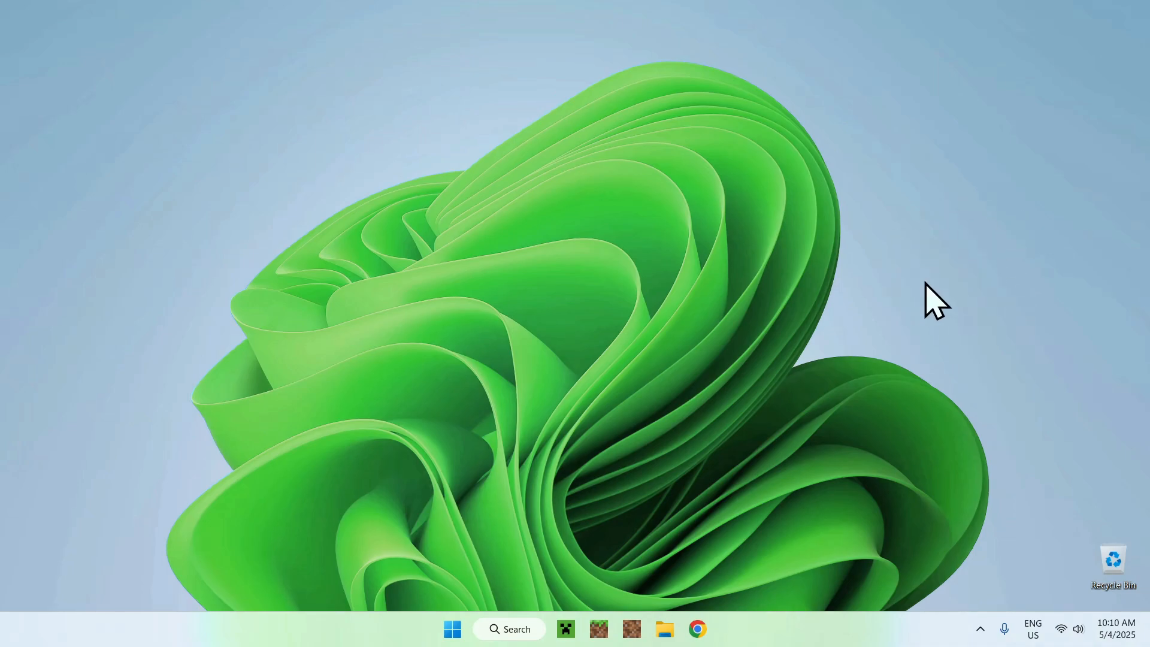
{"action": "mouse_move", "coordinate": [736, 620]}
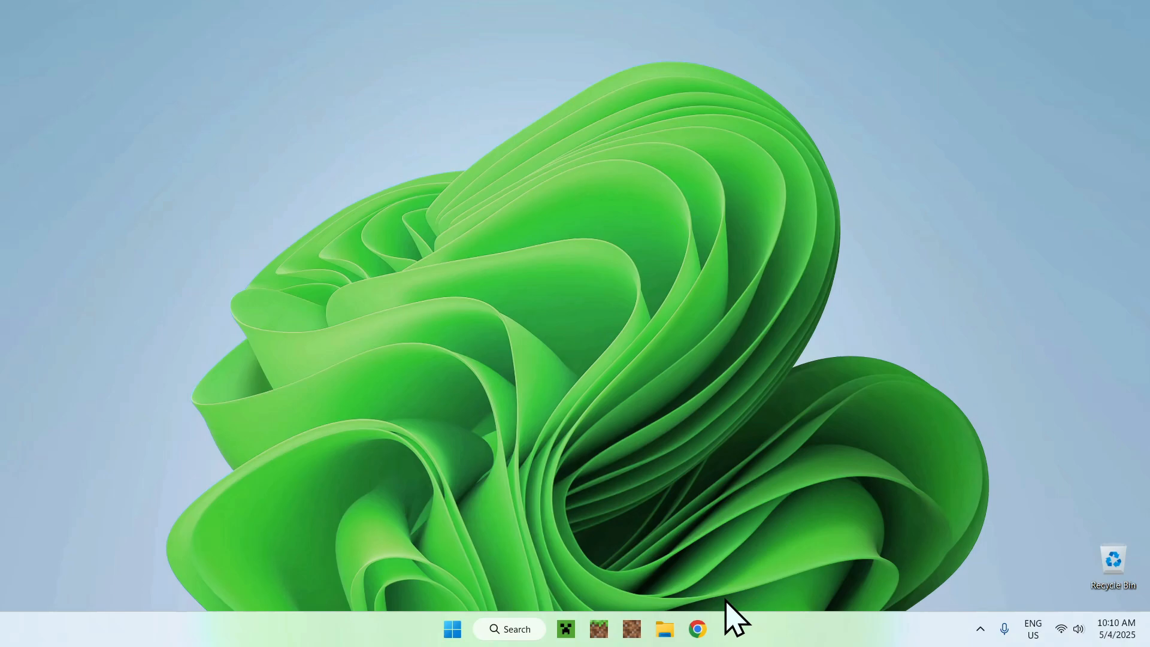
- Search Google for 'Modrinth' in Chrome so modrinth.com is the top result
{"action": "left_click", "coordinate": [697, 629]}
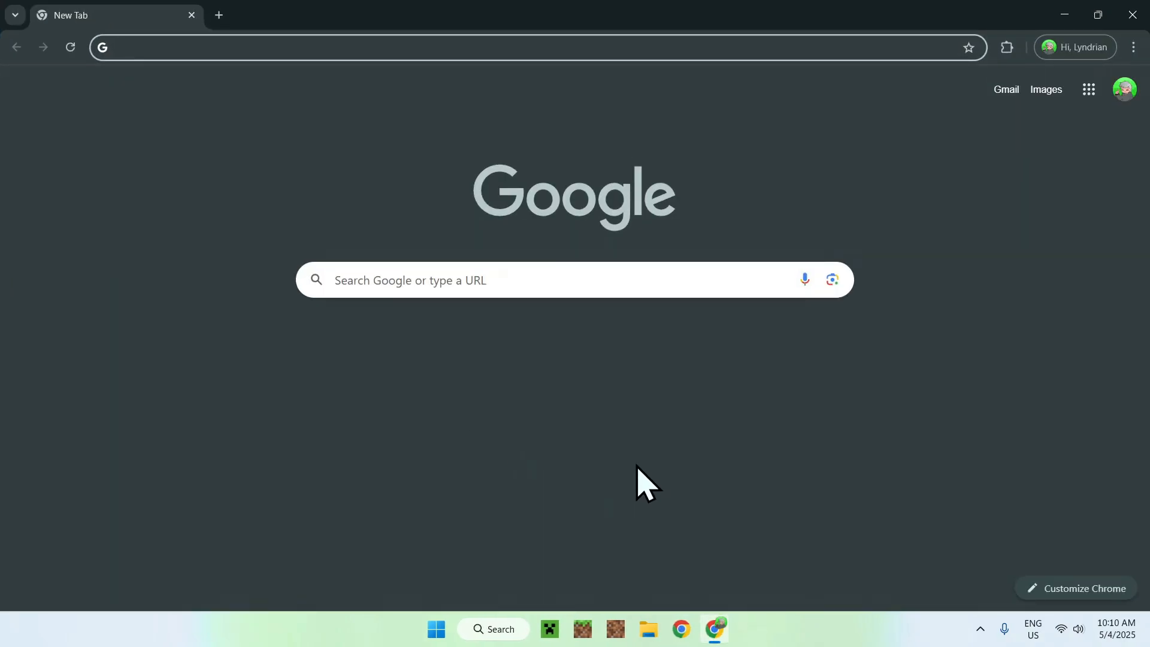
{"action": "mouse_move", "coordinate": [580, 440]}
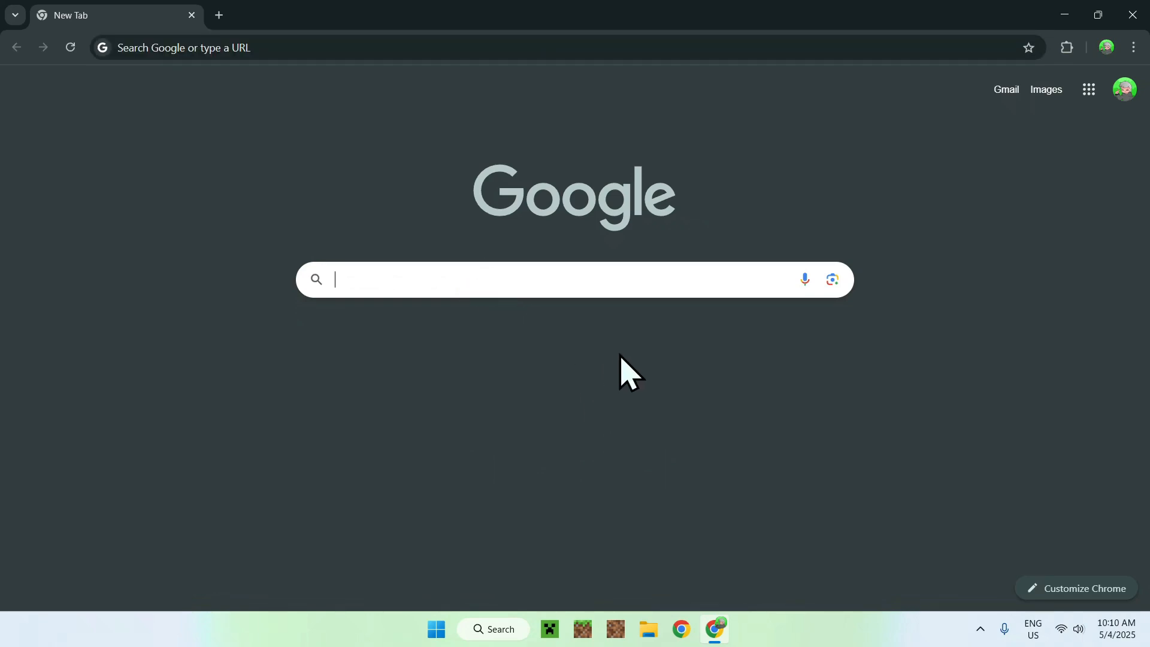
{"action": "type", "text": "Modrinth"}
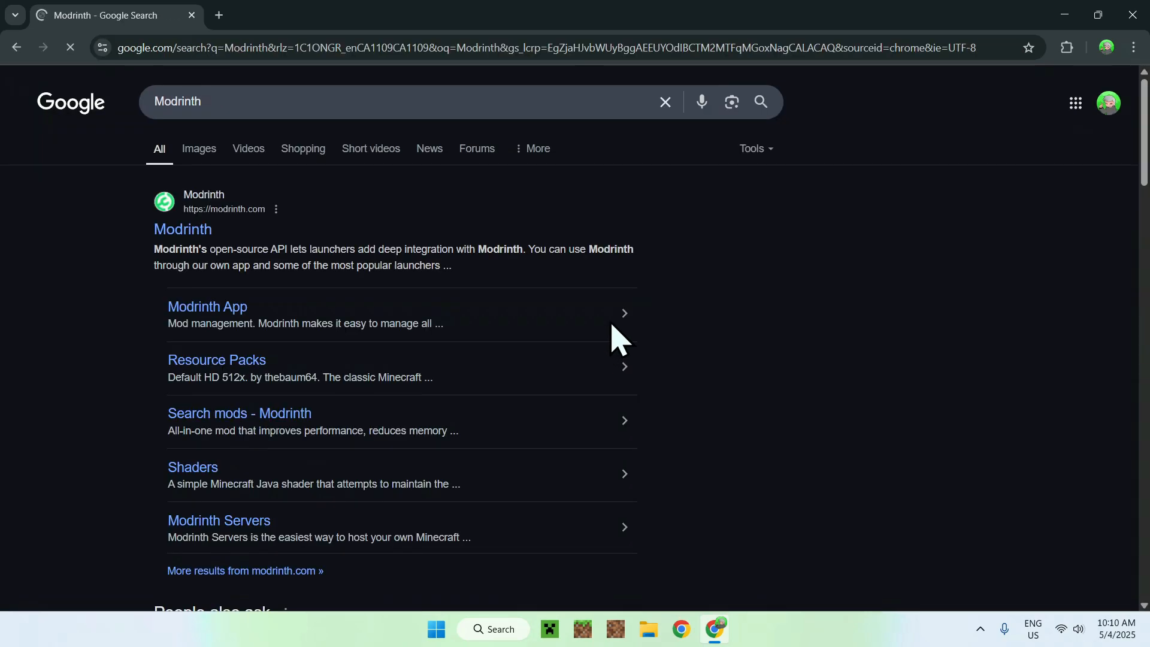
{"action": "mouse_move", "coordinate": [182, 229]}
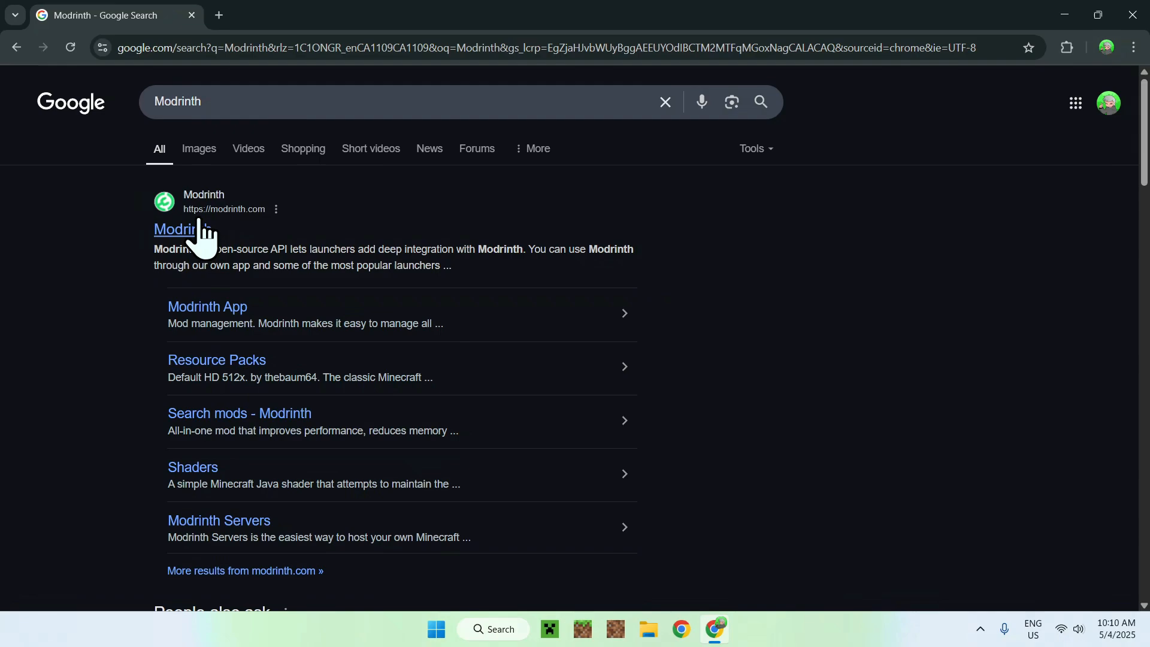
- Go to modrinth.com, browse Mods, and search for 'Create Fabric' by tropheusj
{"action": "left_click", "coordinate": [175, 228]}
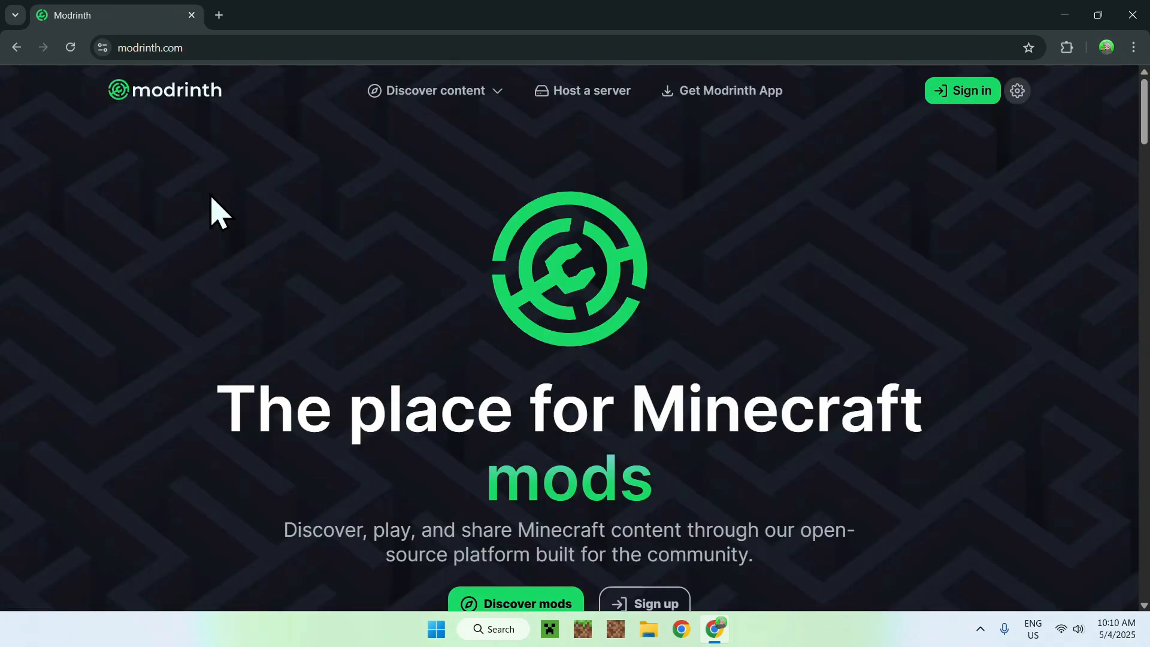
{"action": "mouse_move", "coordinate": [456, 158]}
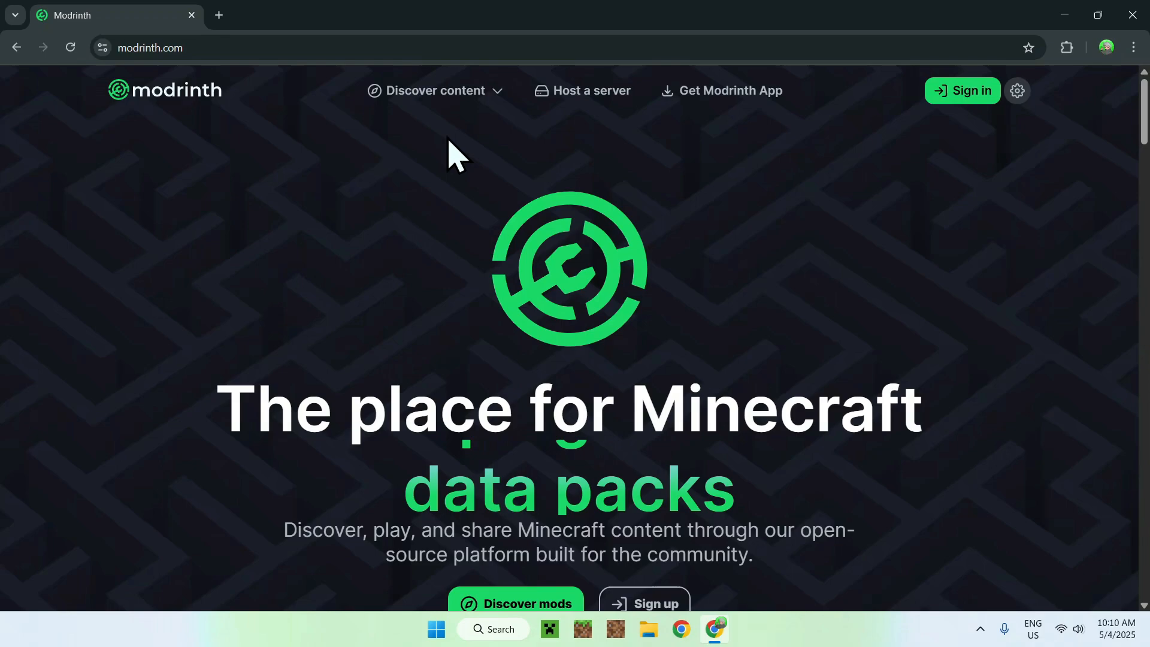
{"action": "left_click", "coordinate": [437, 90]}
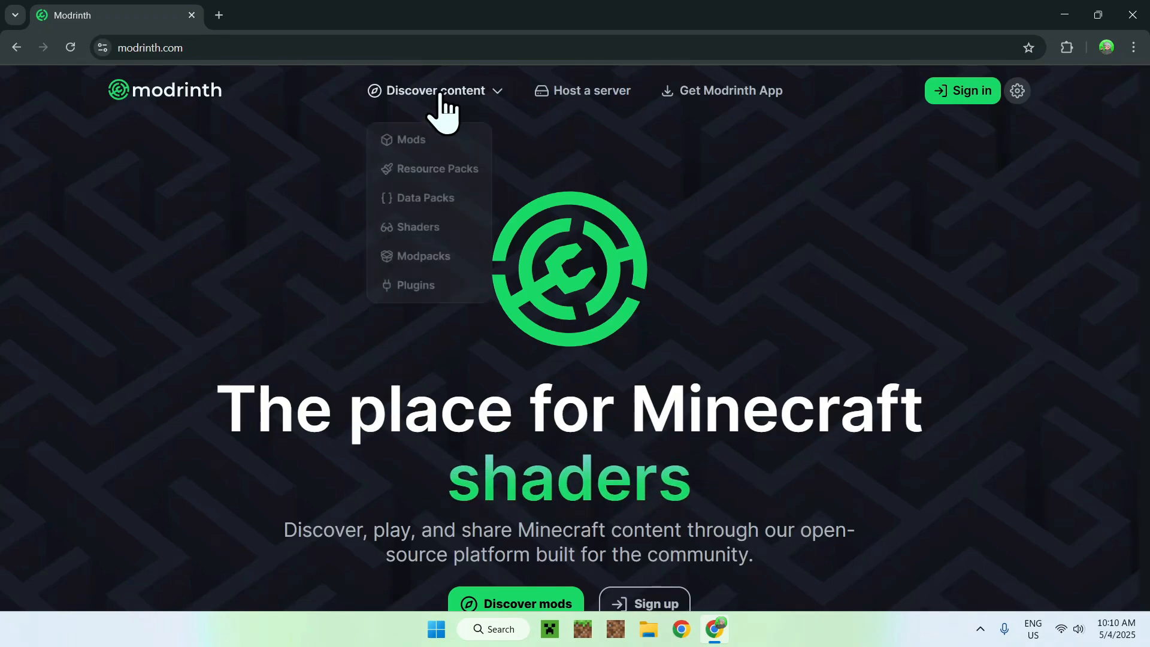
{"action": "left_click", "coordinate": [413, 139]}
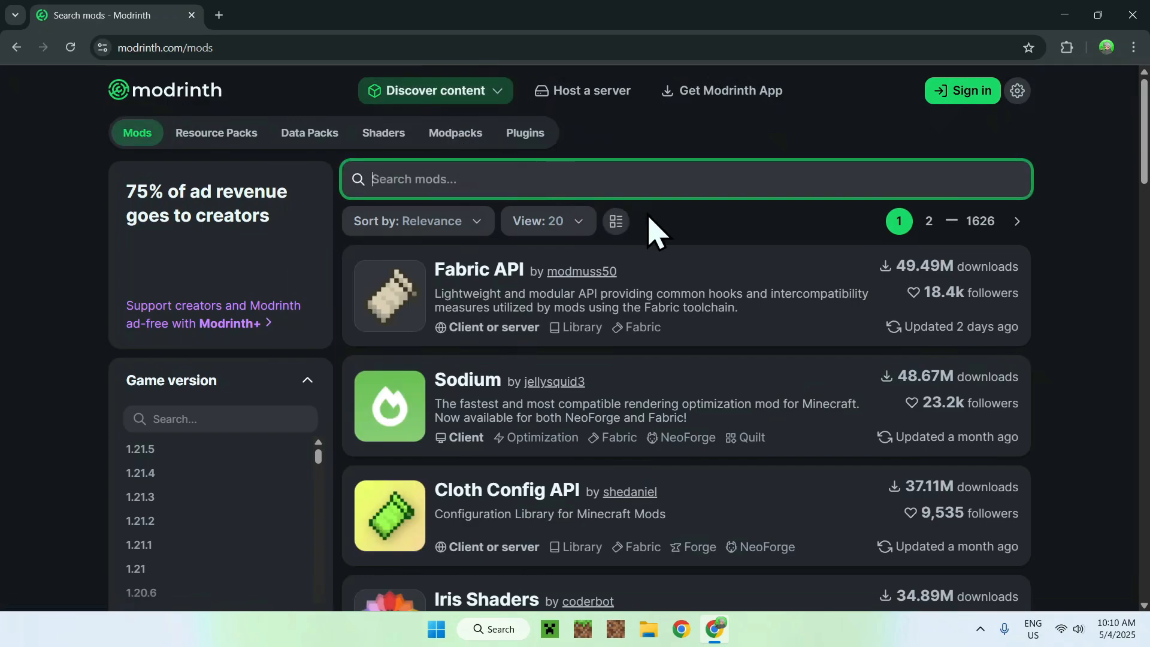
{"action": "type", "text": "Create Fabri"}
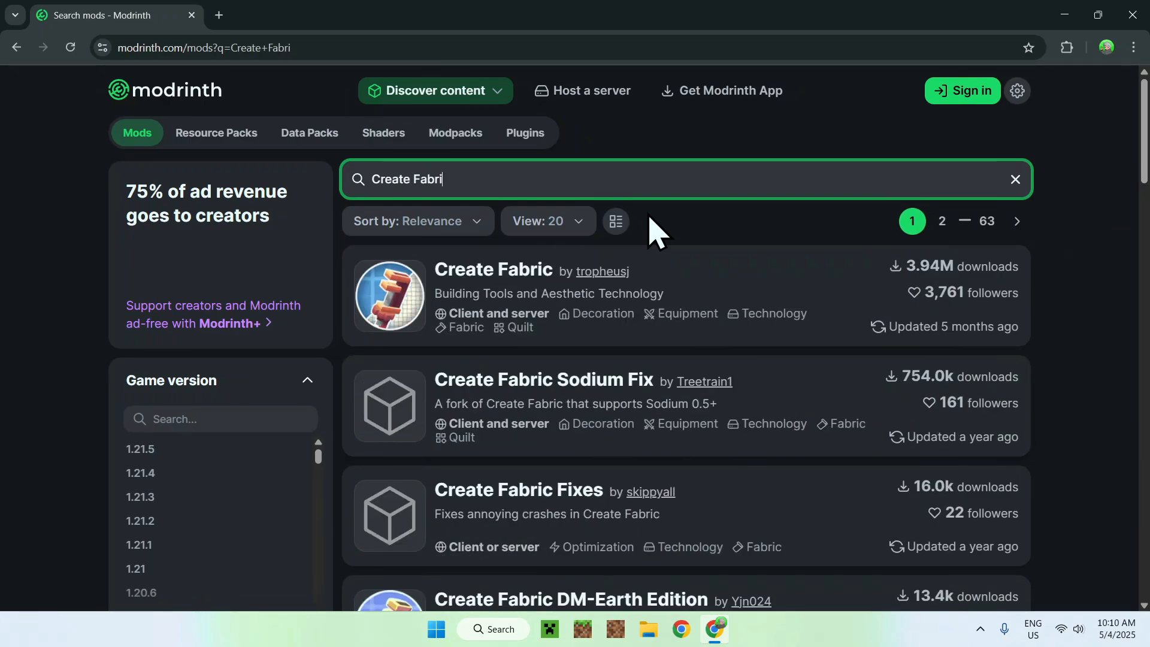
{"action": "type", "text": "c"}
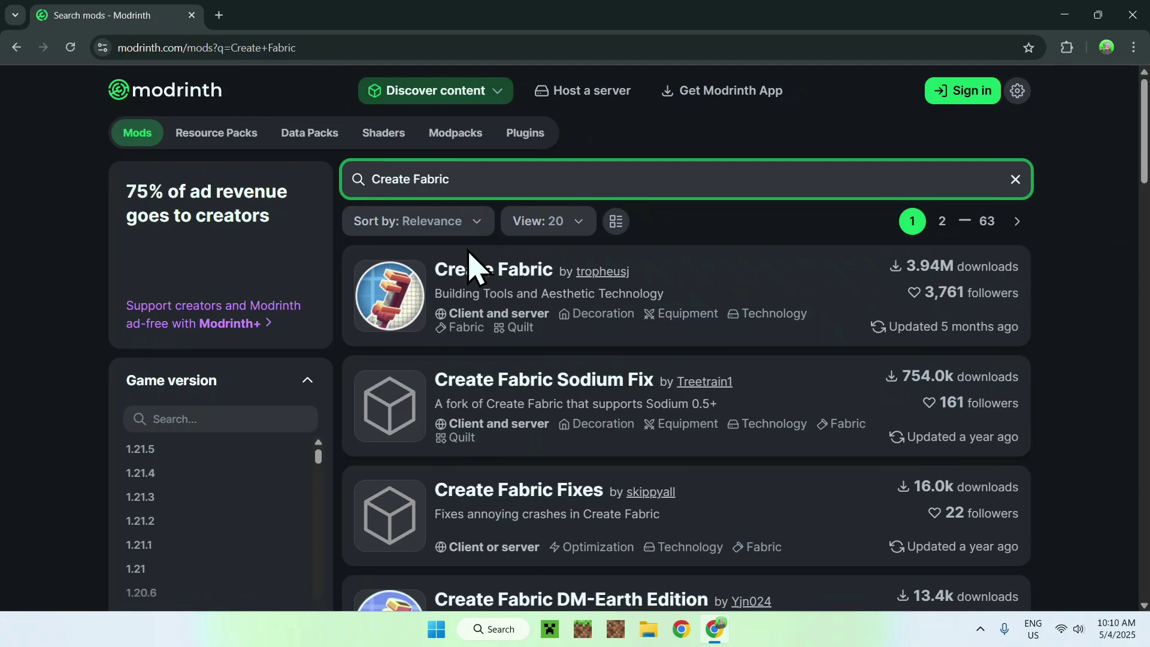
{"action": "mouse_move", "coordinate": [495, 279]}
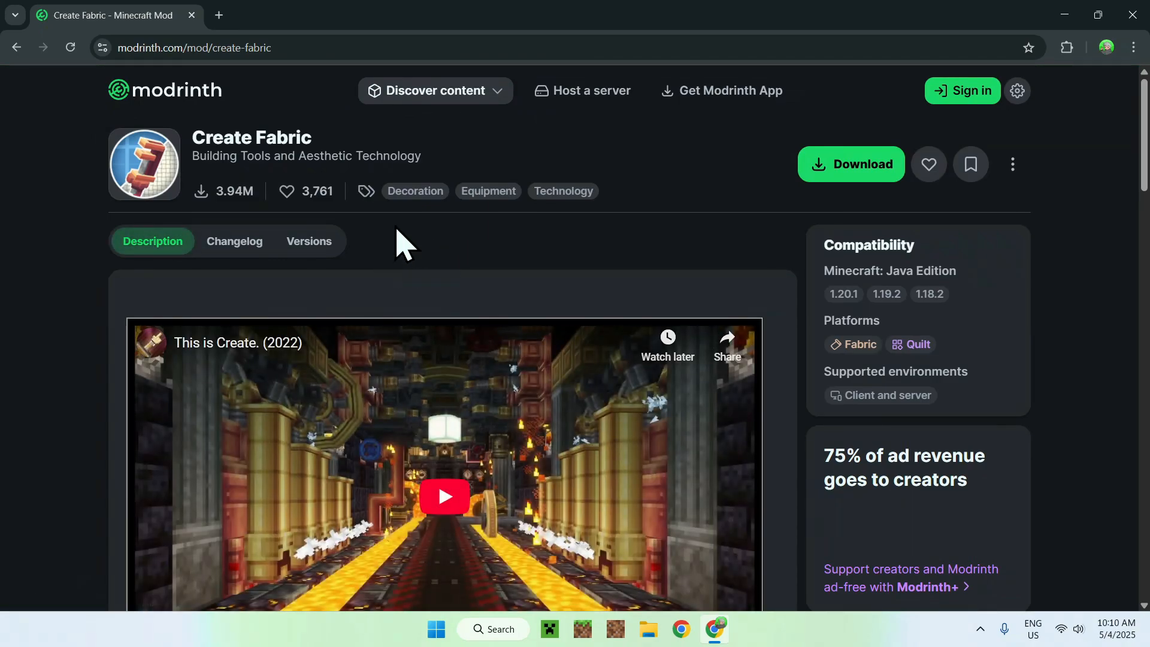
{"action": "mouse_move", "coordinate": [300, 249]}
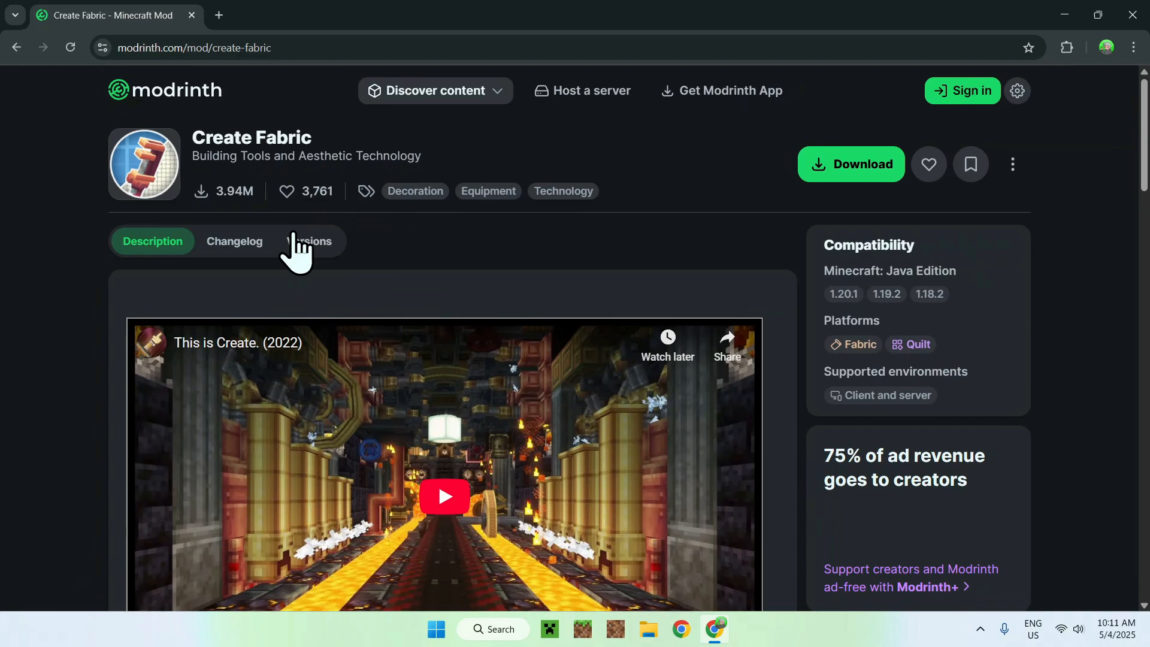
- Filter Create Fabric's versions to Minecraft 1.20.1 and start downloading build 0.5.1-j-build.1631
{"action": "left_click", "coordinate": [309, 241]}
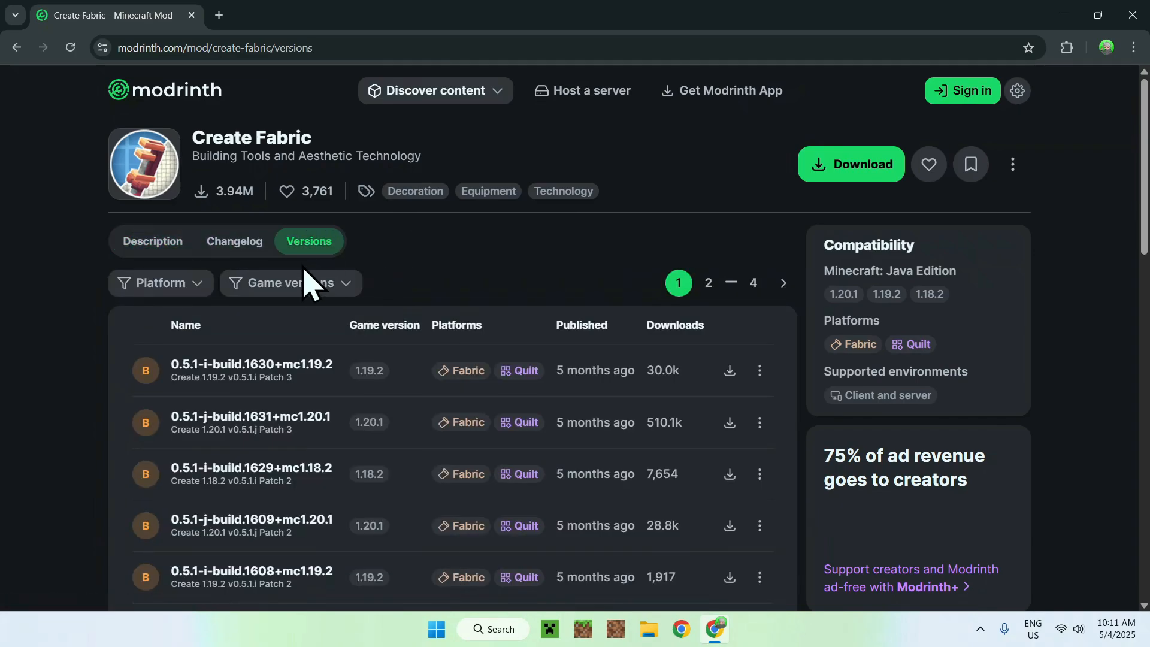
{"action": "left_click", "coordinate": [289, 283]}
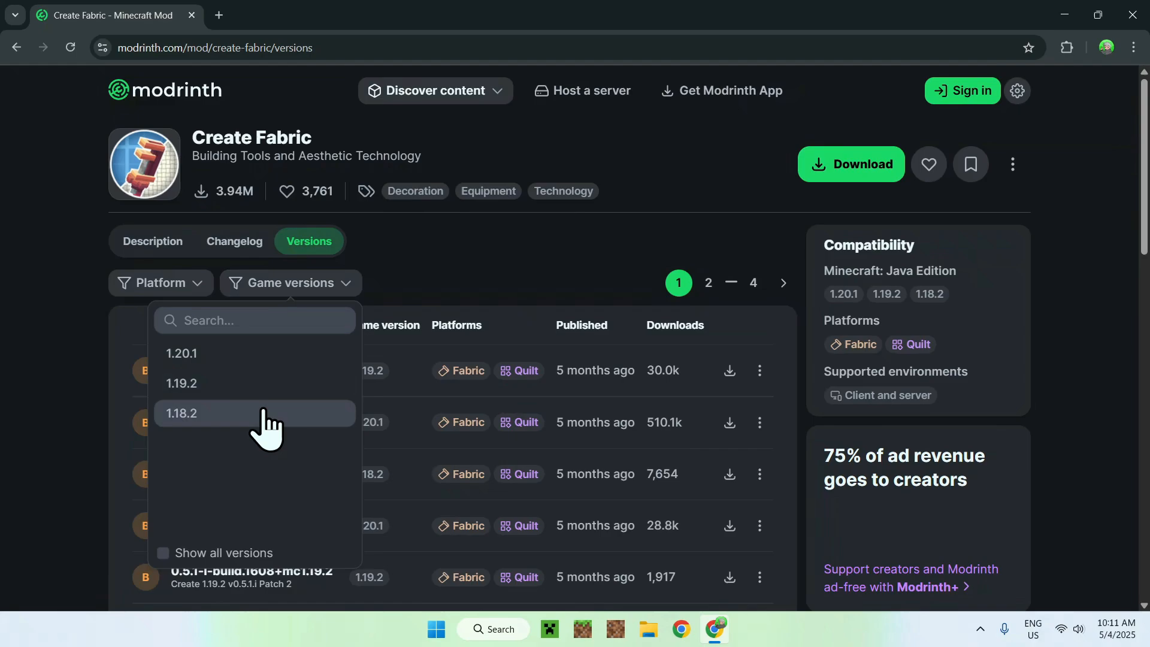
{"action": "mouse_move", "coordinate": [187, 383]}
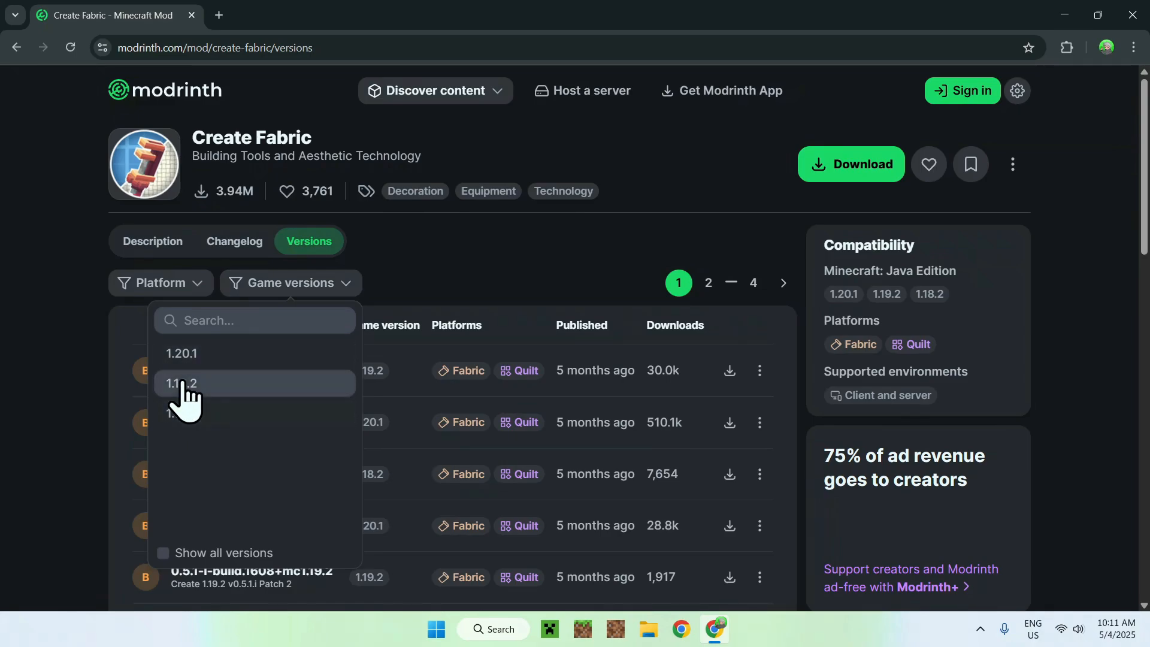
{"action": "mouse_move", "coordinate": [247, 360]}
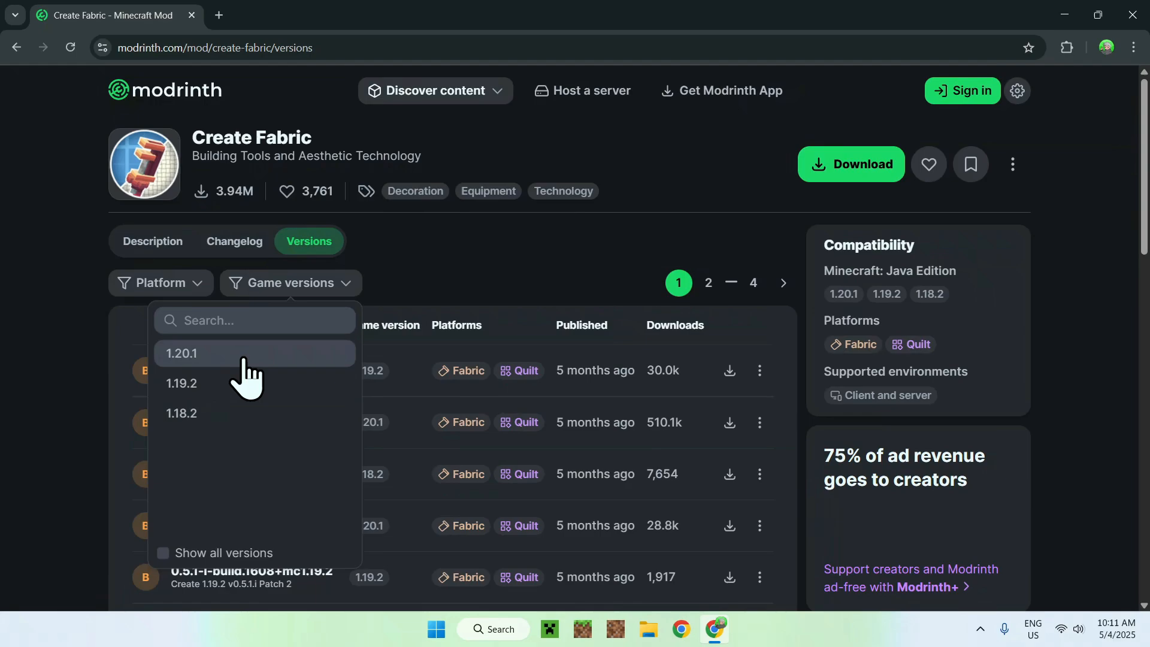
{"action": "mouse_move", "coordinate": [264, 370]}
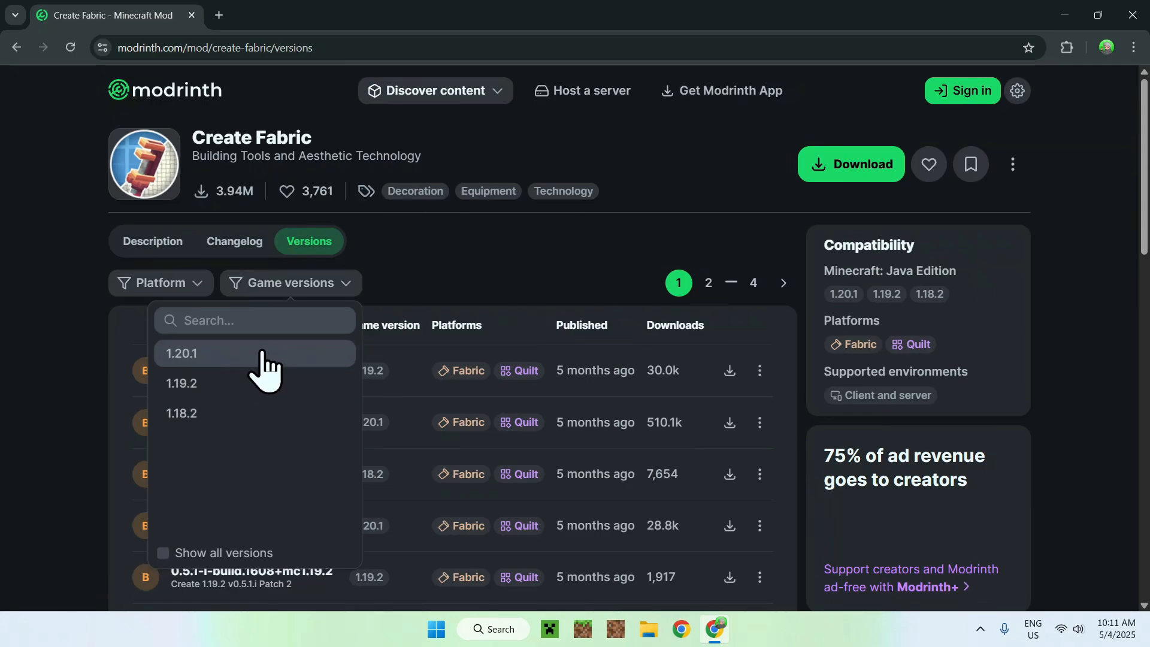
{"action": "left_click", "coordinate": [180, 353]}
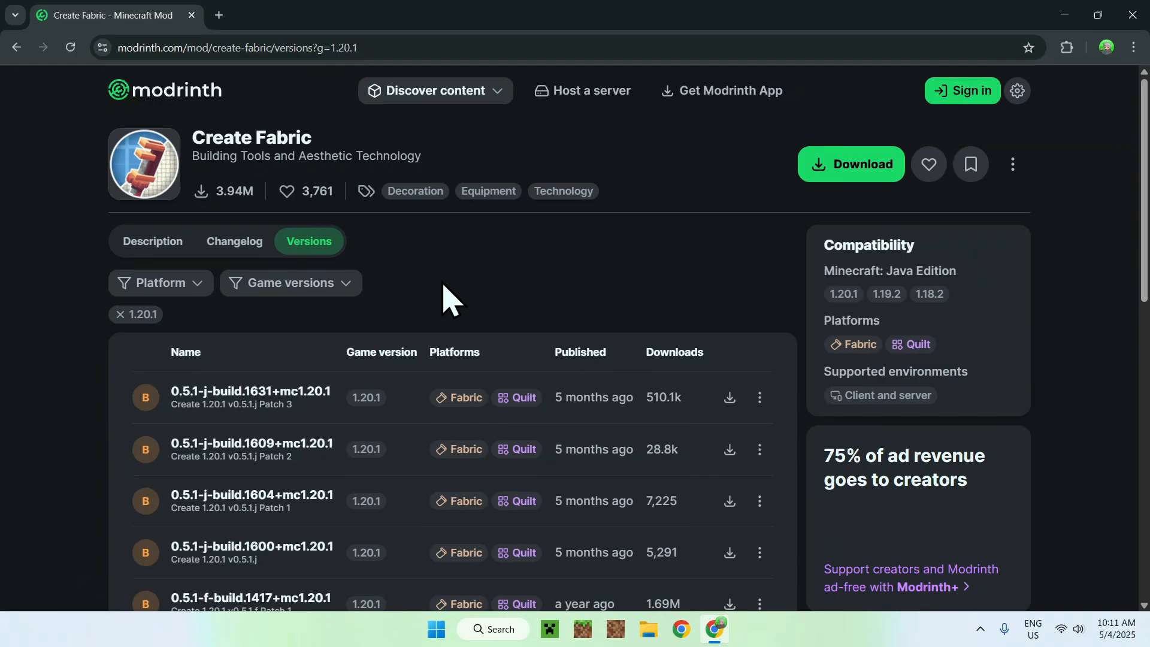
{"action": "mouse_move", "coordinate": [239, 370]}
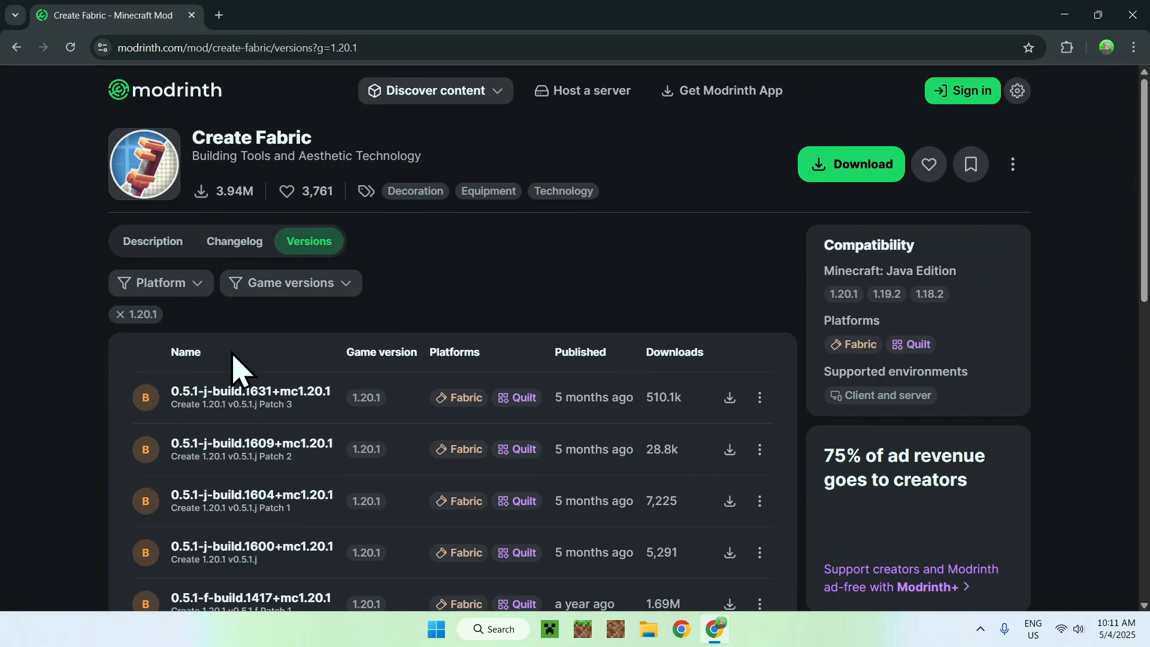
{"action": "mouse_move", "coordinate": [397, 411]}
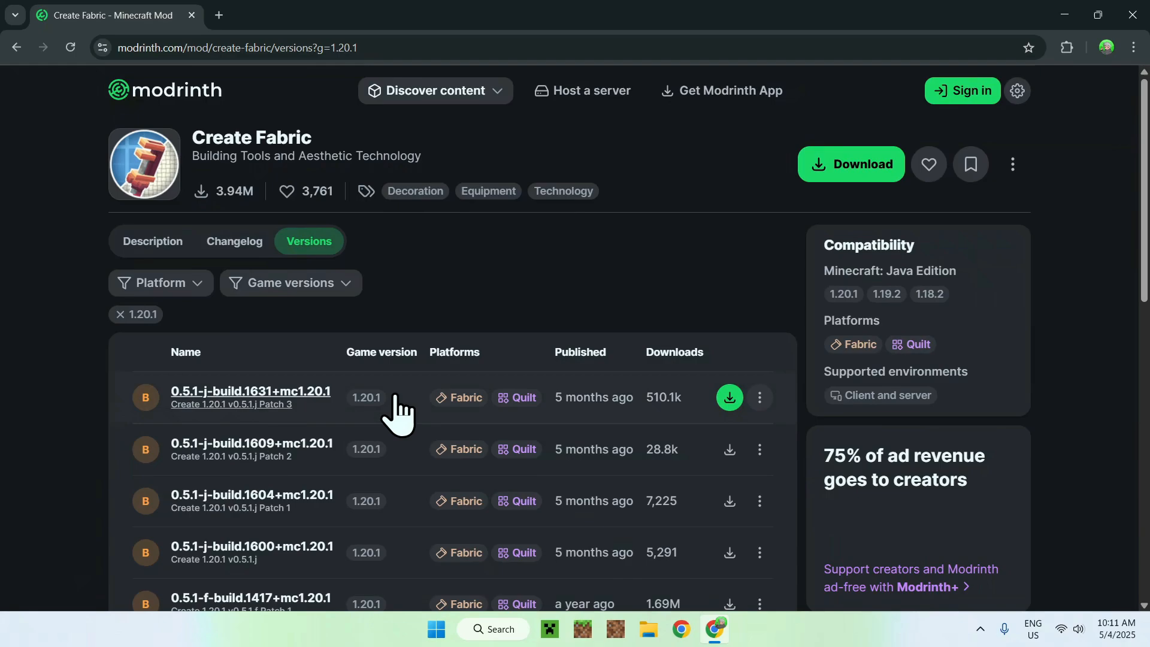
{"action": "mouse_move", "coordinate": [417, 426]}
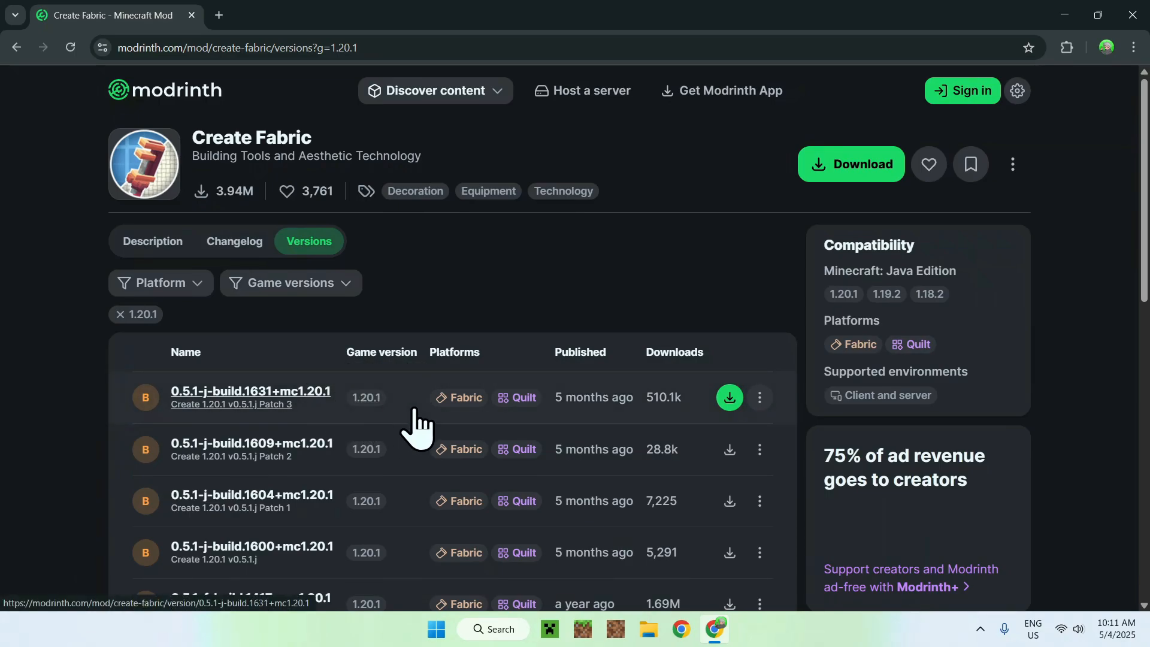
{"action": "mouse_move", "coordinate": [645, 422]}
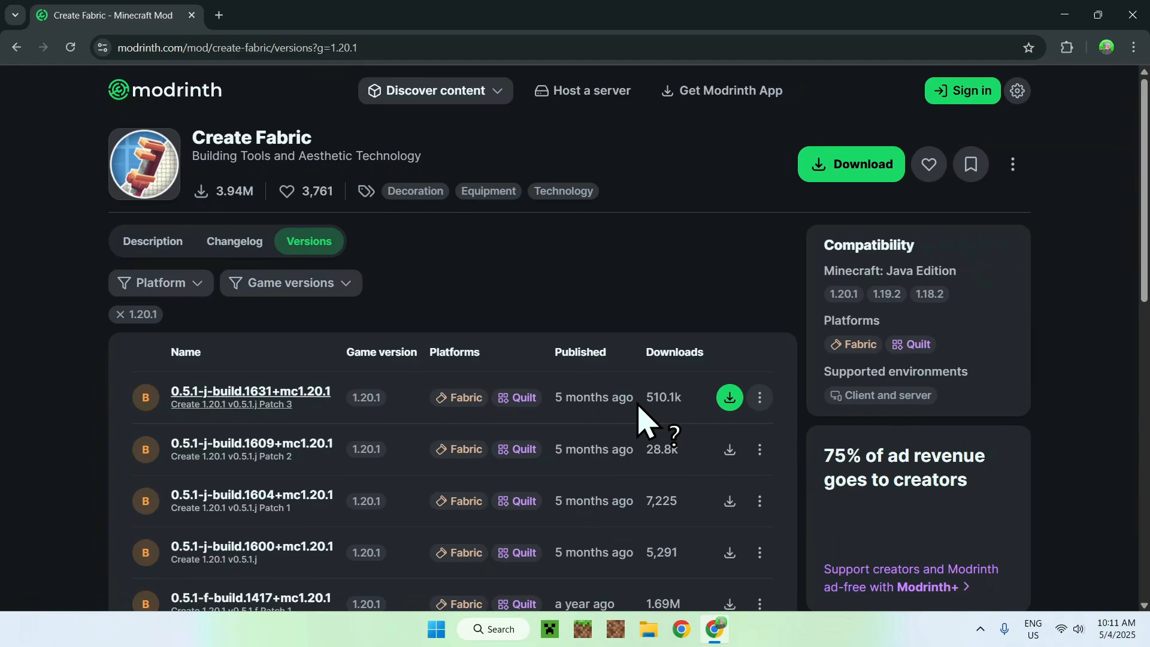
{"action": "left_click", "coordinate": [730, 398]}
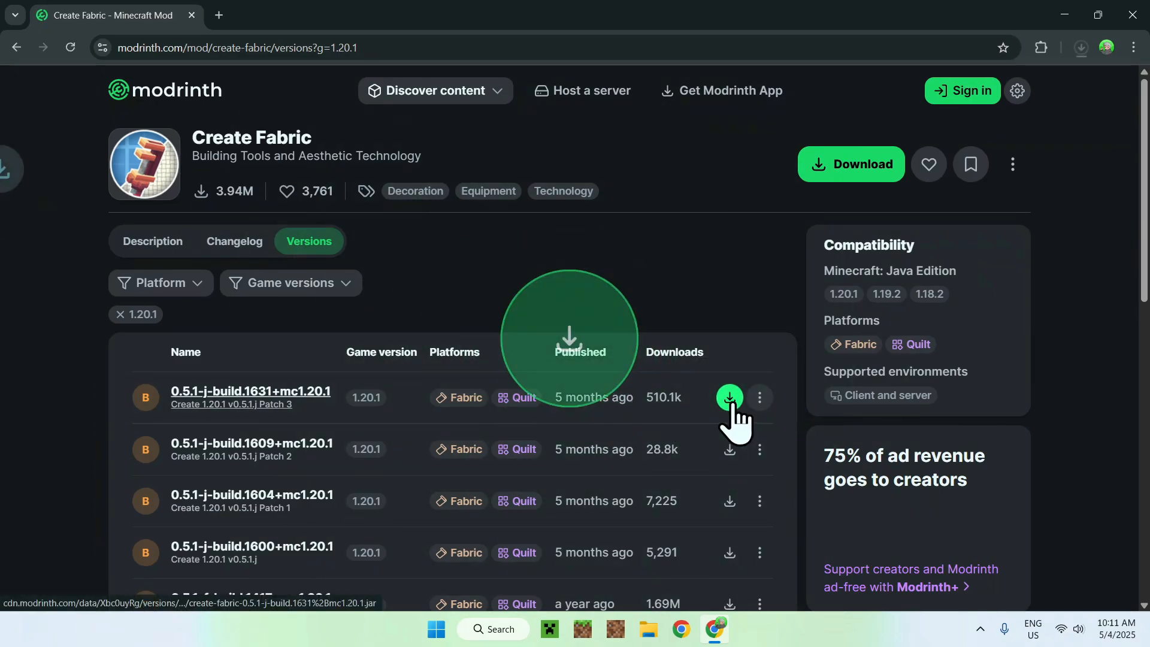
{"action": "left_click", "coordinate": [729, 398]}
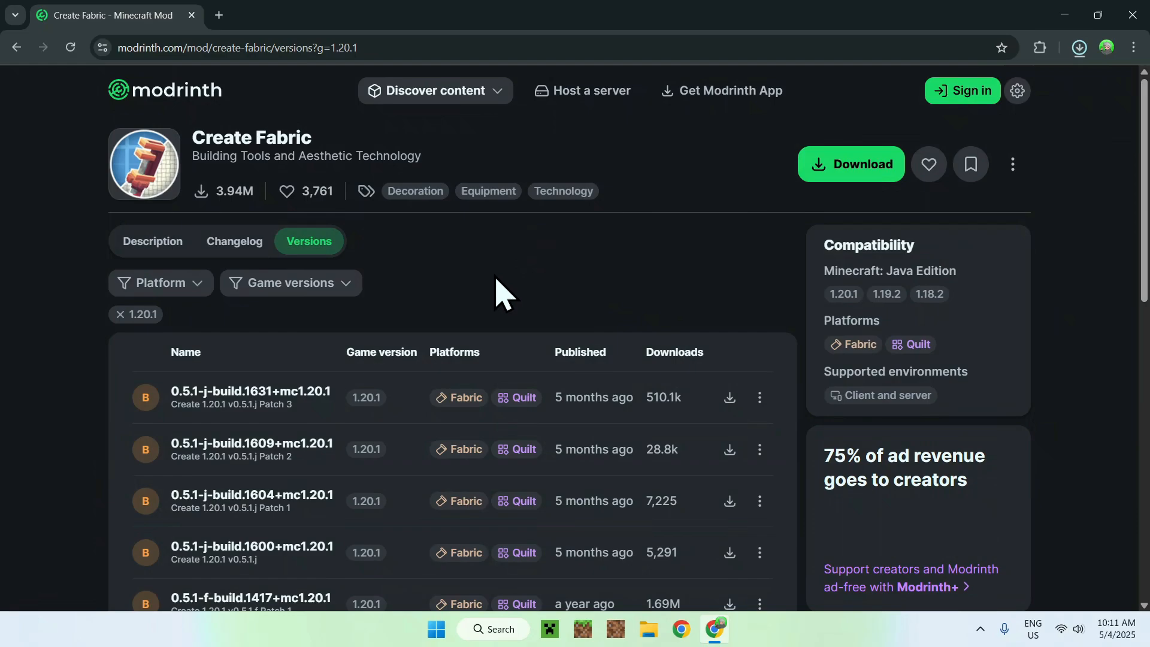
- Download the newest 1.20.1 Create Fabric build and follow its Fabric API dependency link
{"action": "left_click", "coordinate": [730, 397]}
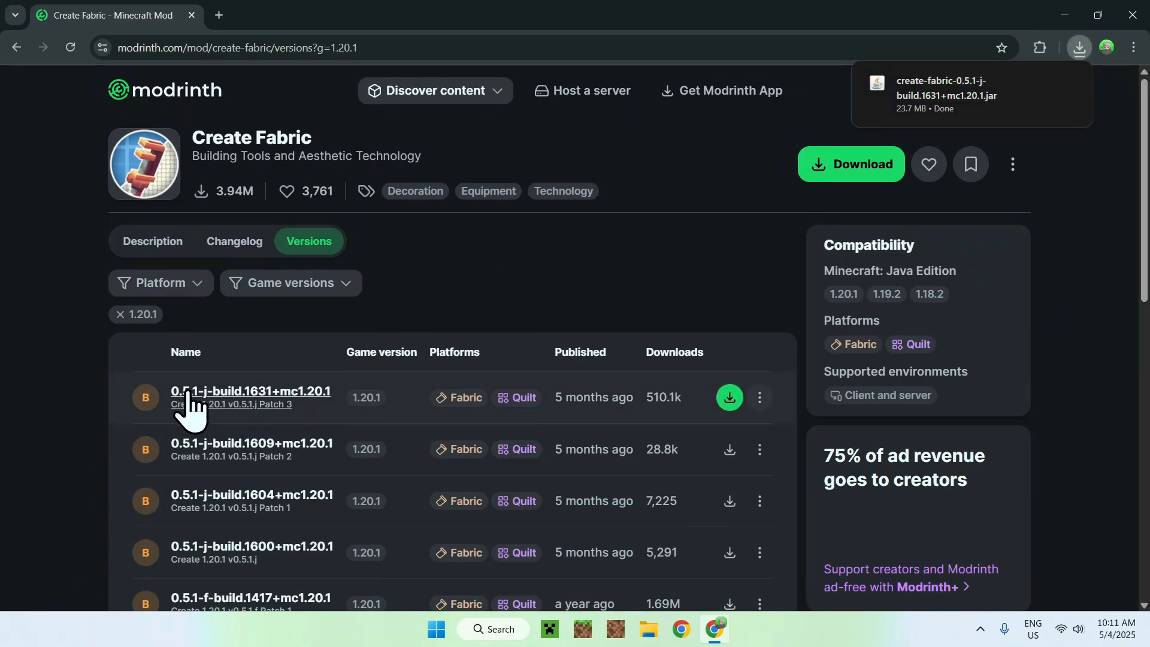
{"action": "left_click", "coordinate": [250, 391]}
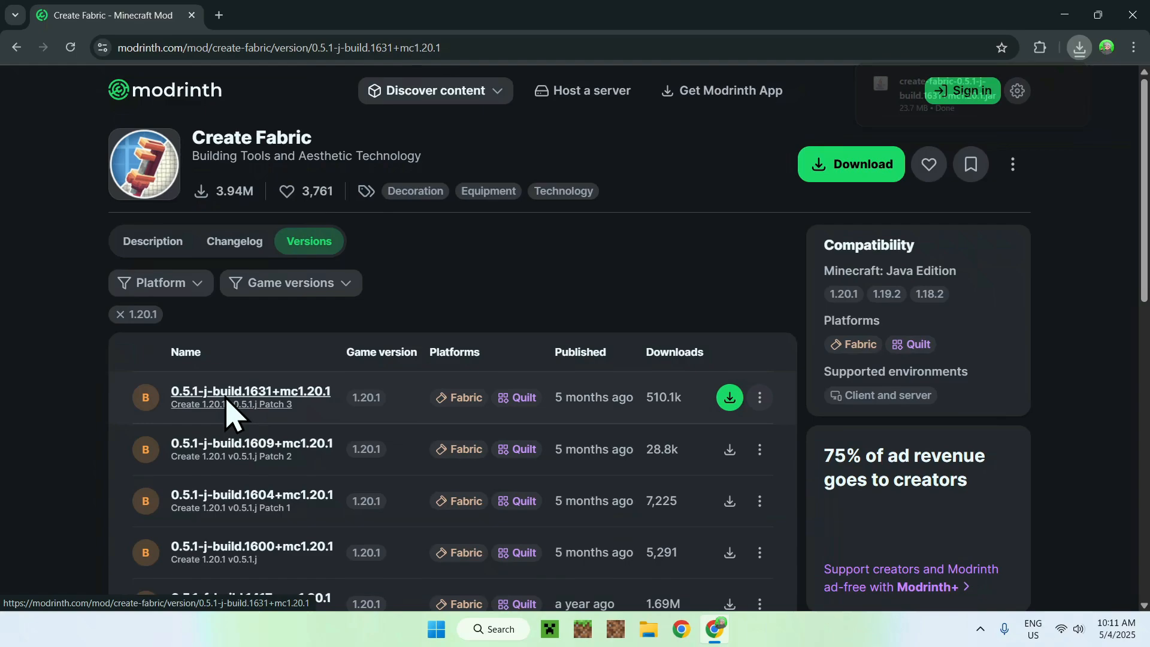
{"action": "left_click", "coordinate": [250, 390]}
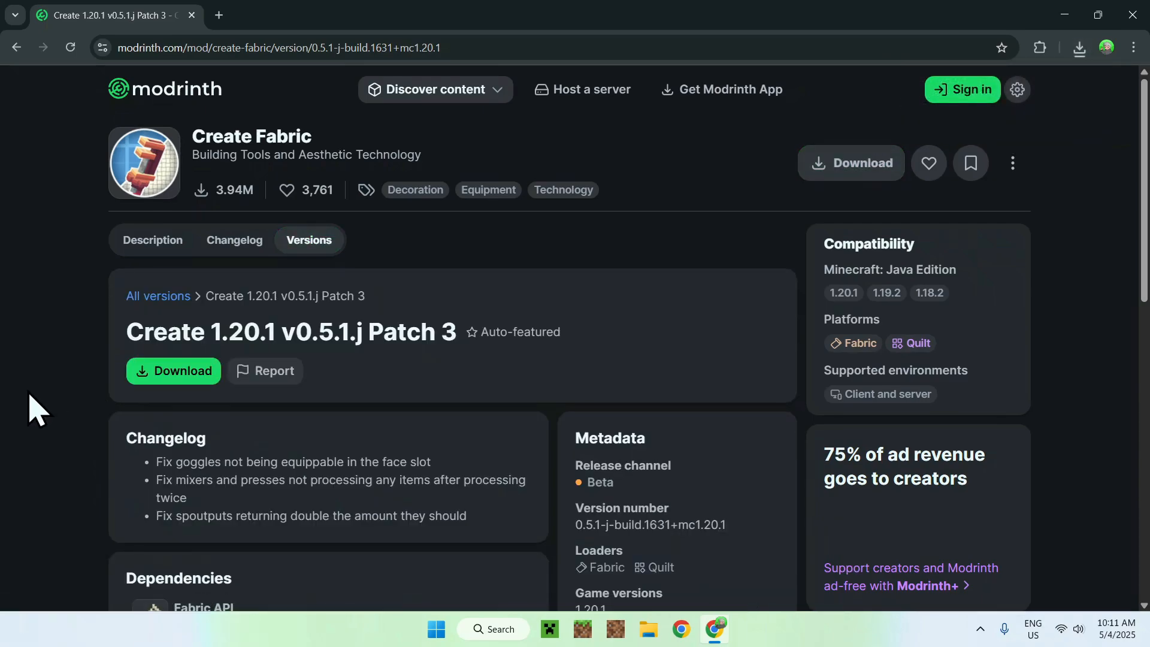
{"action": "scroll", "scroll_direction": "down", "scroll_amount": 3}
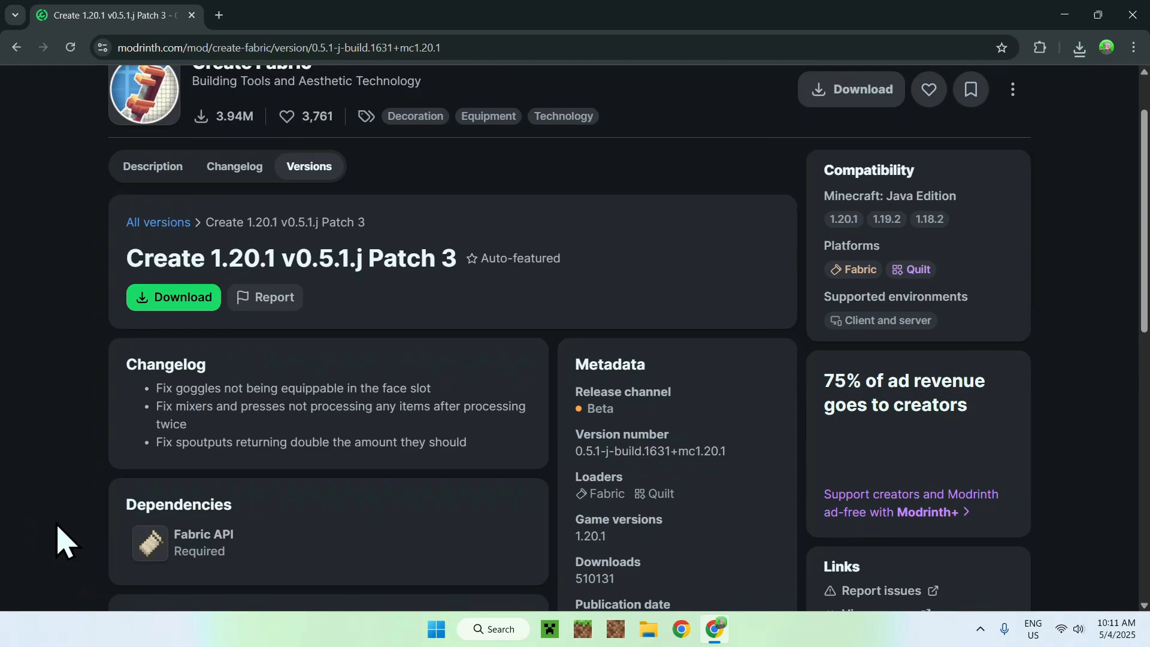
{"action": "mouse_move", "coordinate": [252, 547]}
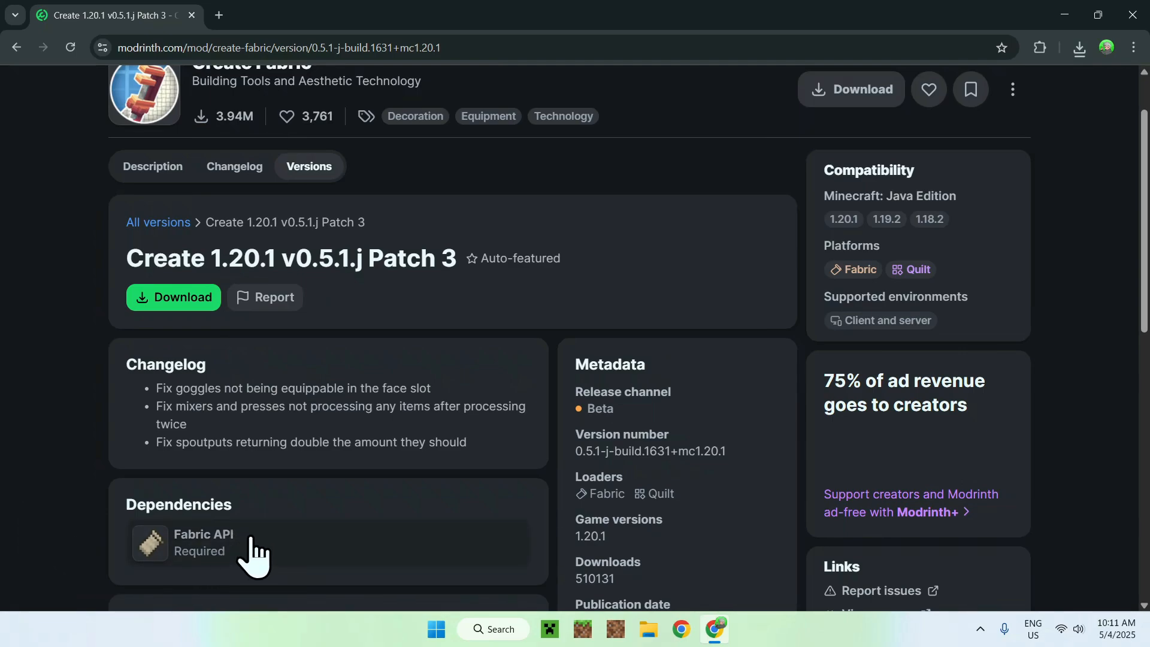
{"action": "left_click", "coordinate": [203, 542]}
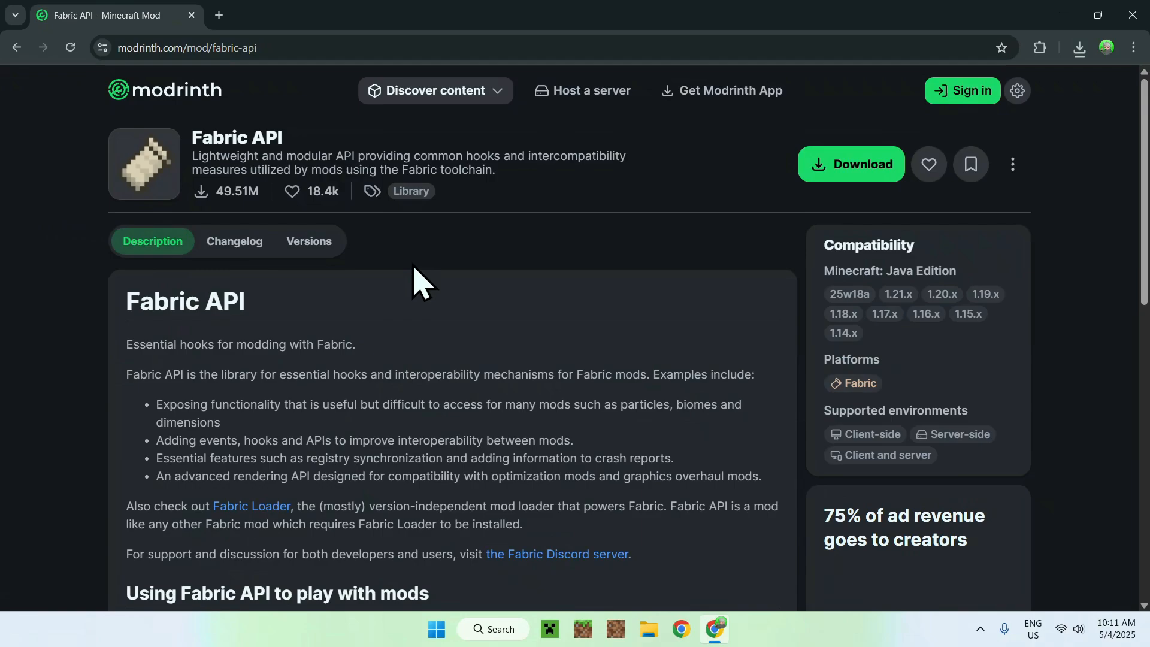
- Filter Fabric API's versions list to Minecraft 1.20.1, with 0.92.5+1.20.1 newest
{"action": "left_click", "coordinate": [310, 241]}
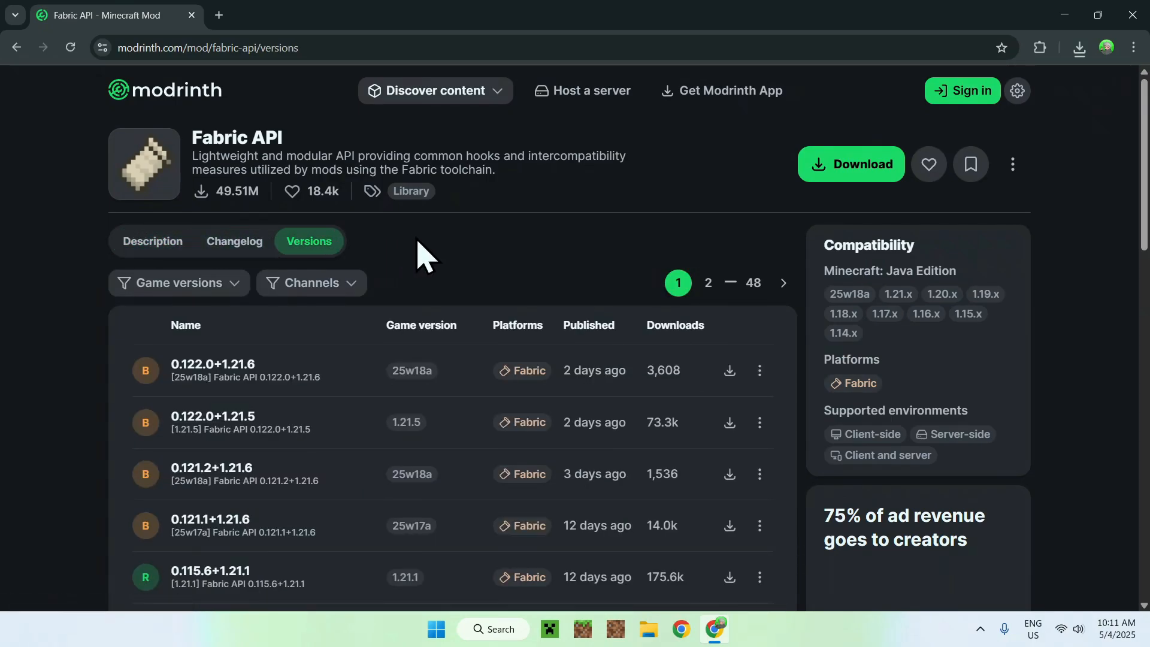
{"action": "left_click", "coordinate": [177, 283]}
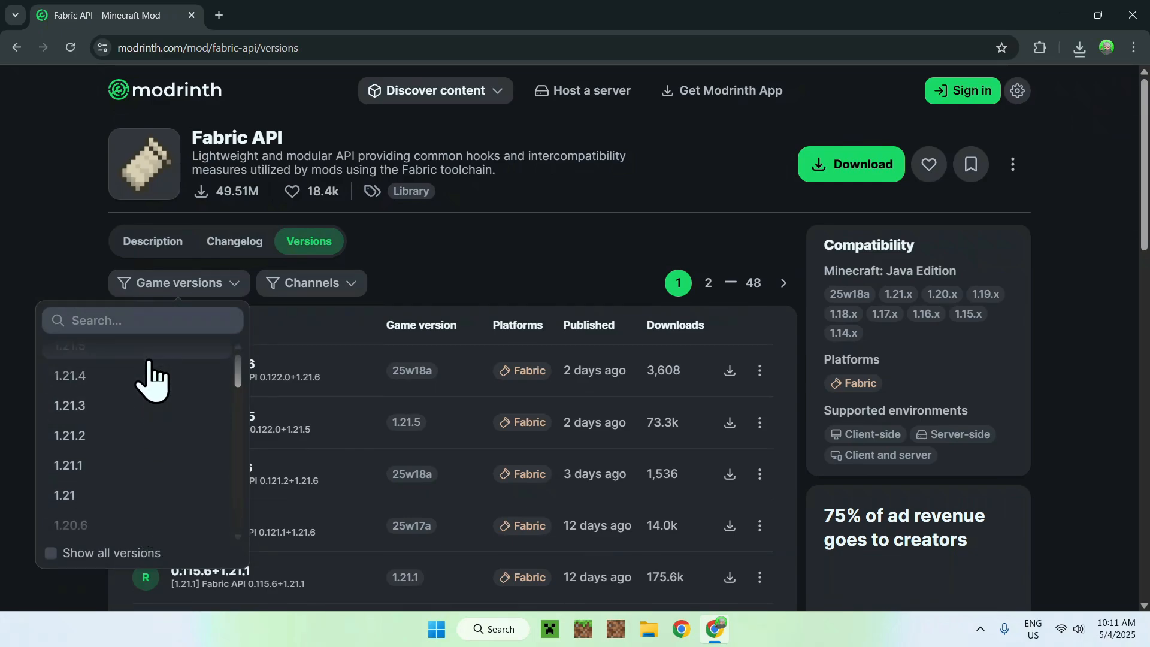
{"action": "scroll", "scroll_direction": "down", "scroll_amount": 3}
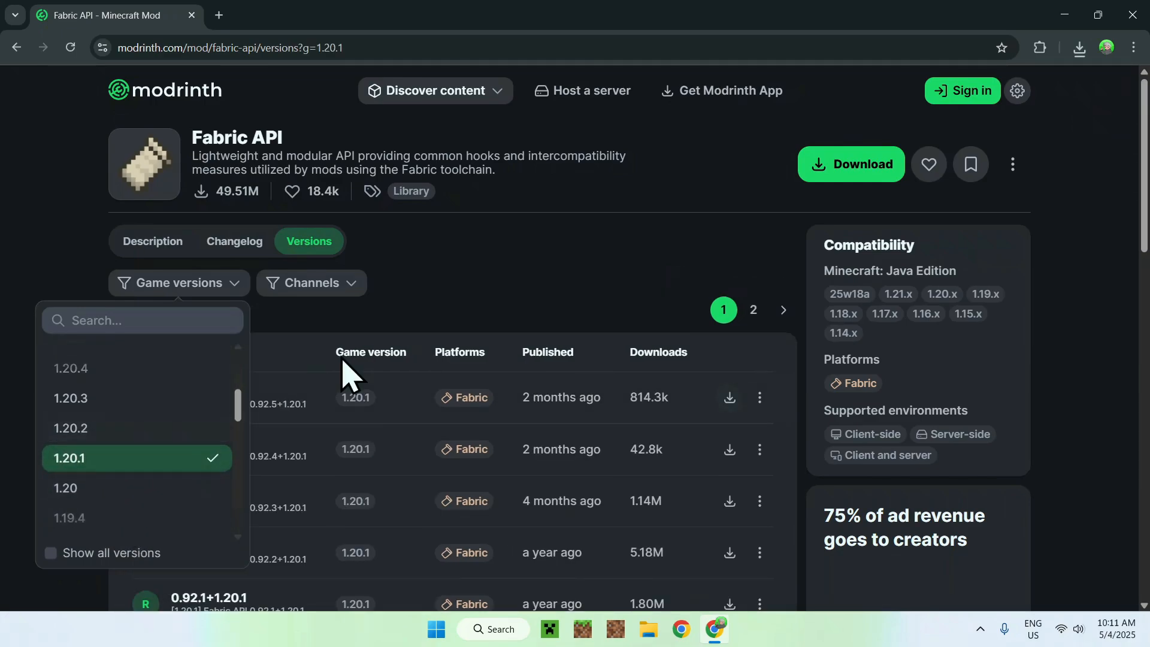
{"action": "left_click", "coordinate": [521, 283]}
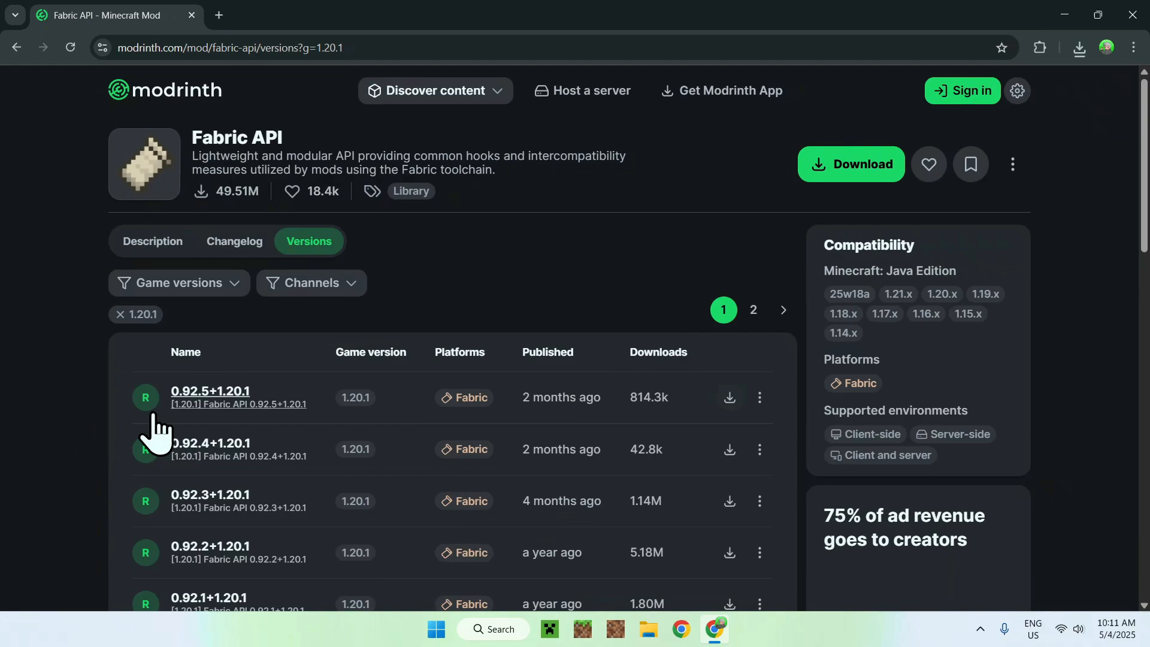
{"action": "mouse_move", "coordinate": [398, 403]}
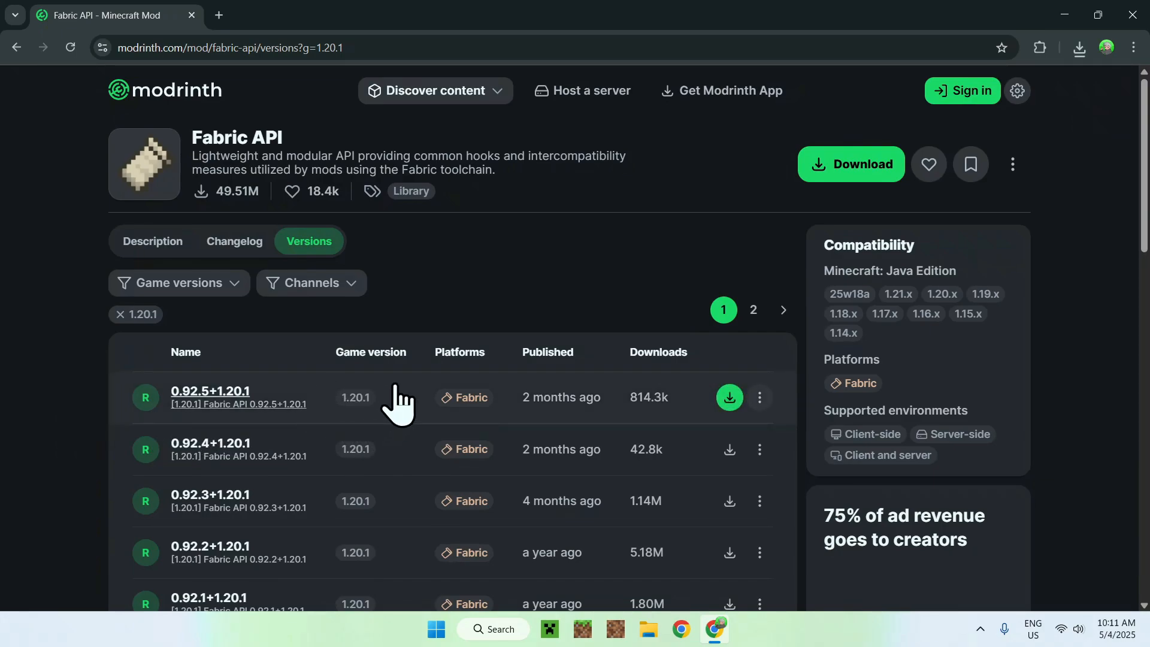
{"action": "mouse_move", "coordinate": [470, 407]}
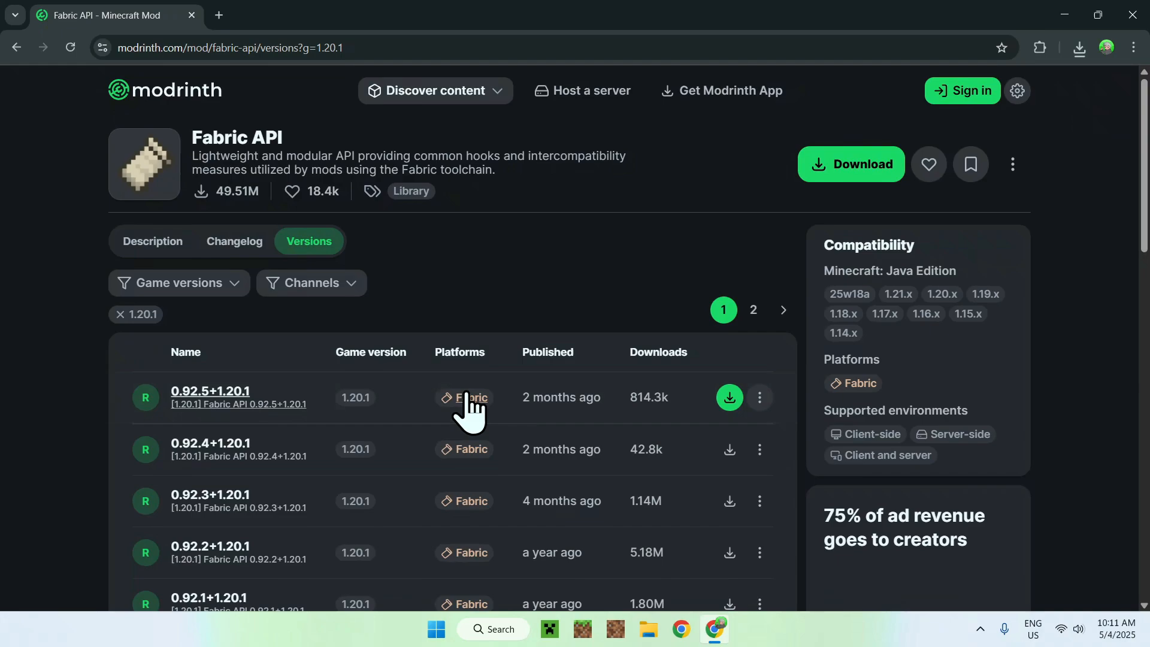
{"action": "mouse_move", "coordinate": [729, 398]}
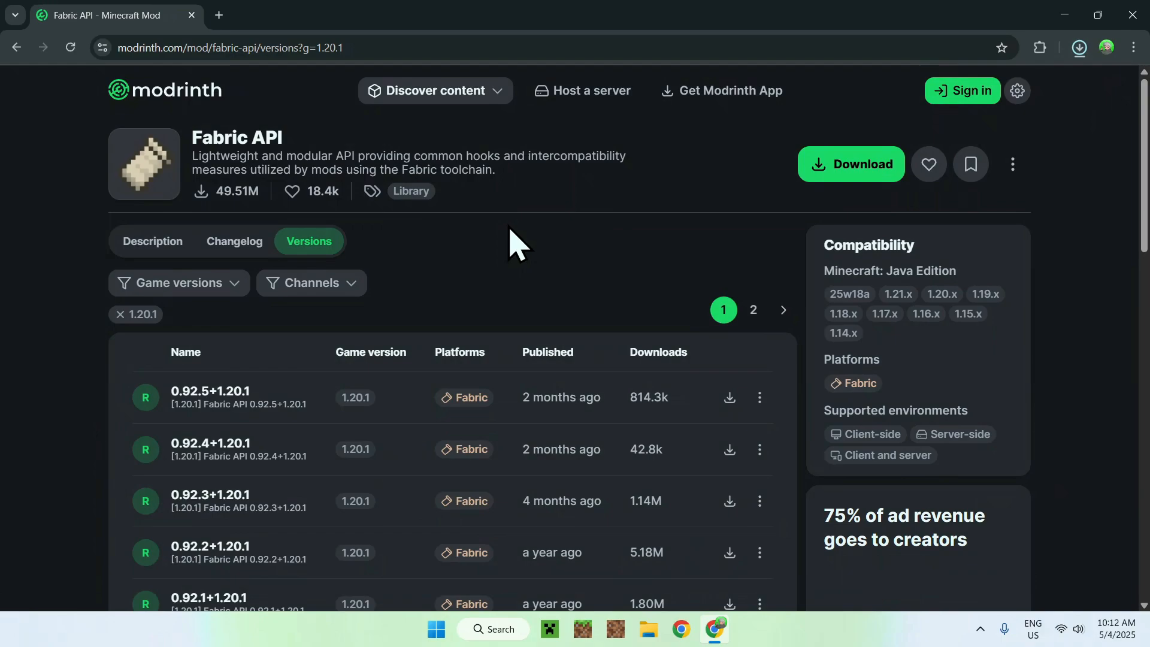
- Check Chrome's download history showing fabric-api-0.92.5+1.20.1.jar and the Create Fabric jar finished
{"action": "left_click", "coordinate": [1079, 46]}
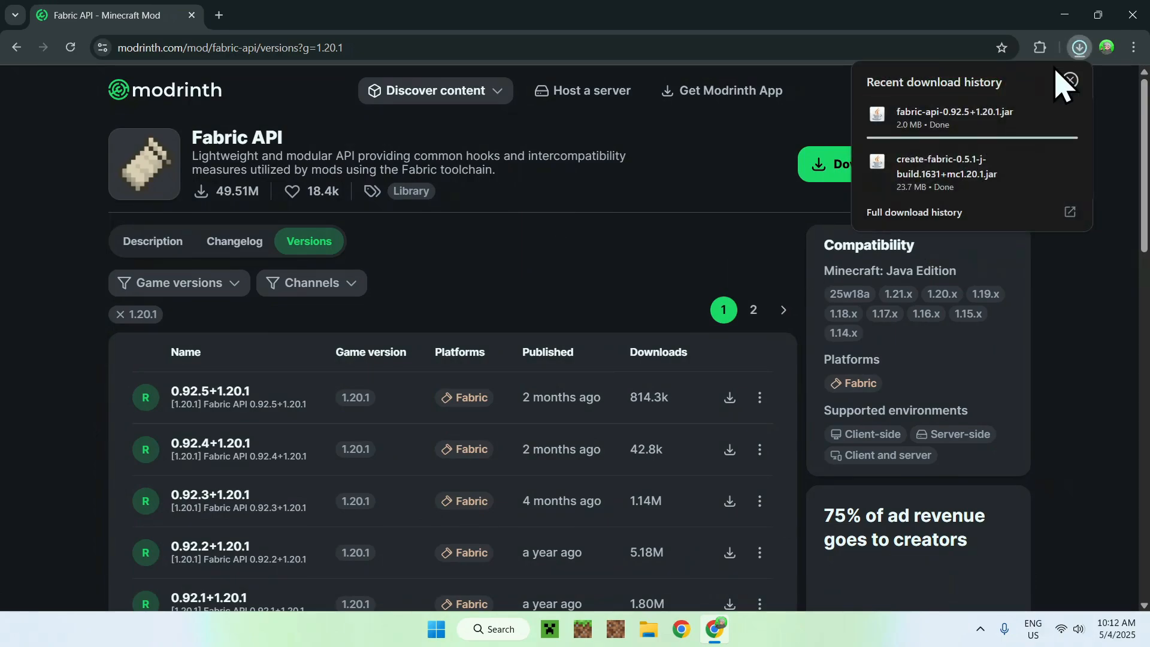
{"action": "mouse_move", "coordinate": [942, 174]}
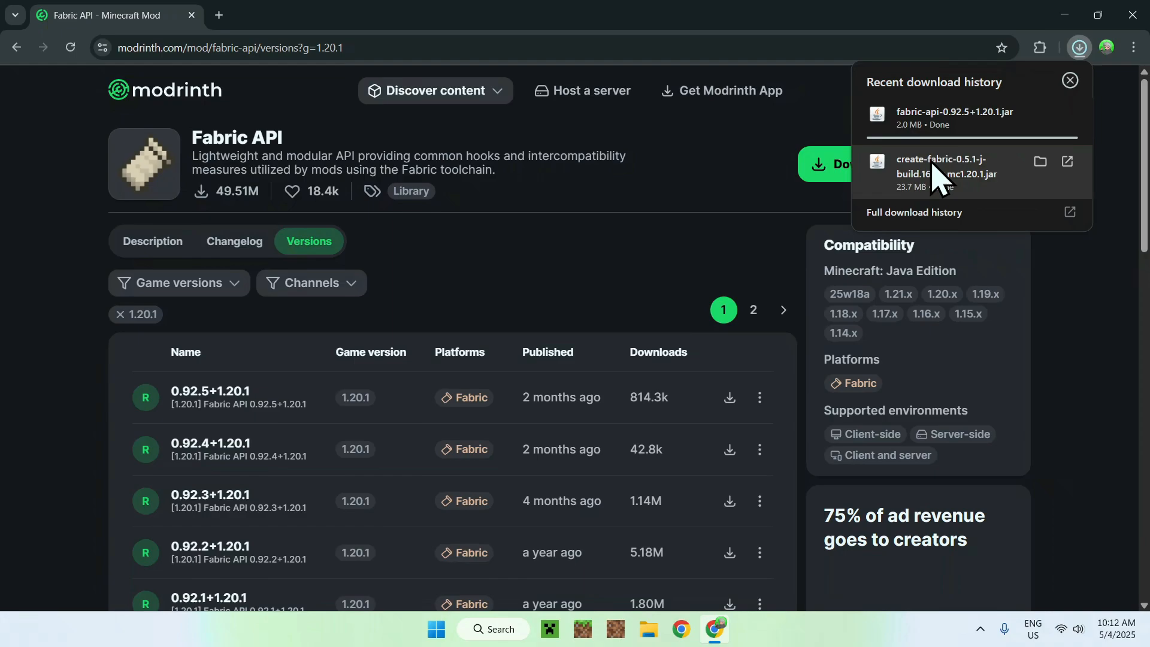
{"action": "mouse_move", "coordinate": [986, 160]}
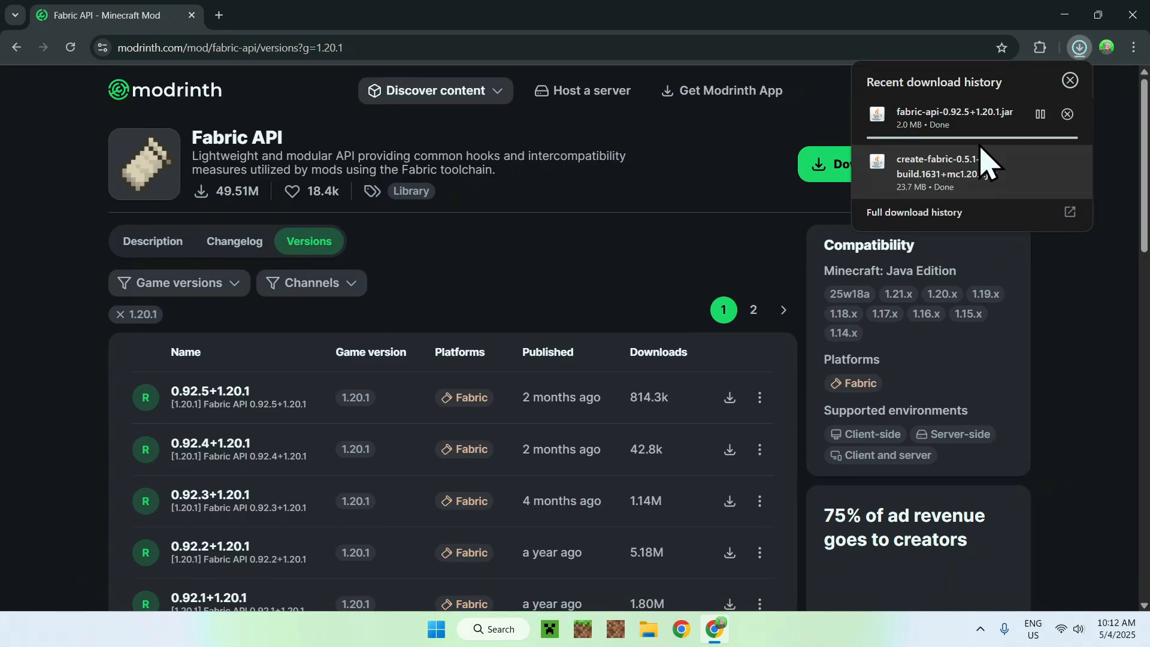
{"action": "mouse_move", "coordinate": [650, 239]}
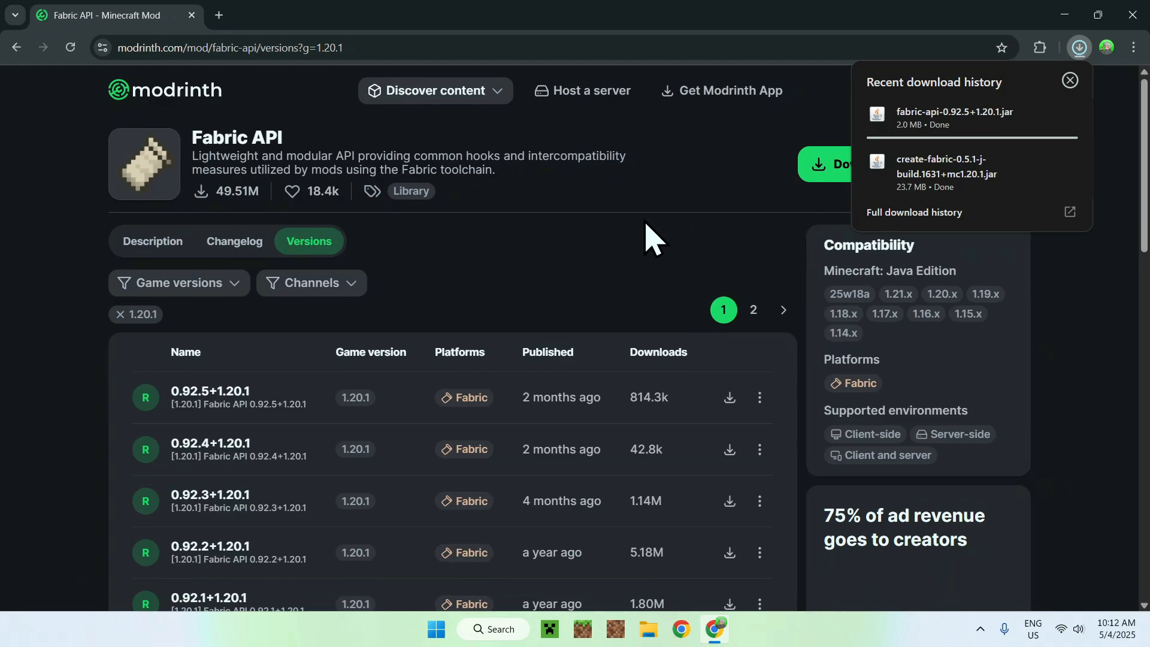
{"action": "mouse_move", "coordinate": [316, 146]}
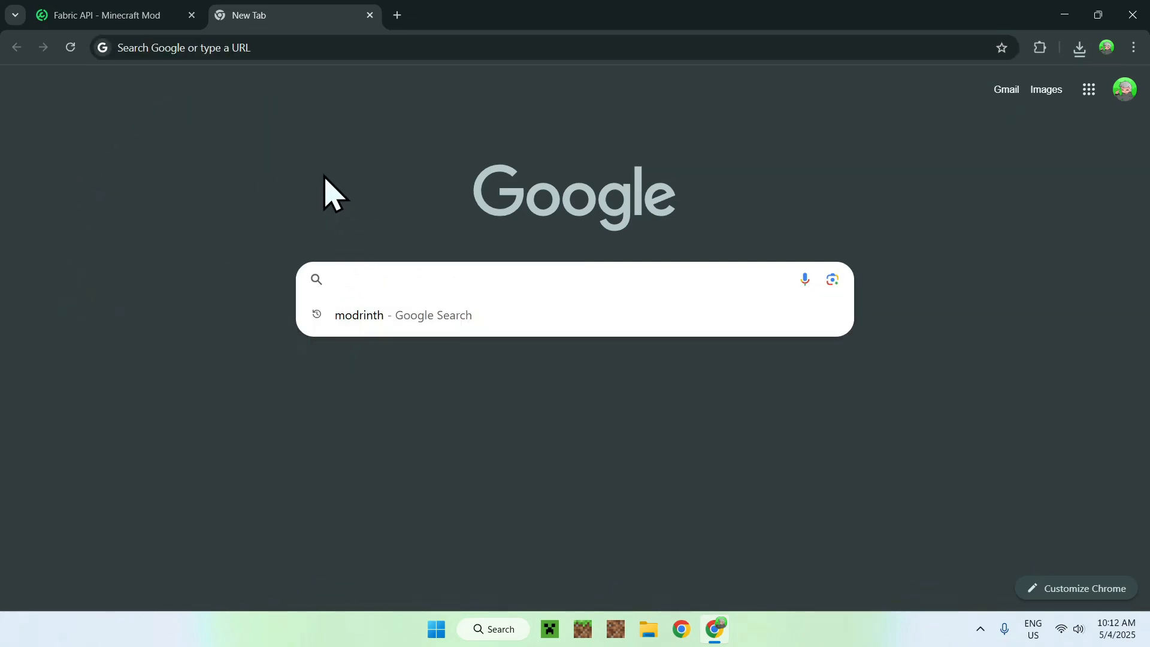
- Search Google for 'Fabric Minecraft' in a new tab, with fabricmc.net listed first
{"action": "type", "text": "Fabric"}
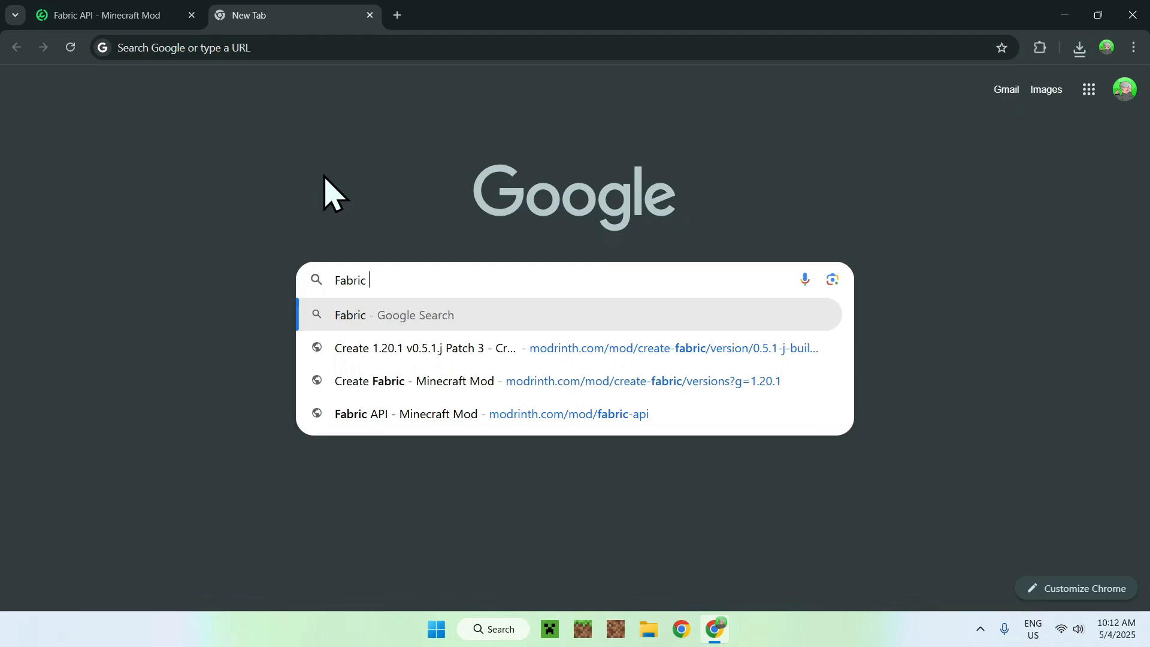
{"action": "type", "text": "Minecraft"}
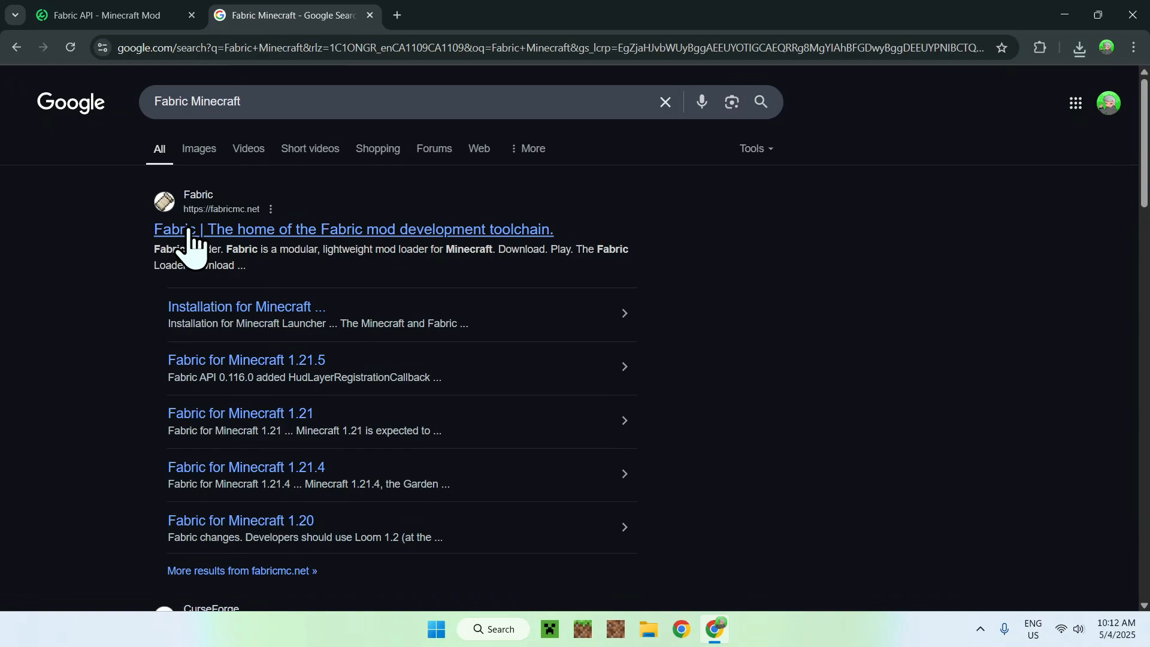
- Download fabric-installer-1.0.3.exe for Windows from fabricmc.net and confirm it finished
{"action": "left_click", "coordinate": [352, 229]}
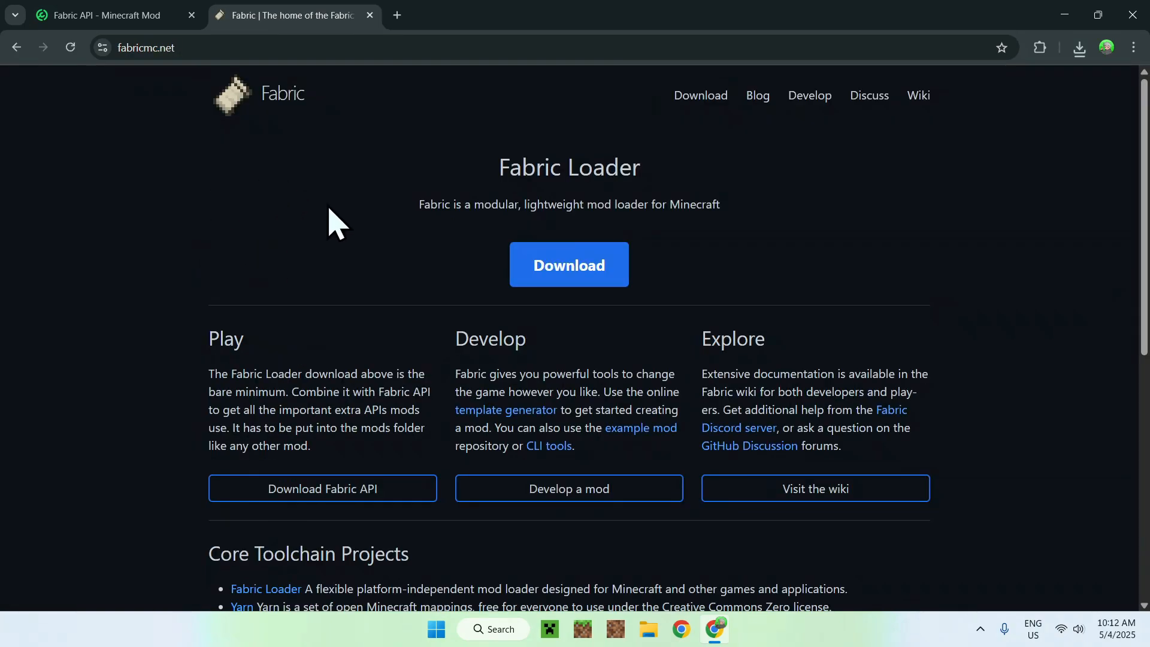
{"action": "mouse_move", "coordinate": [627, 282]}
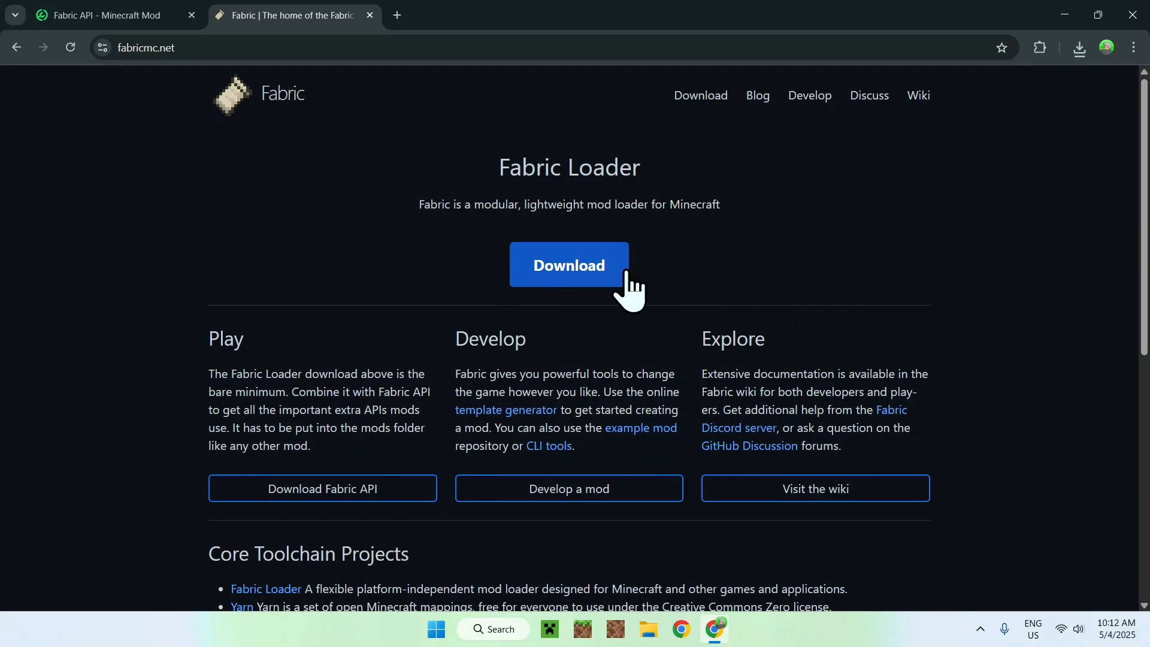
{"action": "left_click", "coordinate": [568, 265]}
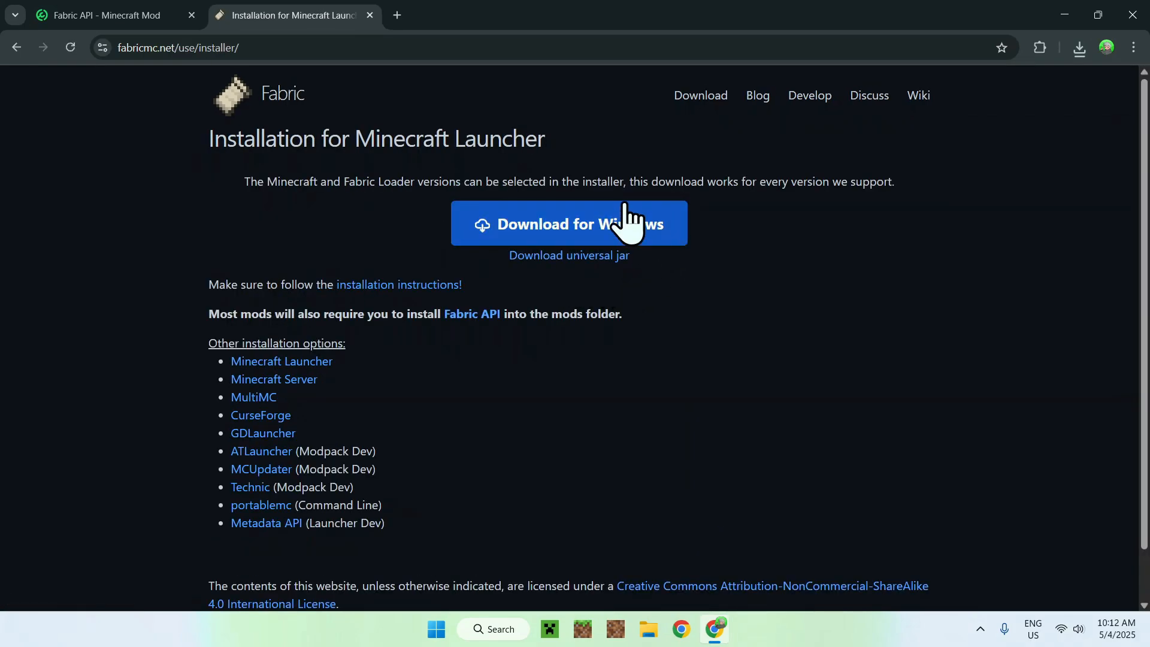
{"action": "left_click", "coordinate": [568, 224]}
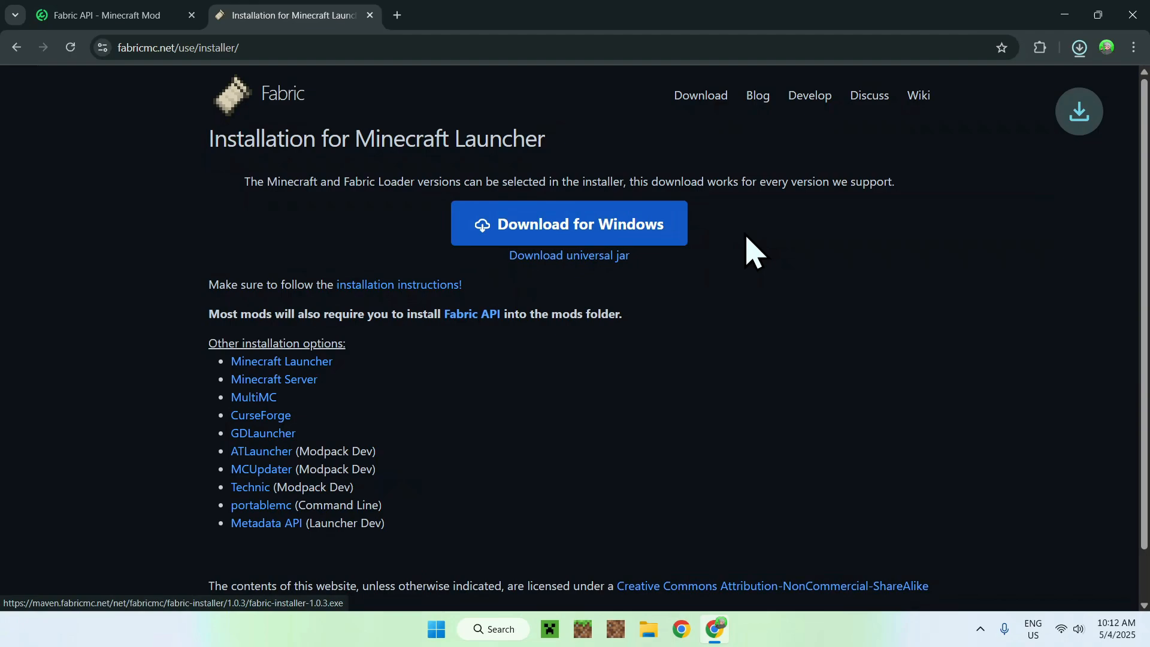
{"action": "left_click", "coordinate": [1078, 47]}
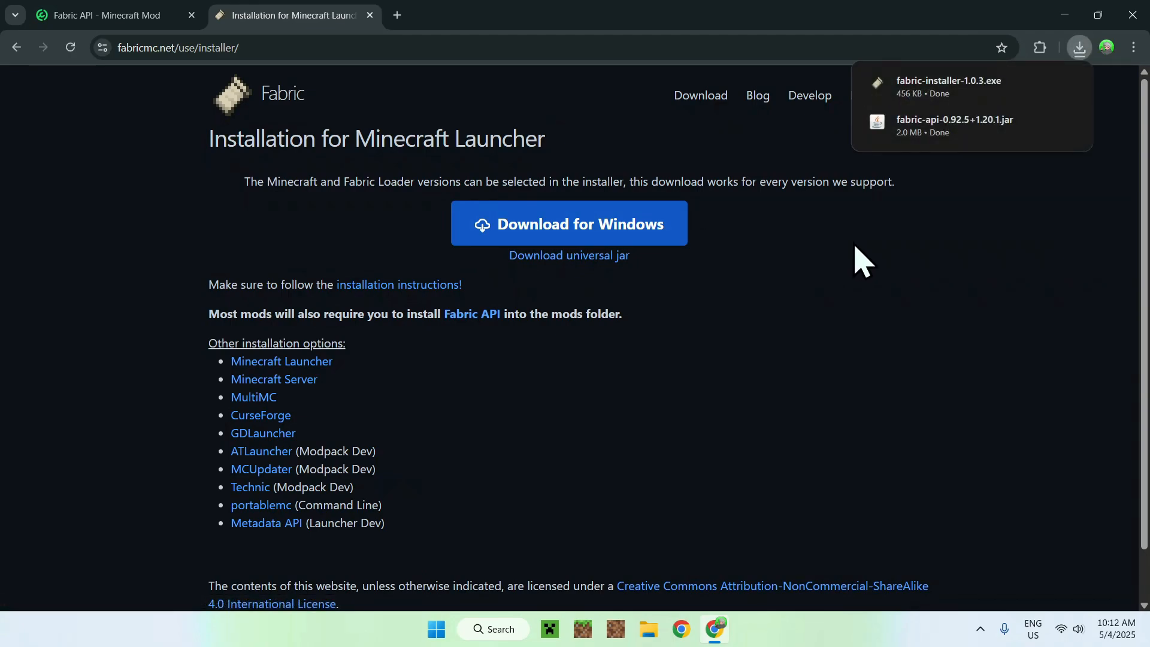
{"action": "mouse_move", "coordinate": [994, 268]}
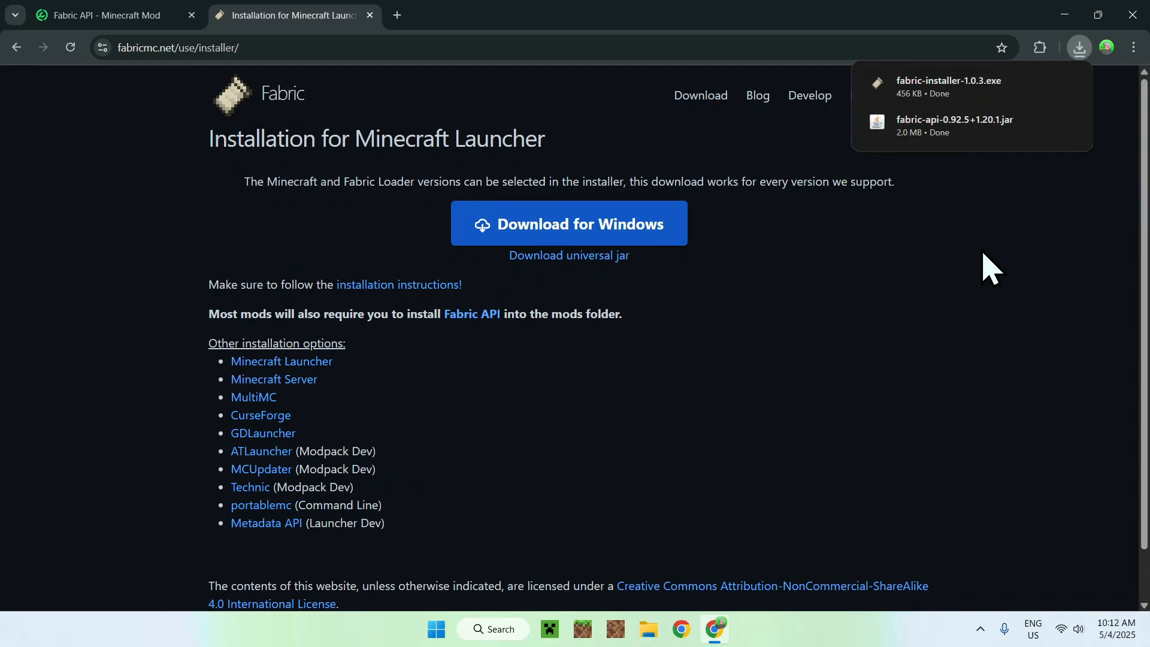
{"action": "mouse_move", "coordinate": [1133, 14]}
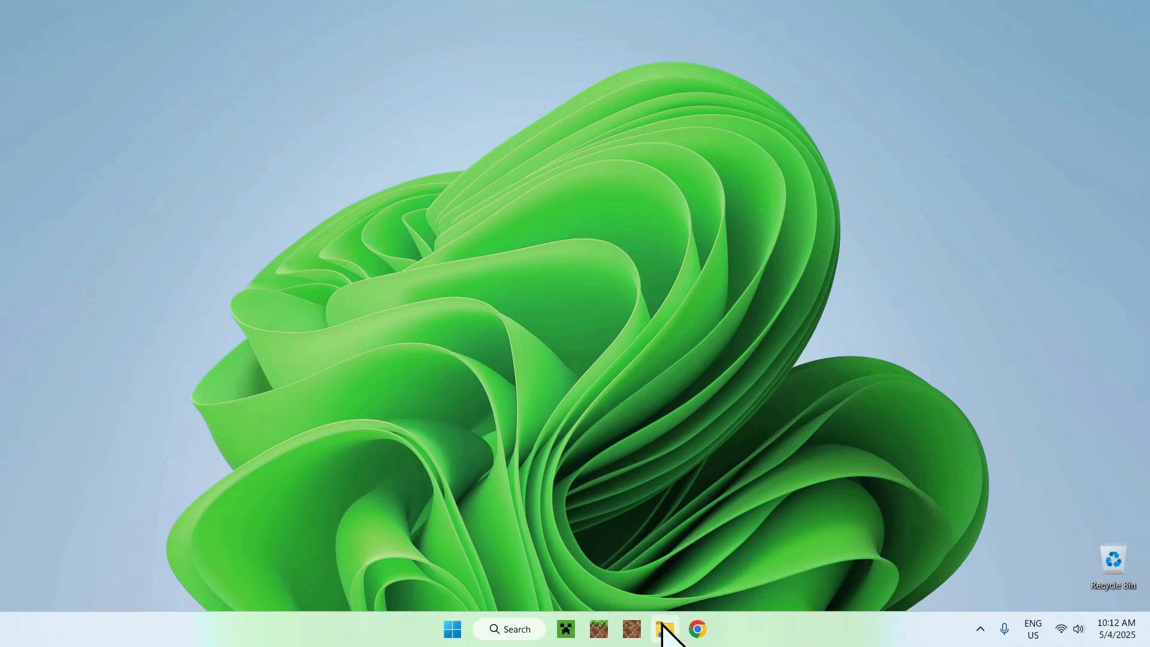
- Launch fabric-installer-1.0.3.exe from the Downloads folder in File Explorer
{"action": "left_click", "coordinate": [664, 630]}
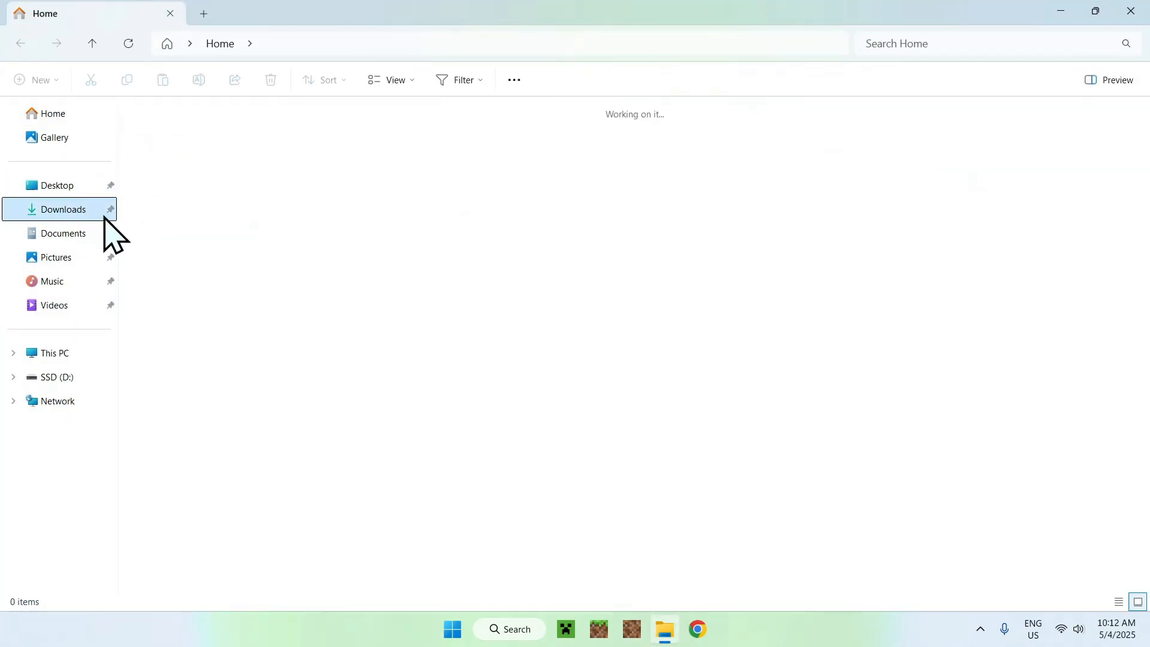
{"action": "left_click", "coordinate": [63, 209]}
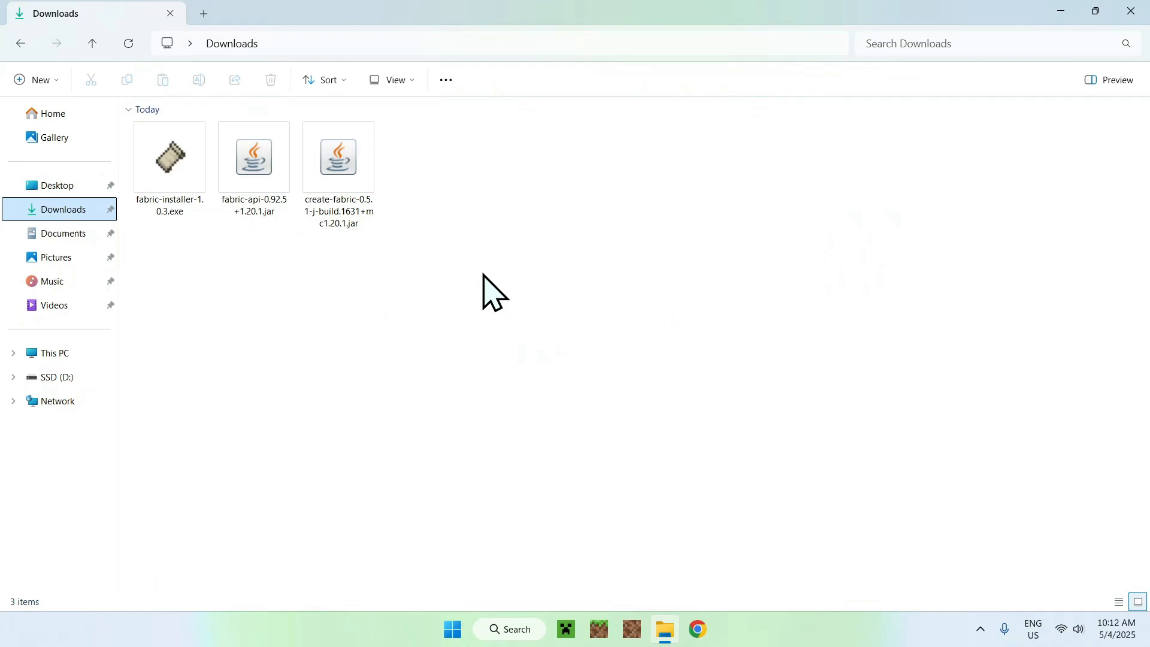
{"action": "double_click", "coordinate": [169, 155]}
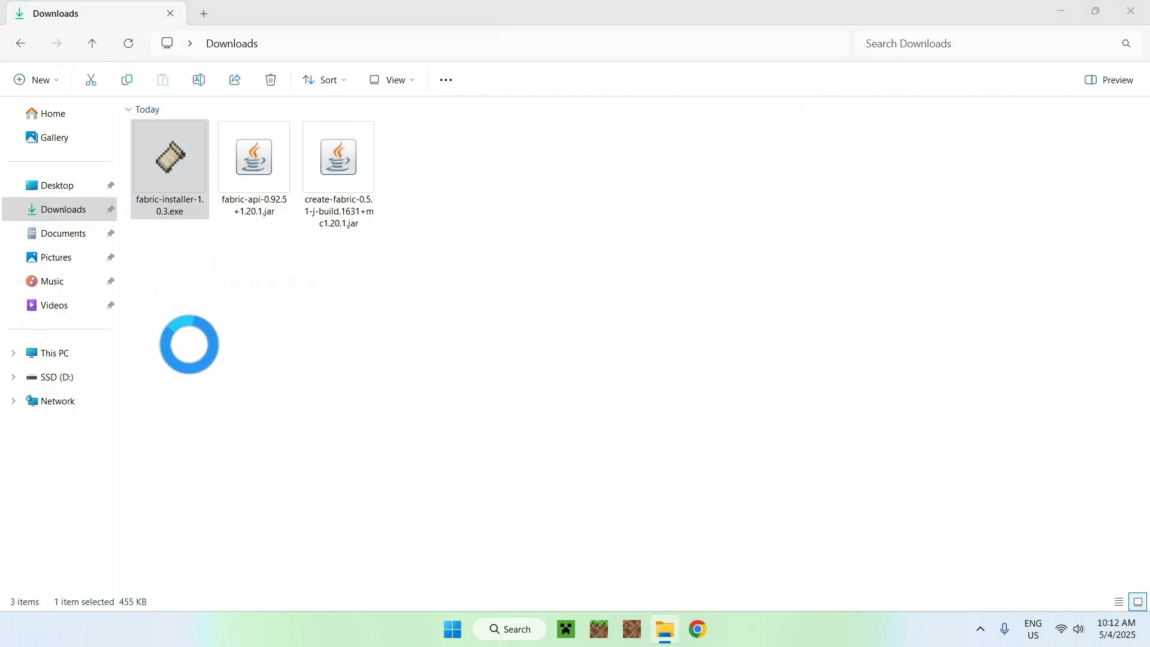
- Install Fabric Loader 0.16.14 for Minecraft 1.20.1 and close the installer
{"action": "double_click", "coordinate": [169, 155]}
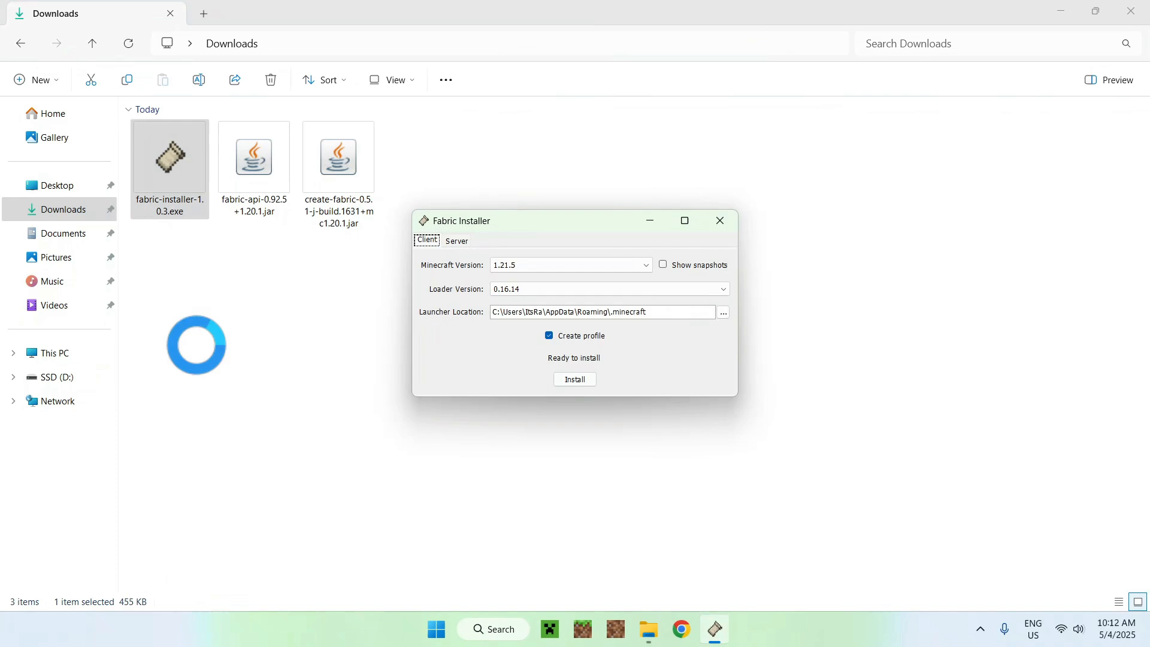
{"action": "mouse_move", "coordinate": [434, 260]}
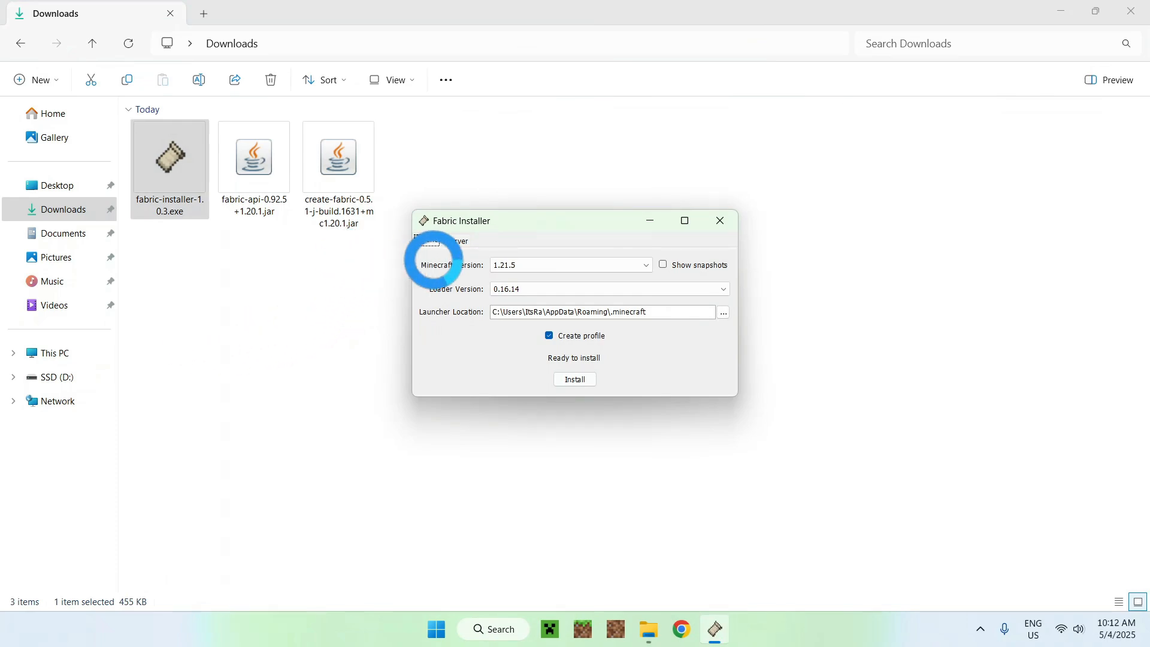
{"action": "left_click", "coordinate": [644, 264]}
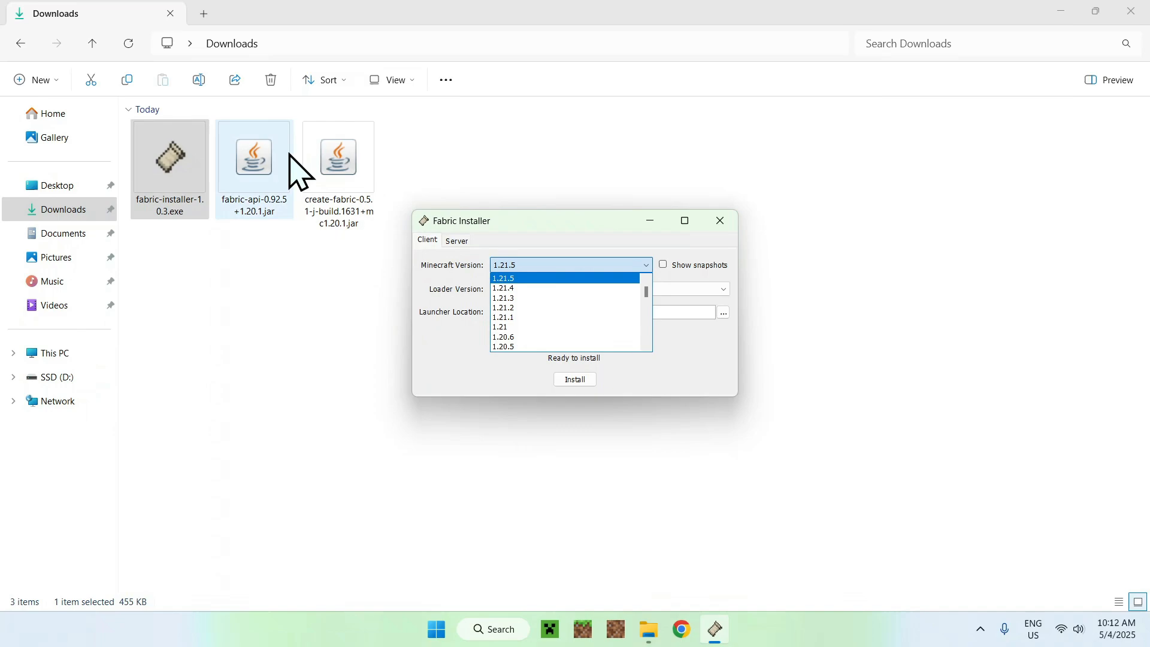
{"action": "mouse_move", "coordinate": [250, 238]}
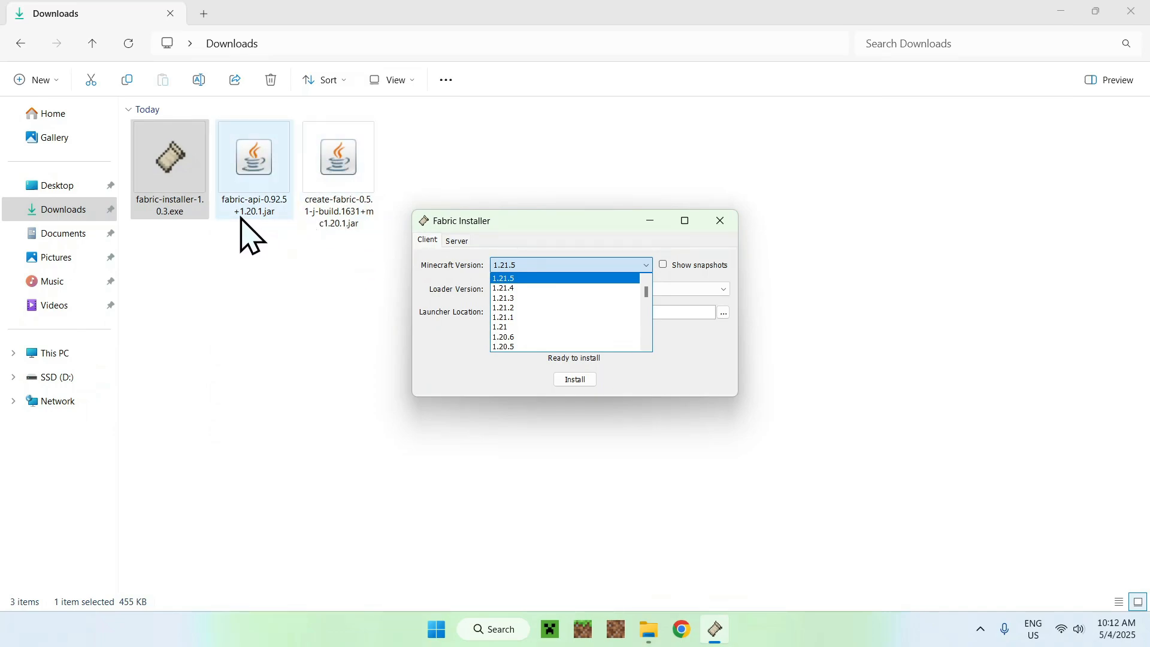
{"action": "scroll", "scroll_direction": "down", "scroll_amount": 3}
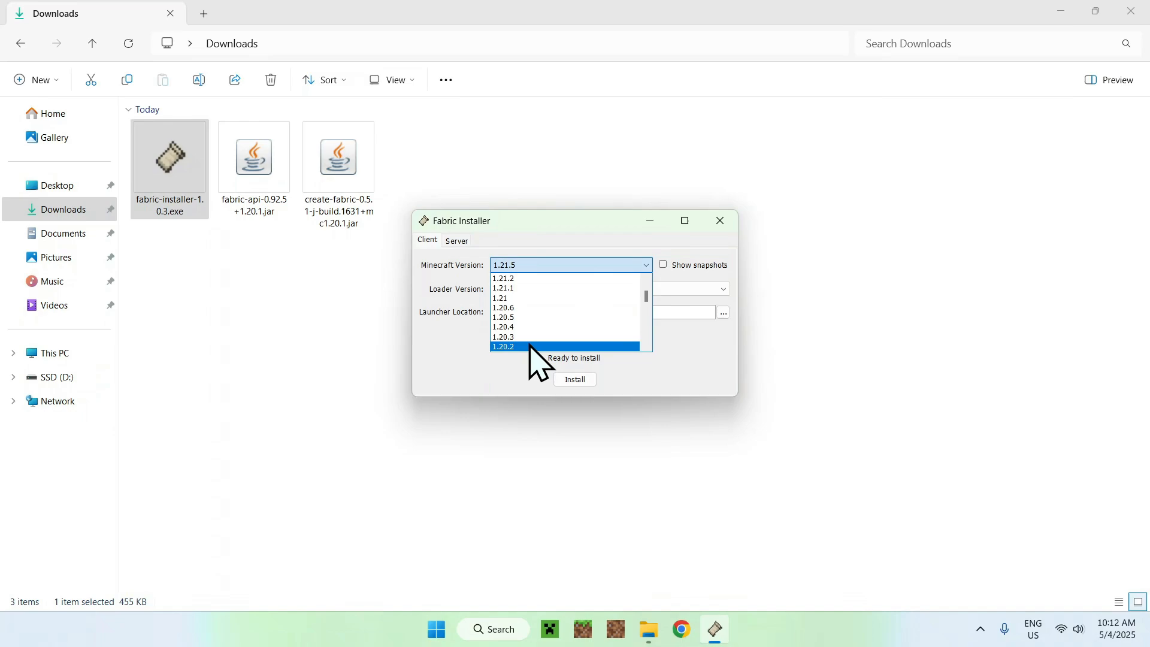
{"action": "left_click", "coordinate": [502, 347]}
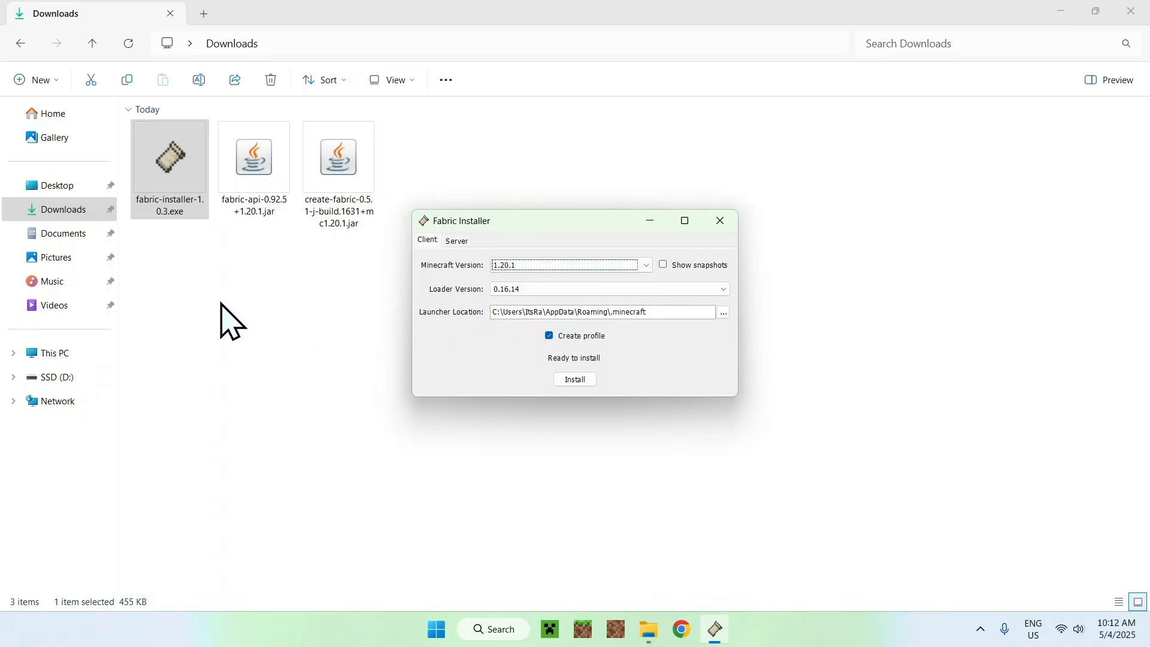
{"action": "left_click", "coordinate": [574, 379]}
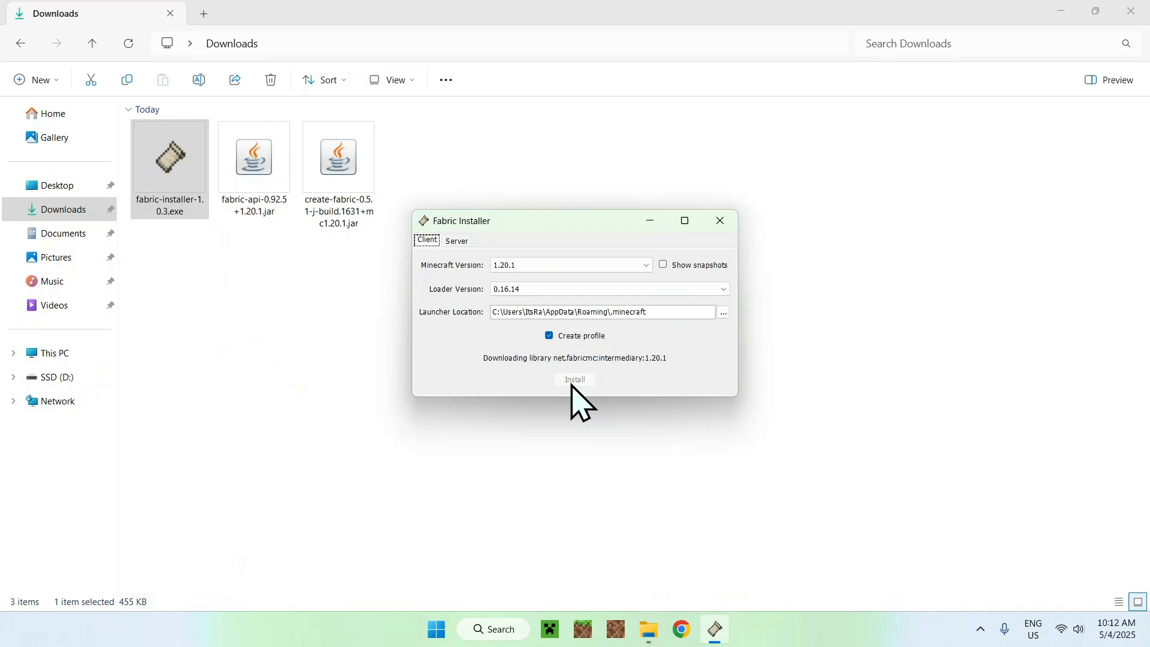
{"action": "left_click", "coordinate": [719, 221]}
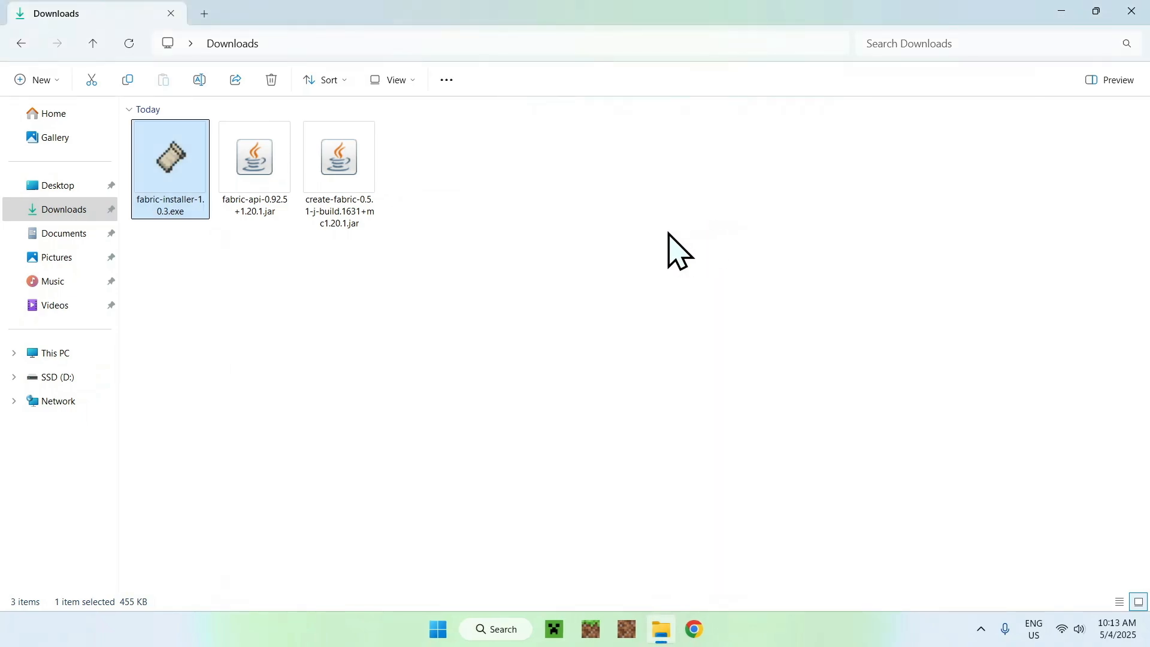
{"action": "mouse_move", "coordinate": [466, 385]}
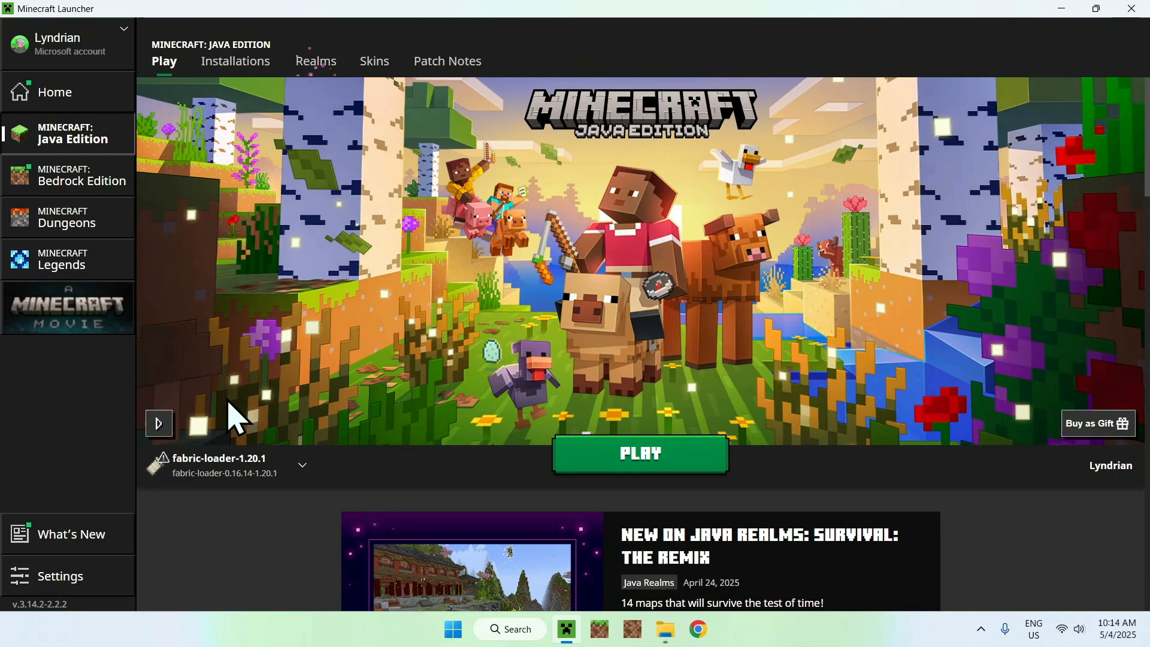
{"action": "mouse_move", "coordinate": [287, 125]}
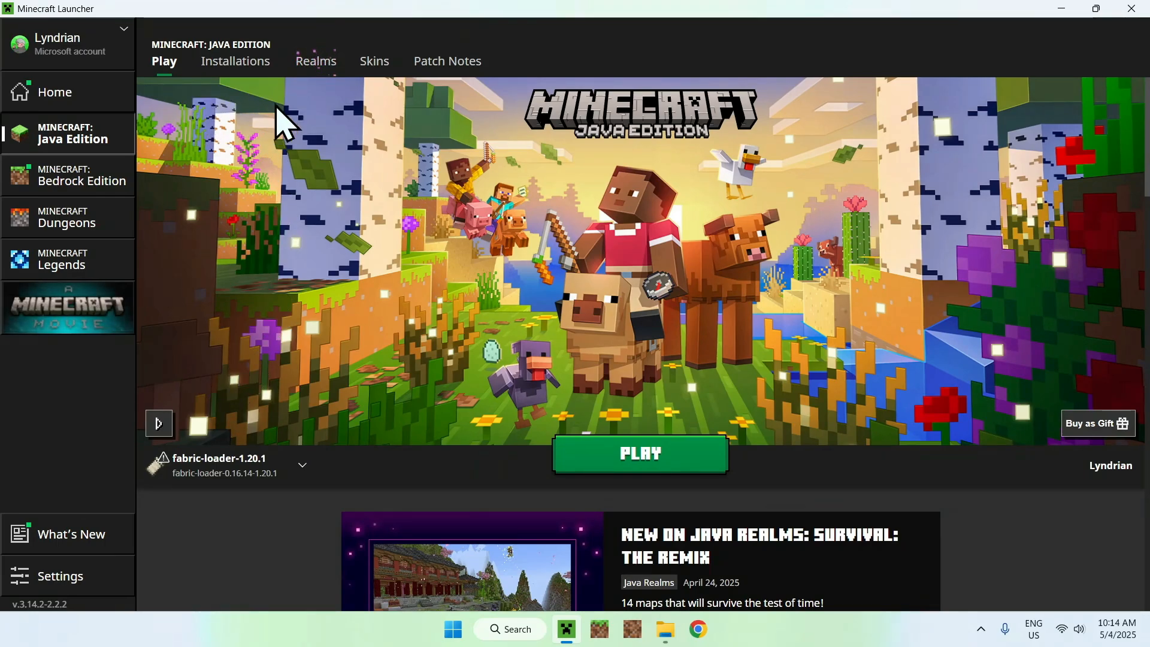
- From the launcher's Installations, open the fabric-loader-1.20.1 game folder (.minecraft)
{"action": "left_click", "coordinate": [235, 61]}
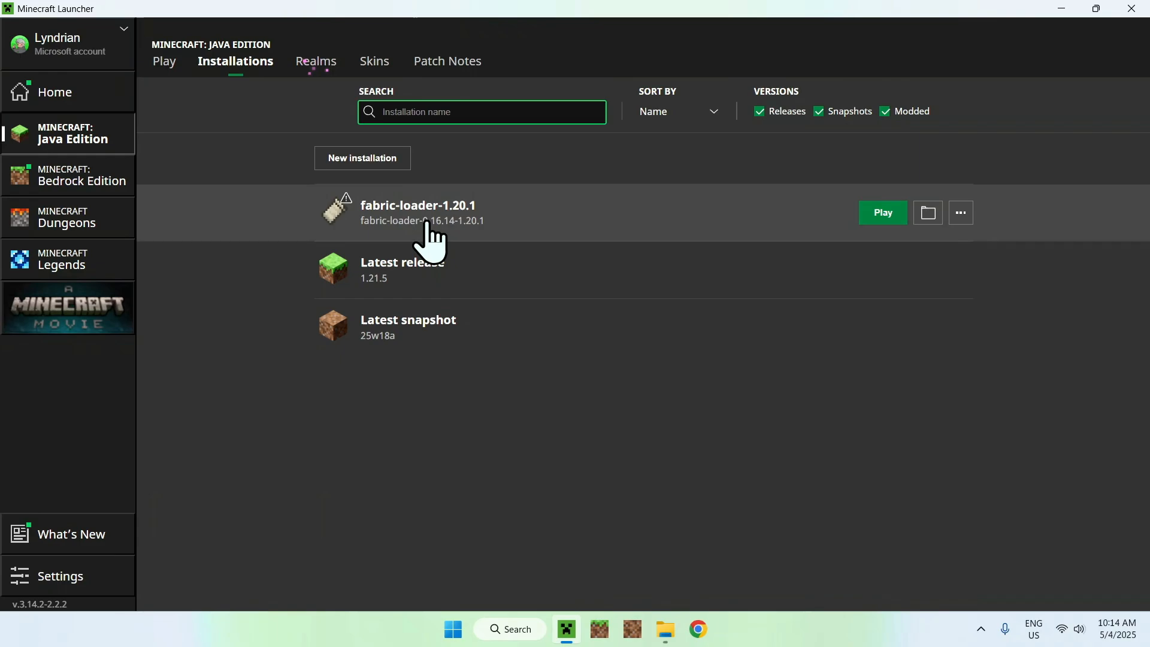
{"action": "mouse_move", "coordinate": [928, 213]}
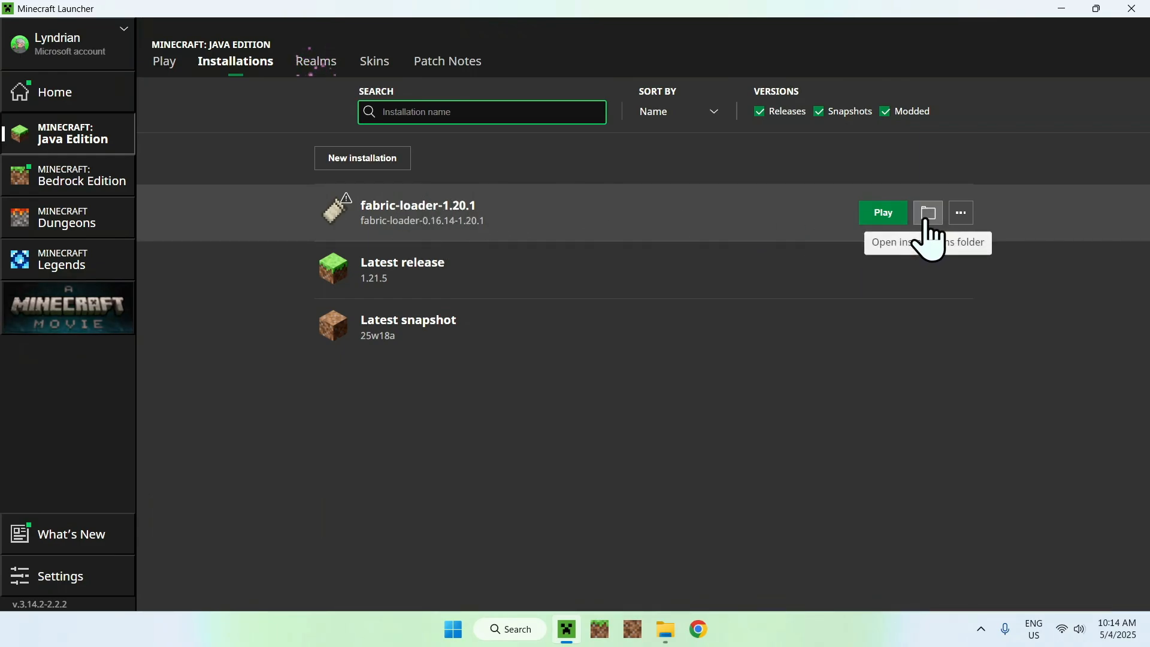
{"action": "left_click", "coordinate": [927, 213]}
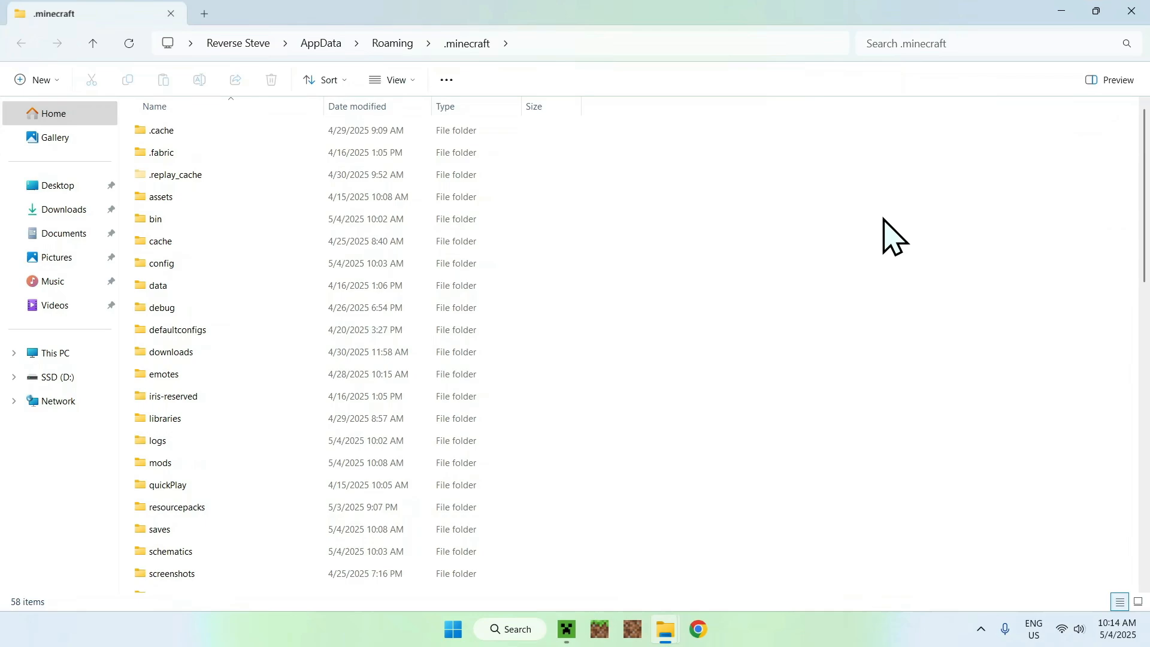
- Copy the Fabric API and Create Fabric jars from Downloads into the .minecraft mods folder
{"action": "left_click", "coordinate": [159, 463]}
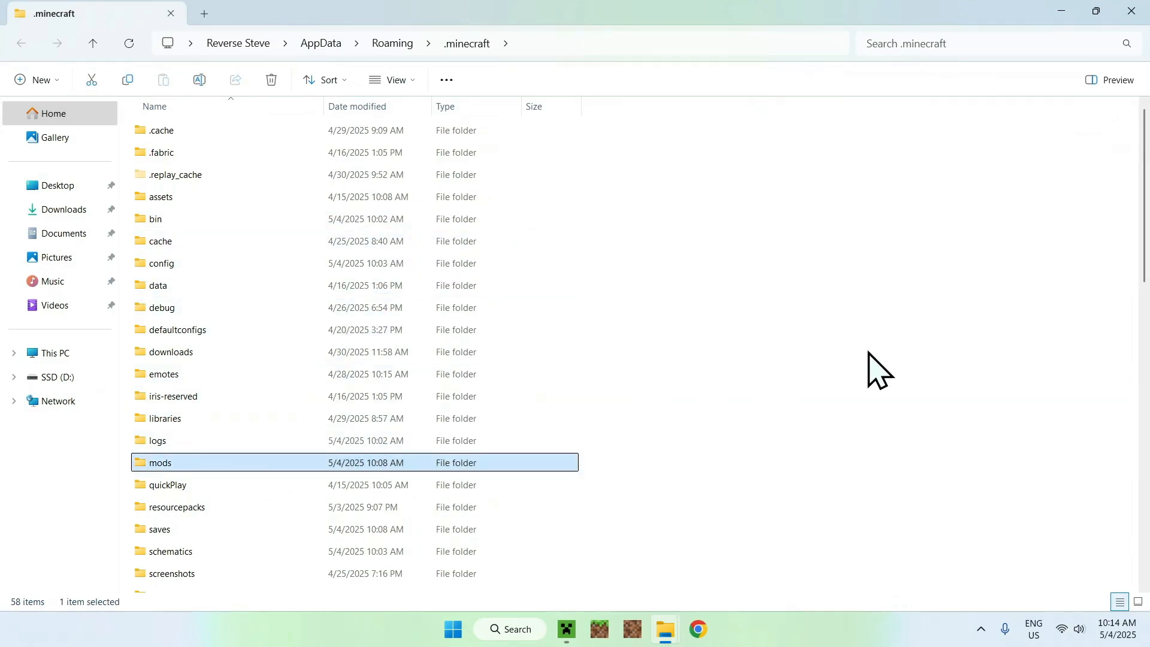
{"action": "double_click", "coordinate": [159, 463]}
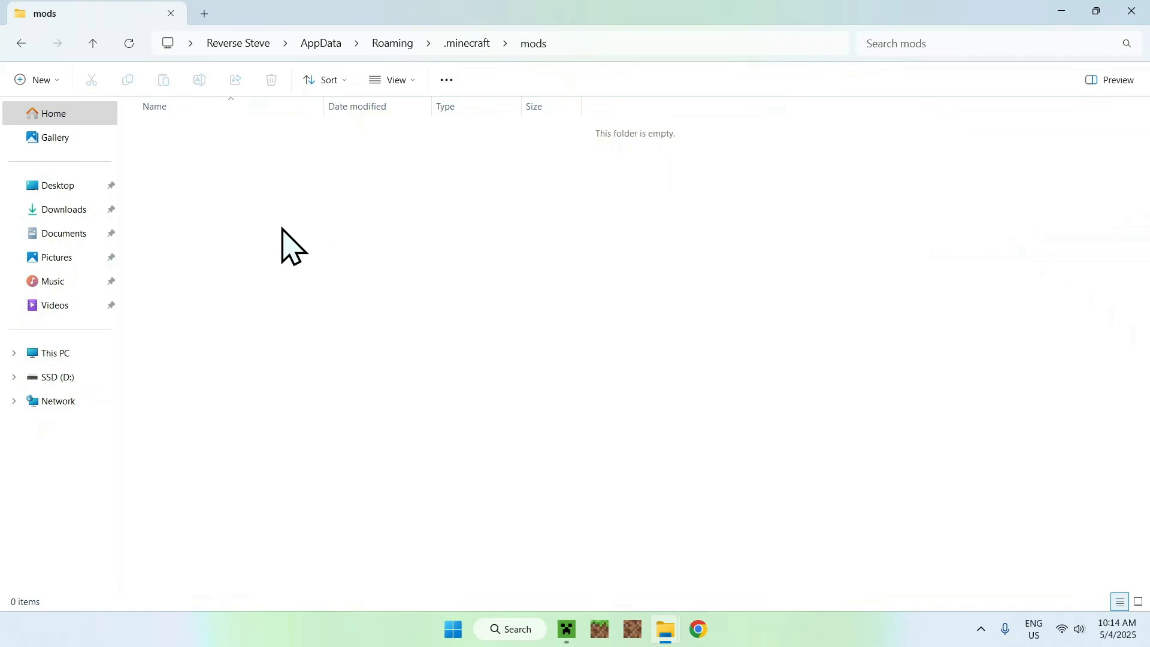
{"action": "mouse_move", "coordinate": [114, 220]}
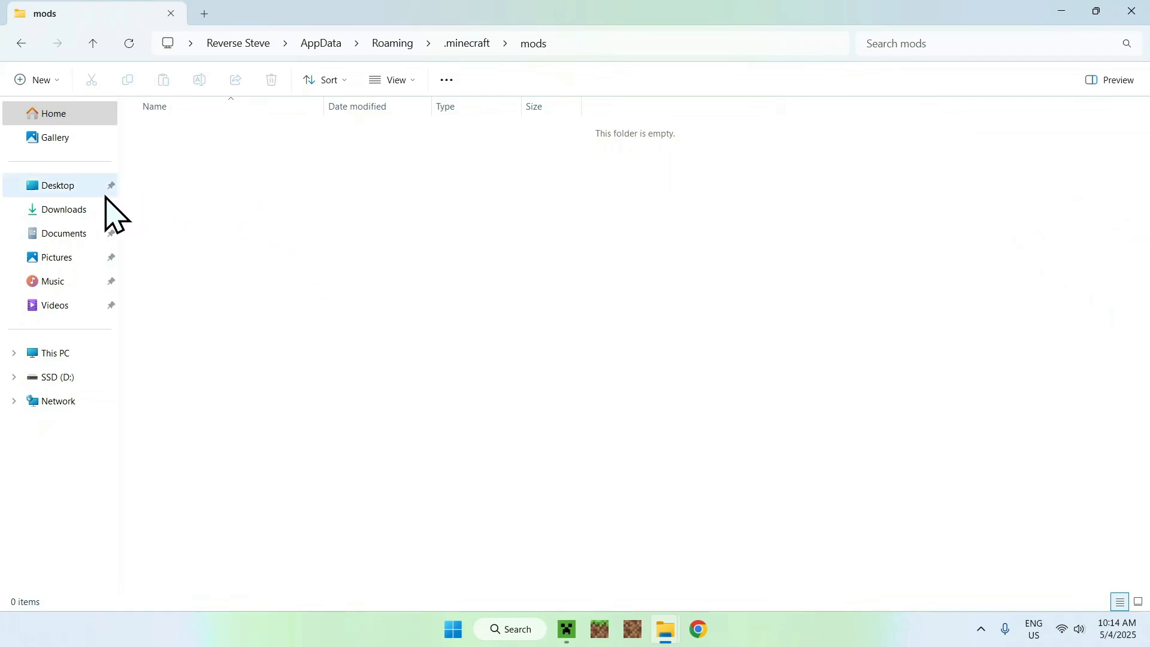
{"action": "left_click", "coordinate": [63, 209]}
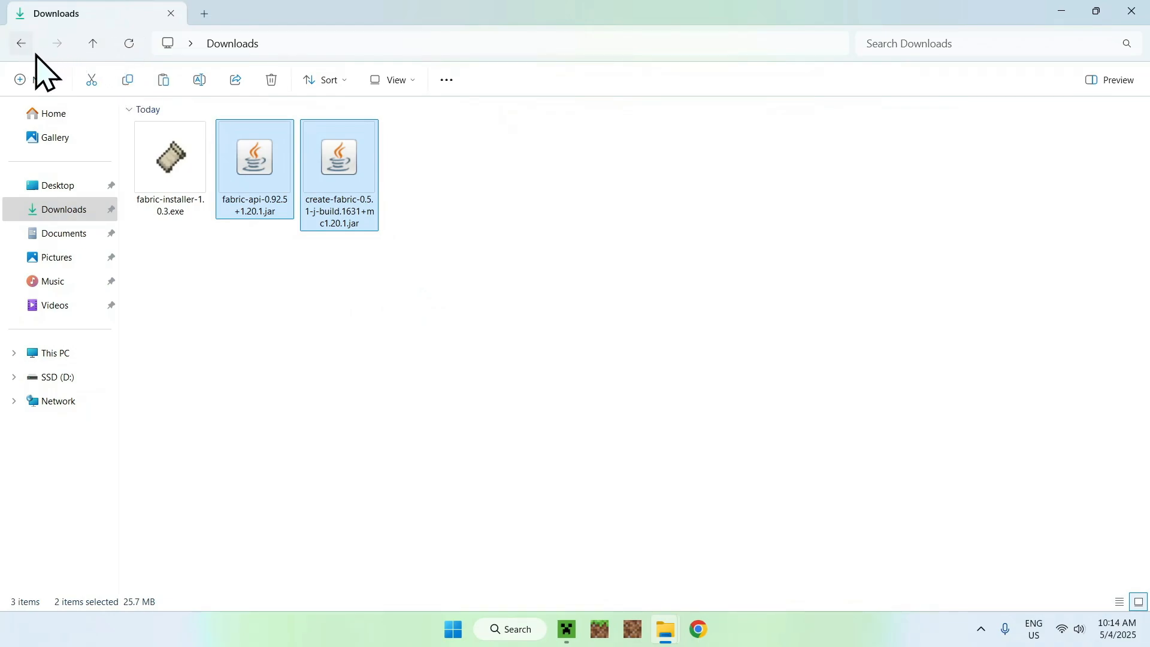
{"action": "left_click", "coordinate": [1119, 602]}
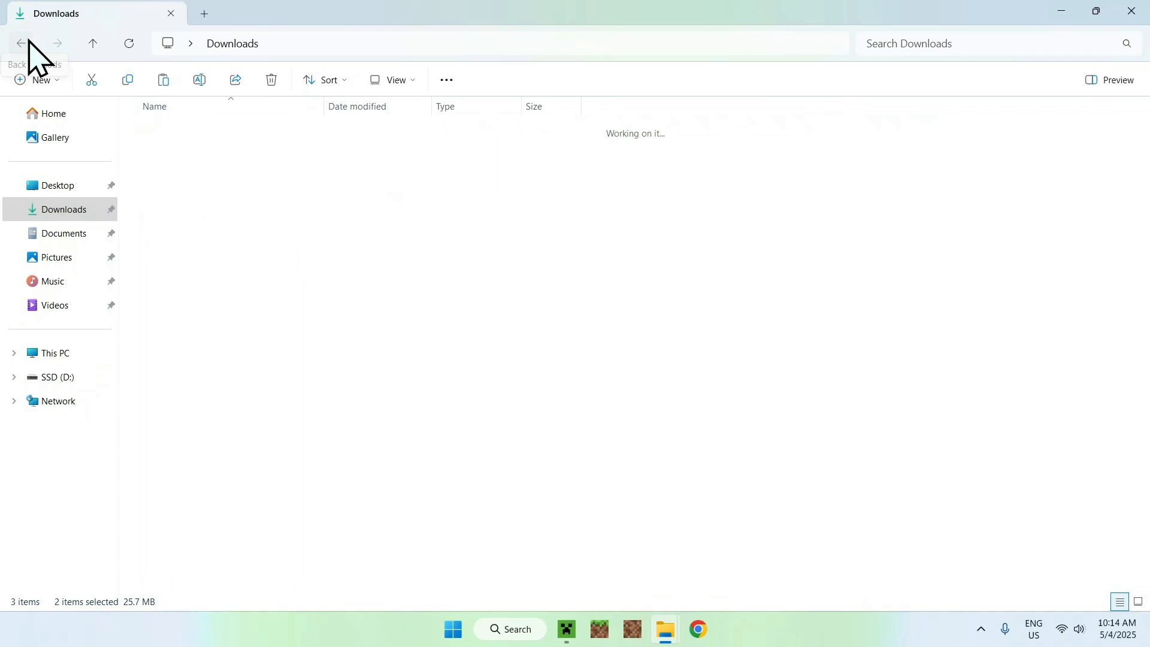
{"action": "left_click", "coordinate": [163, 79]}
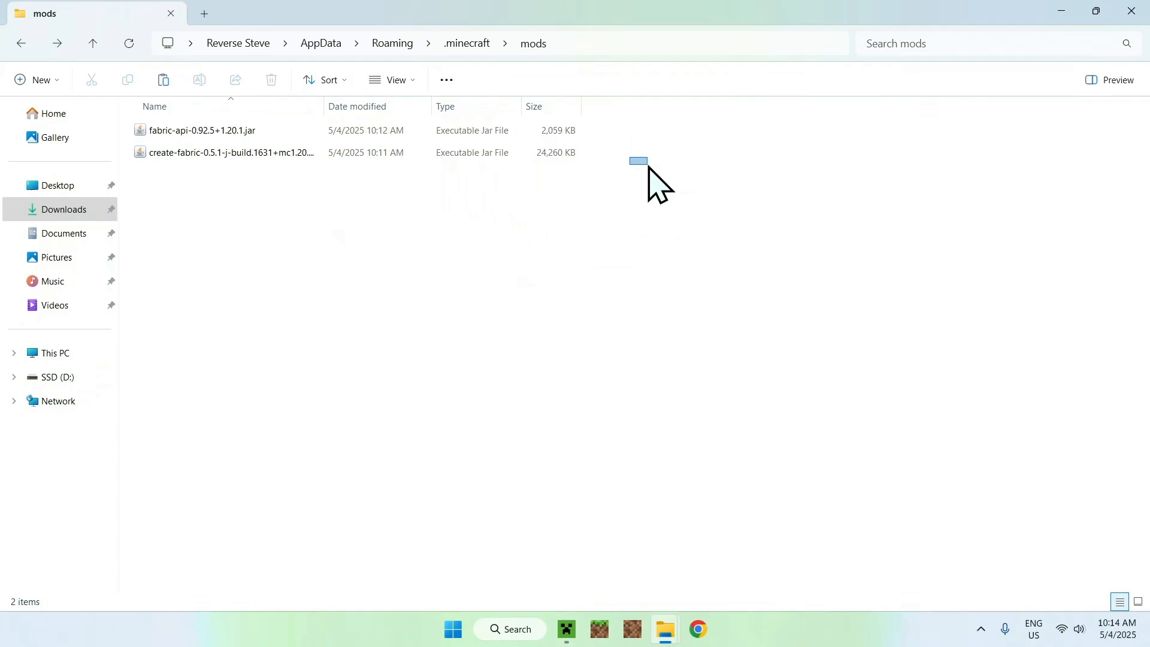
{"action": "mouse_move", "coordinate": [638, 287]}
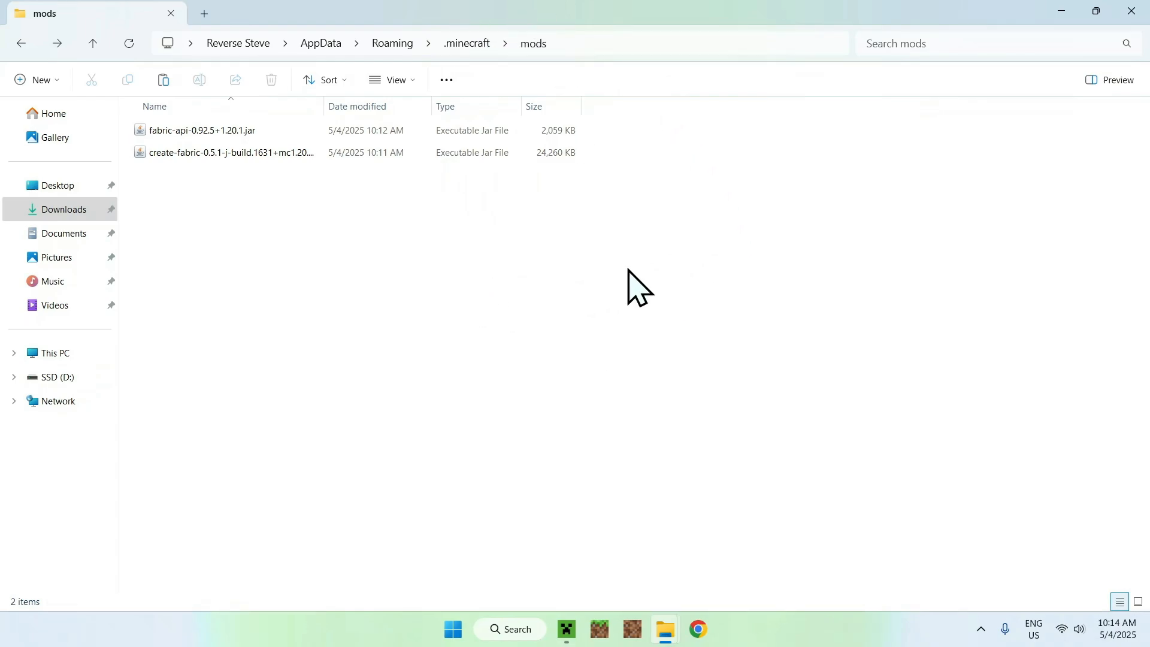
{"action": "mouse_move", "coordinate": [751, 221]}
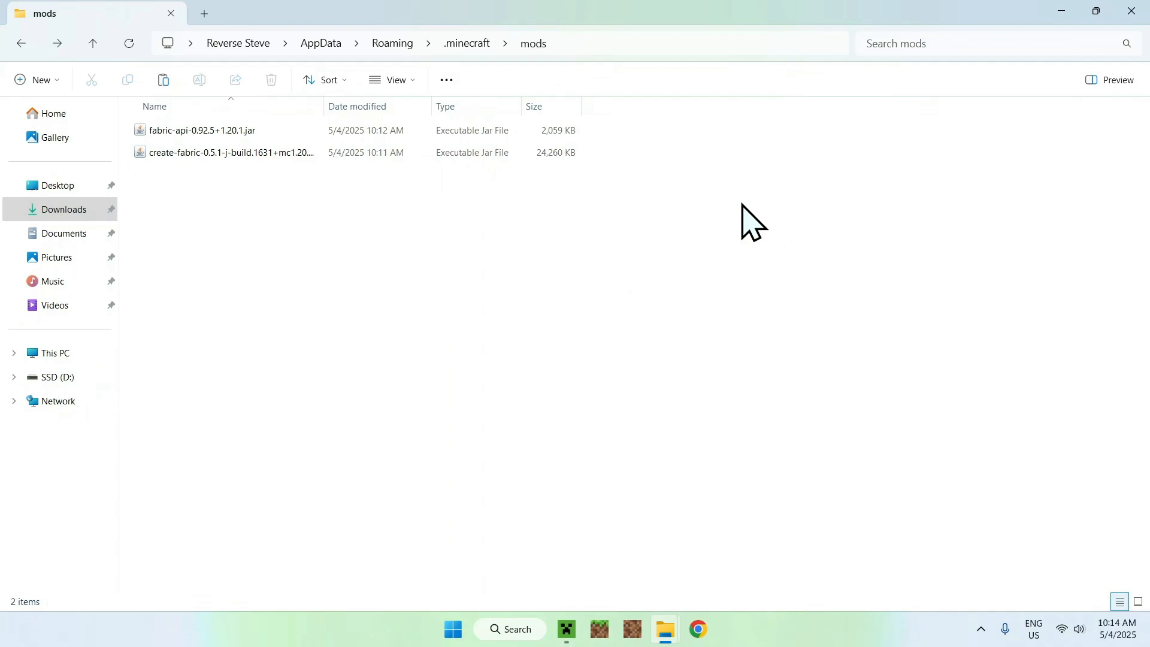
- Launch the fabric-loader-1.20.1 installation, accepting the 'I understand the risks' modded-game warning
{"action": "left_click", "coordinate": [565, 629]}
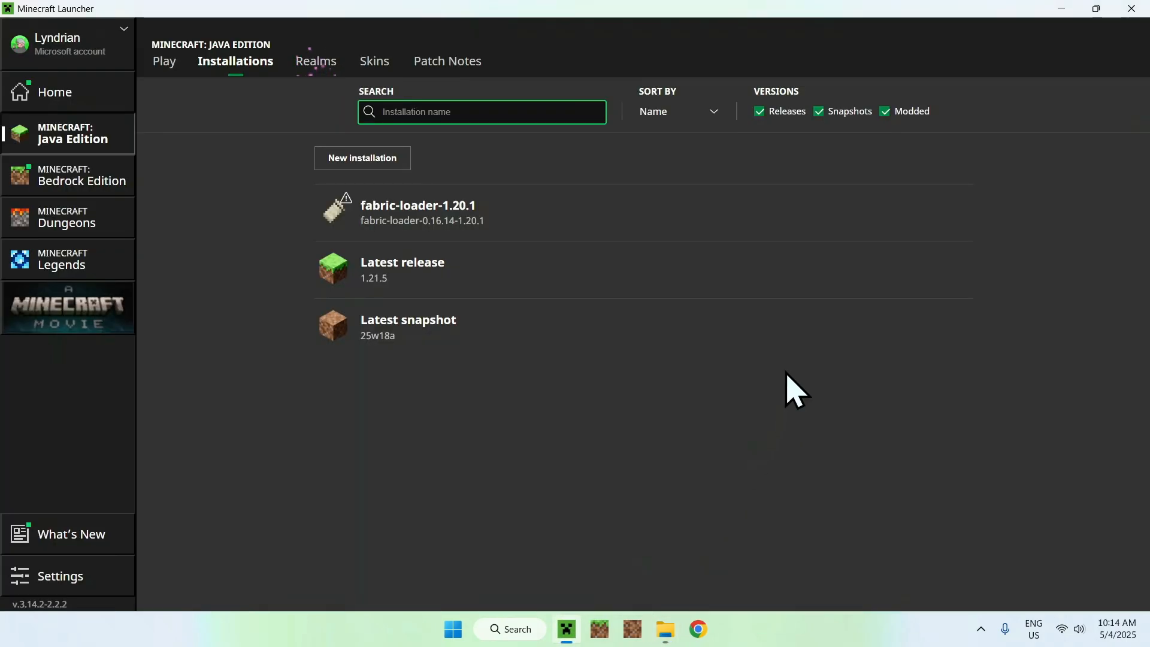
{"action": "left_click", "coordinate": [164, 61]}
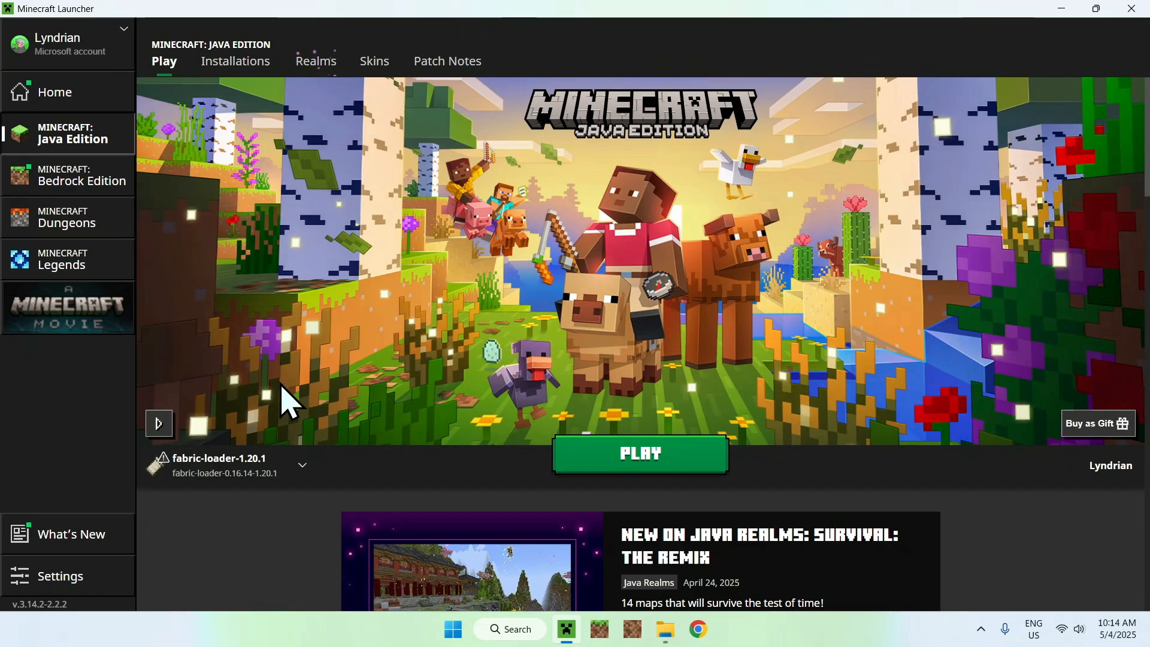
{"action": "mouse_move", "coordinate": [253, 400]}
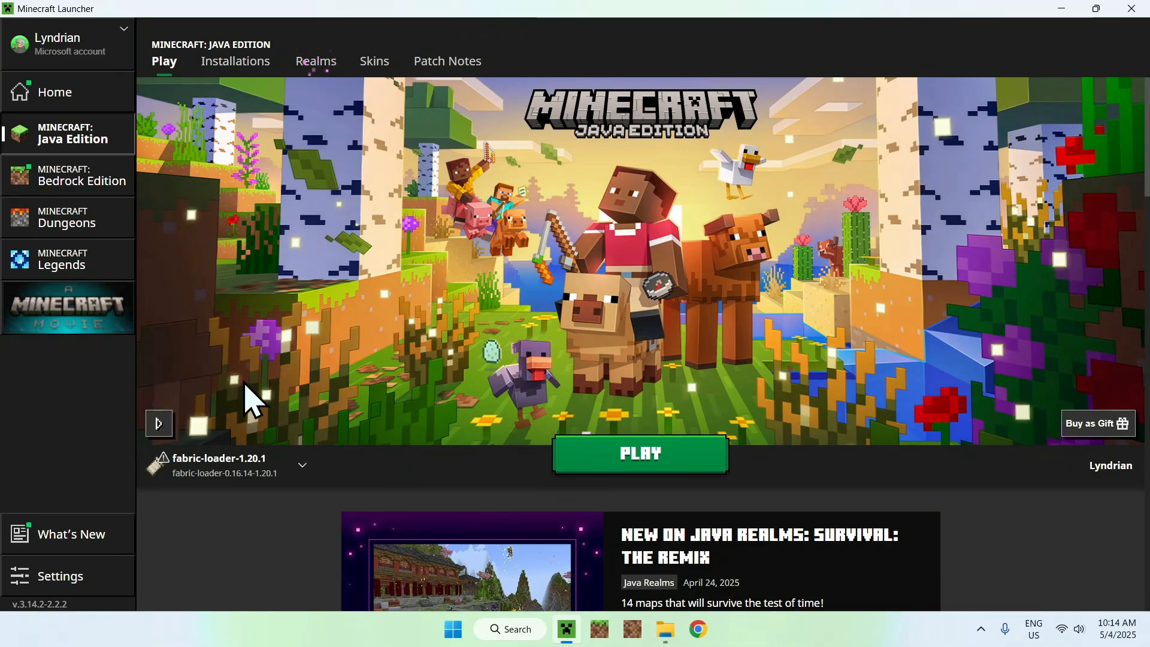
{"action": "left_click", "coordinate": [638, 453]}
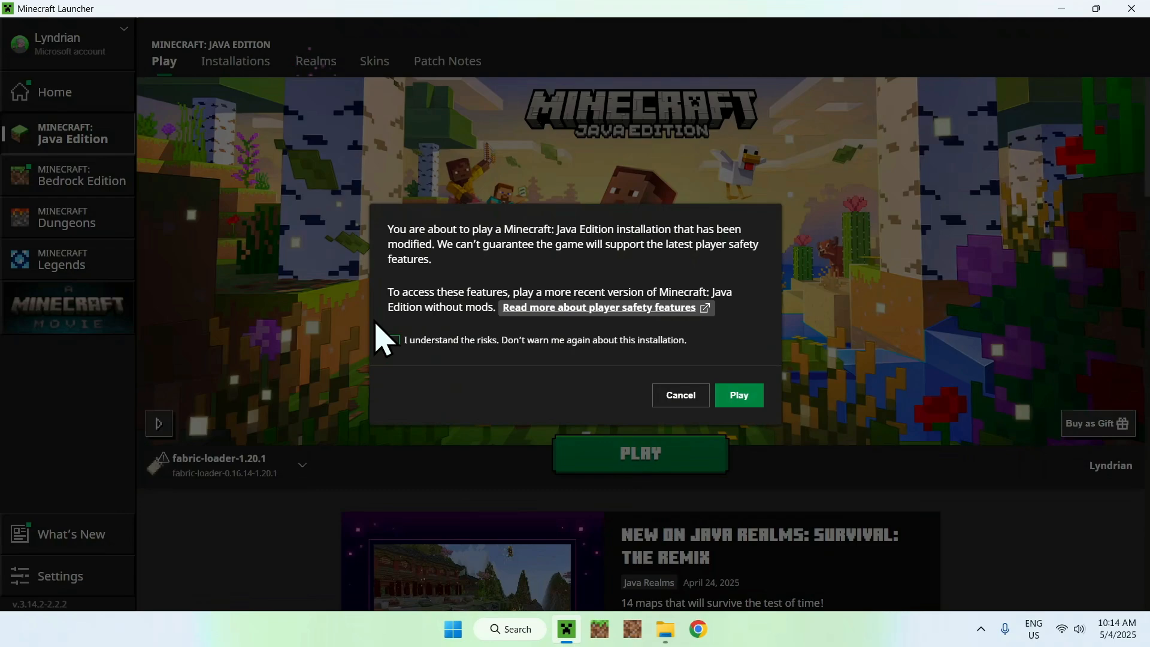
{"action": "left_click", "coordinate": [394, 339]}
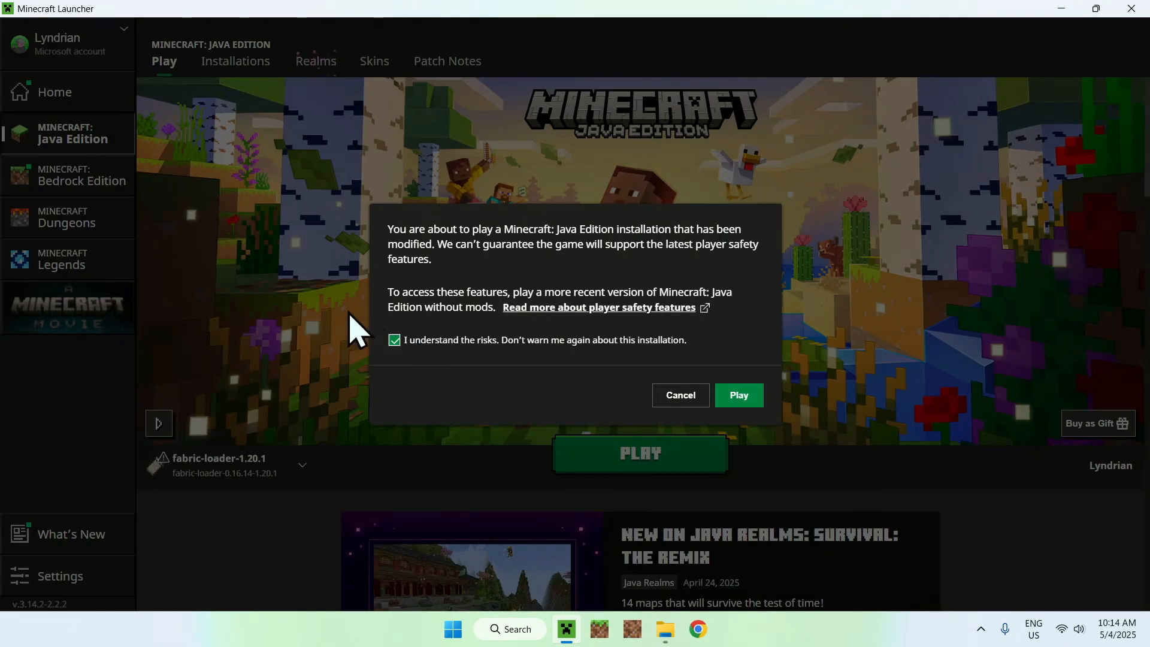
{"action": "left_click", "coordinate": [738, 394]}
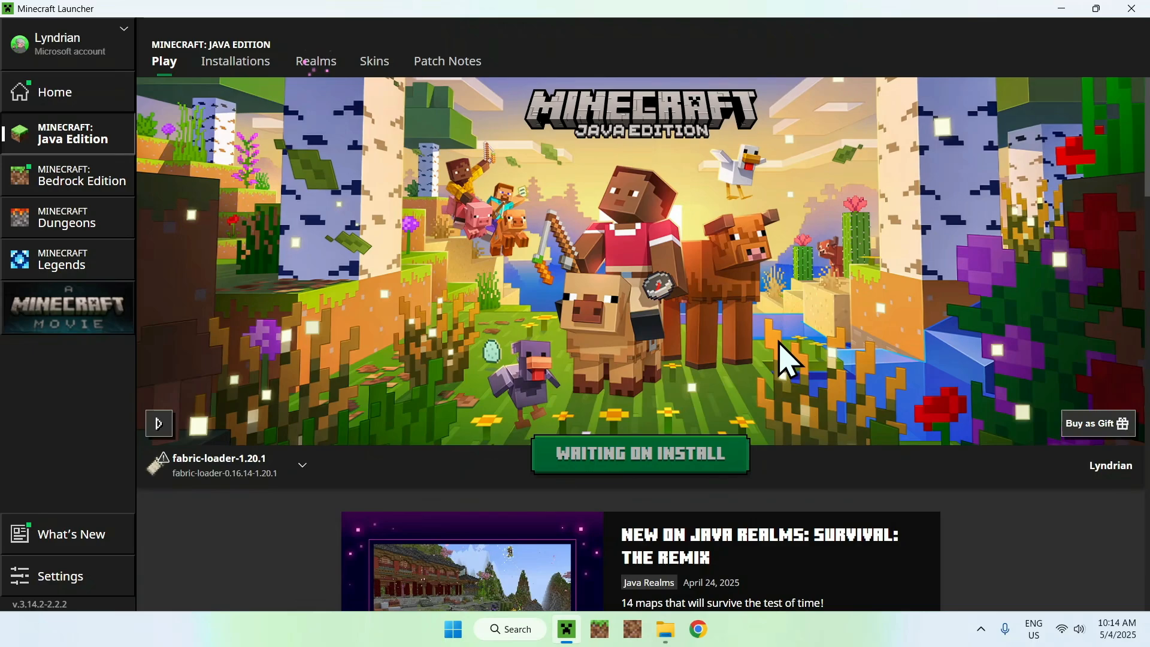
{"action": "left_click", "coordinate": [638, 453]}
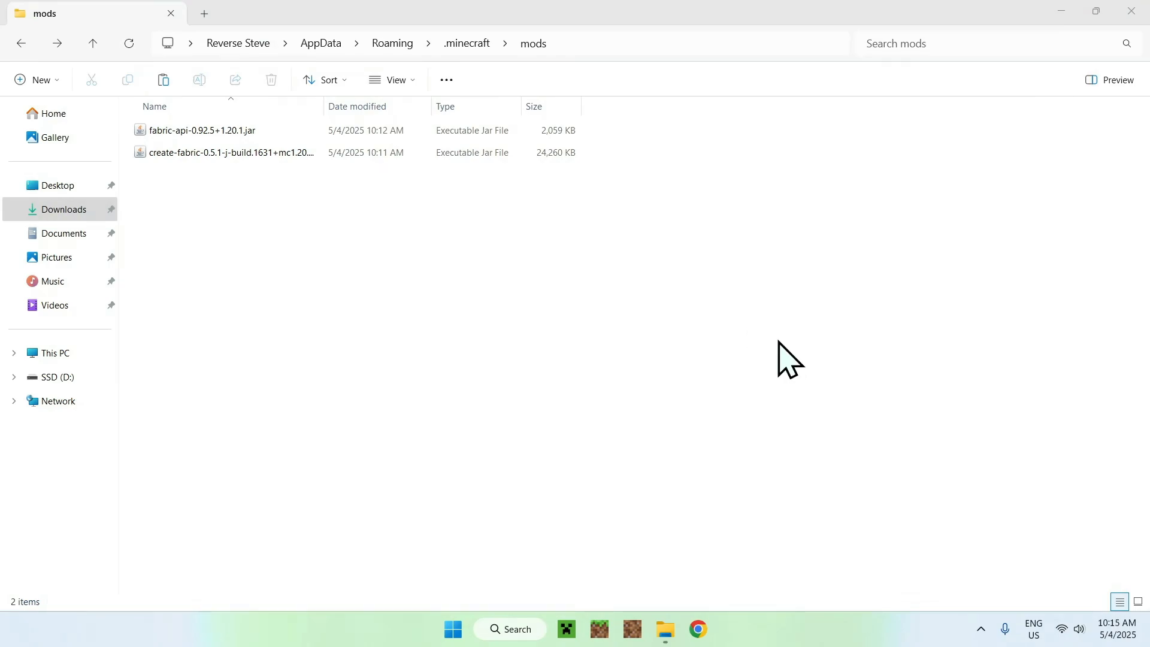
- Maximize the modded Minecraft 1.20.1 window and start Singleplayer to reach Create New World
{"action": "left_click", "coordinate": [715, 629]}
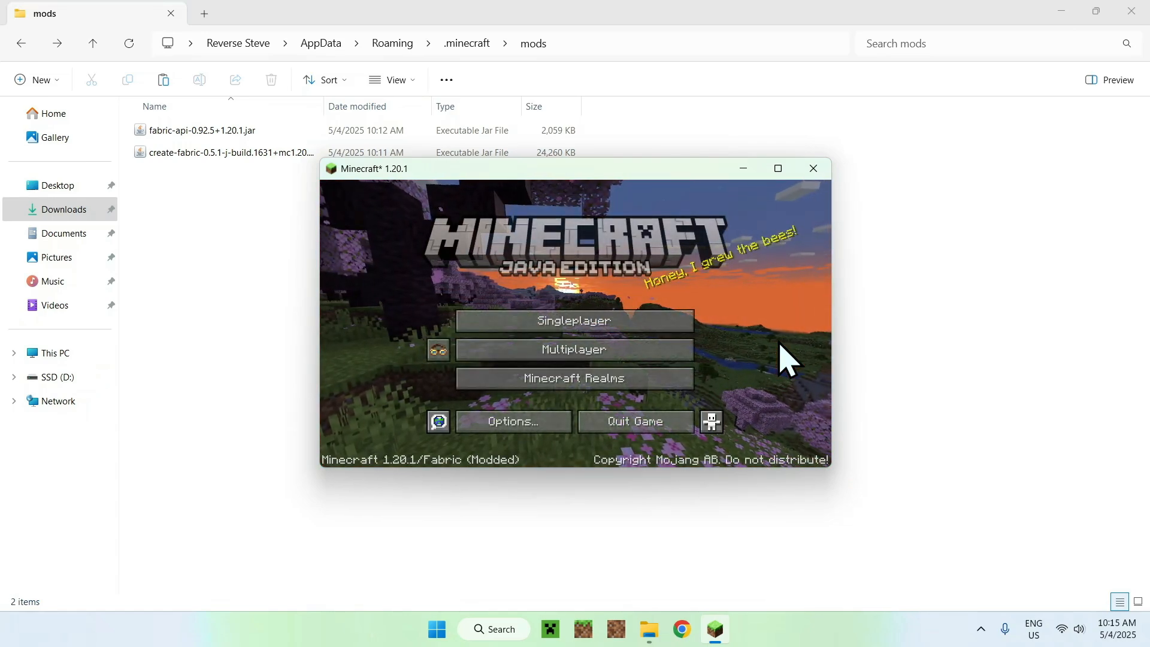
{"action": "mouse_move", "coordinate": [787, 187]}
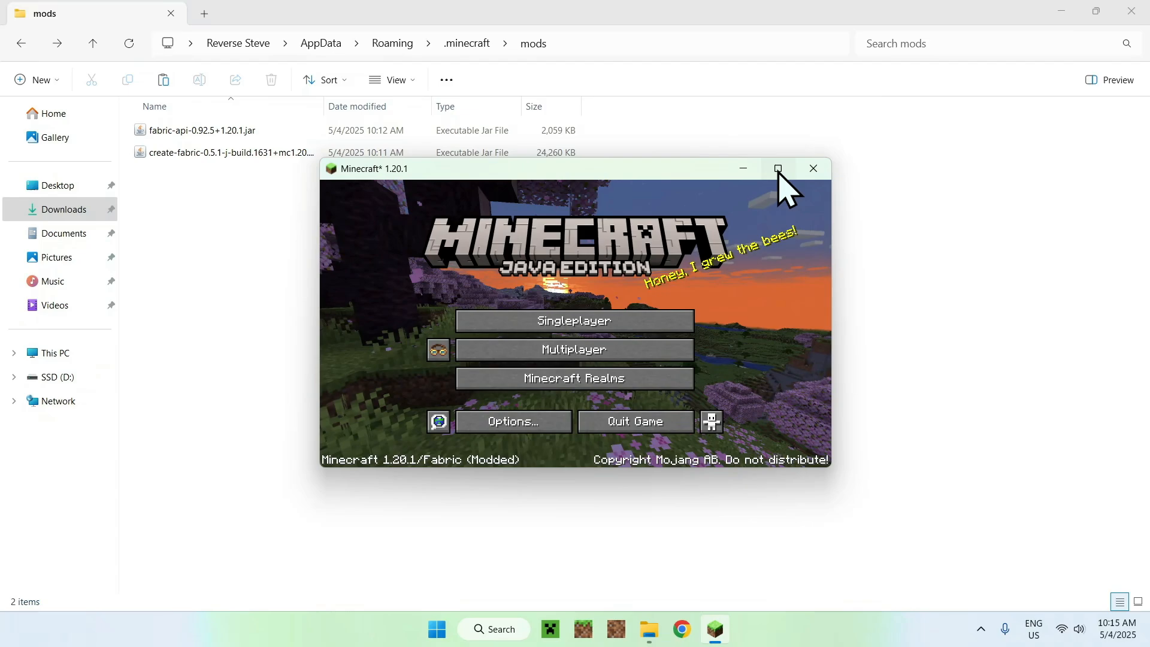
{"action": "left_click", "coordinate": [778, 168]}
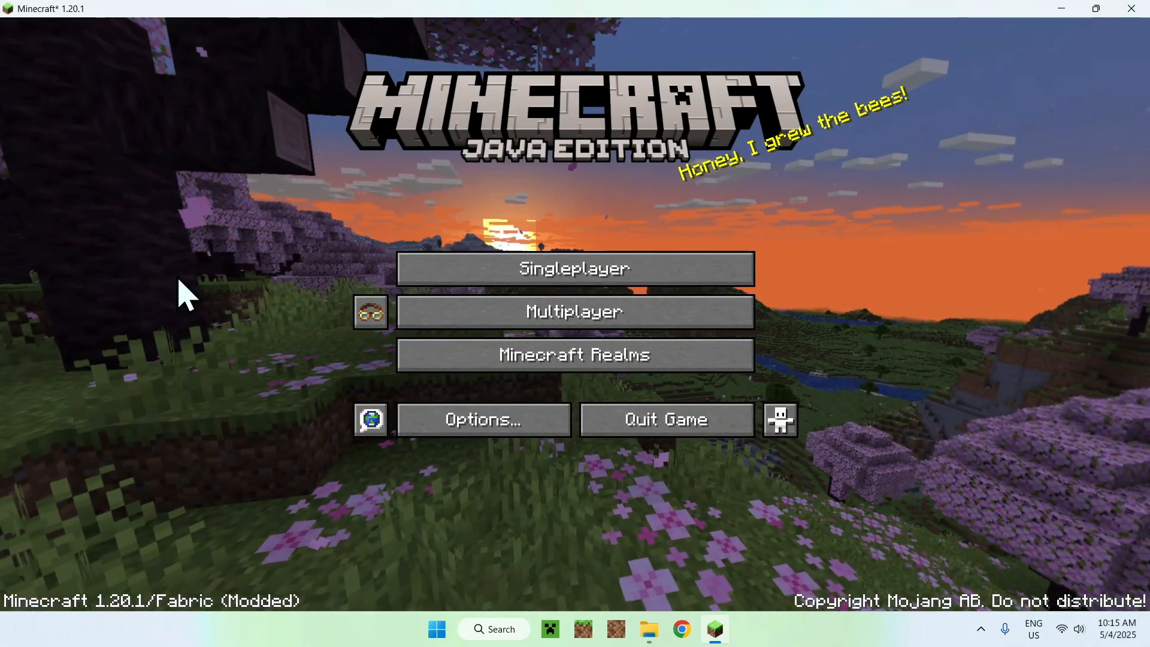
{"action": "mouse_move", "coordinate": [326, 318]}
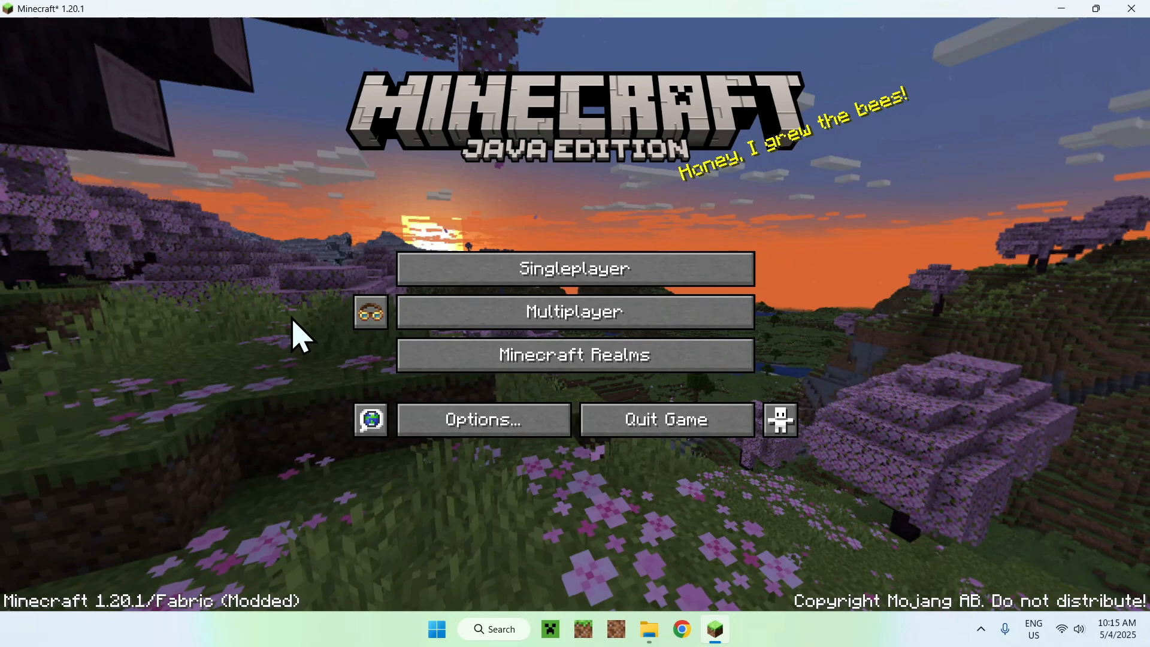
{"action": "mouse_move", "coordinate": [400, 190]}
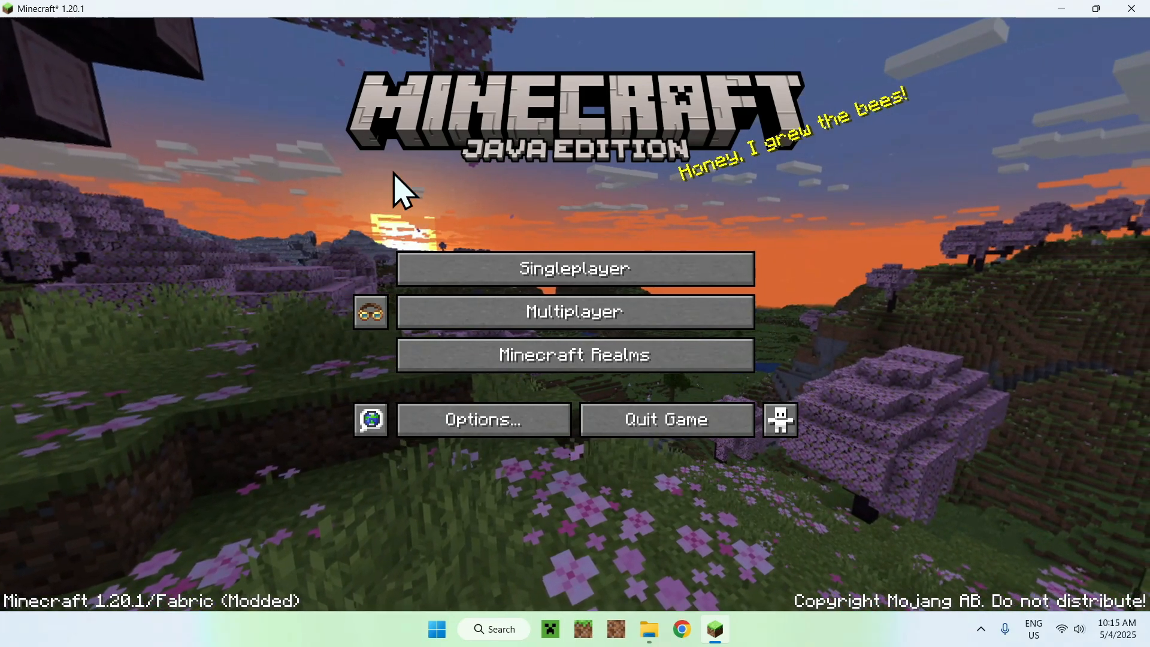
{"action": "left_click", "coordinate": [574, 269]}
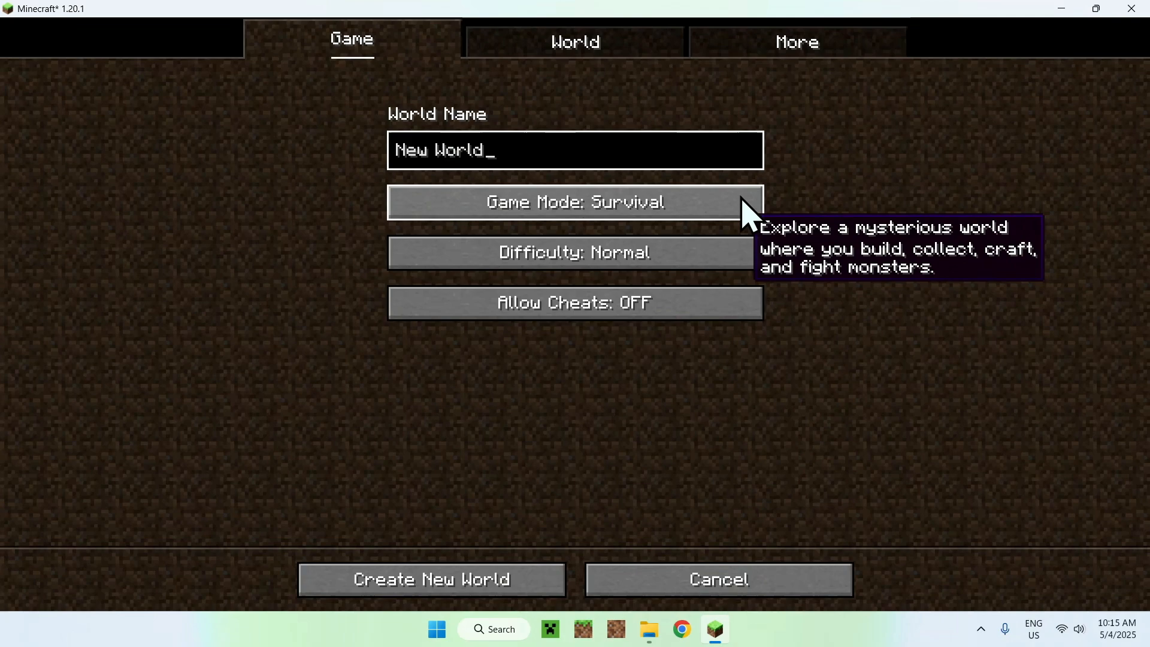
- Create the new world and wait for it to generate and load
{"action": "left_click", "coordinate": [431, 580]}
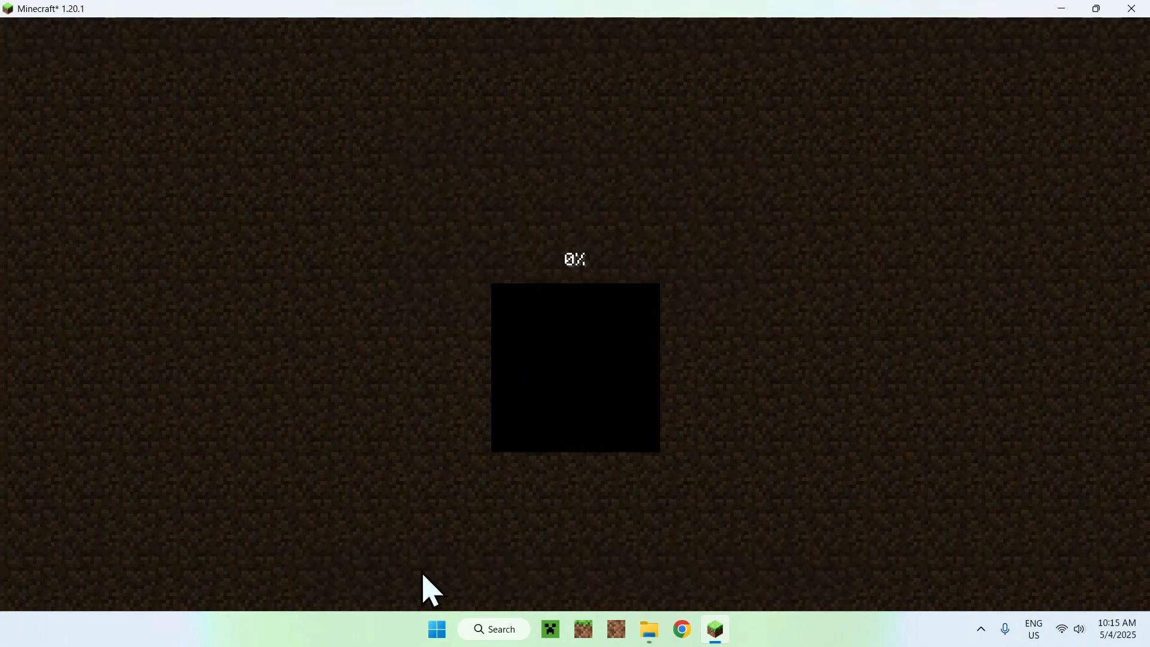
{"action": "mouse_move", "coordinate": [151, 311]}
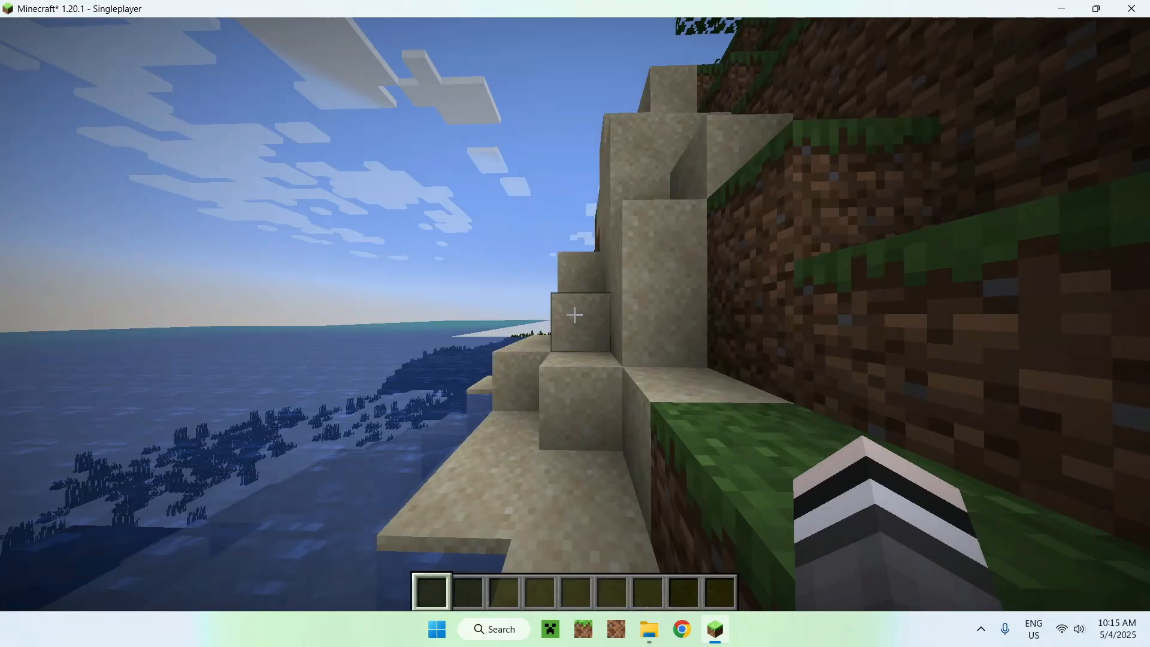
{"action": "mouse_move", "coordinate": [575, 316]}
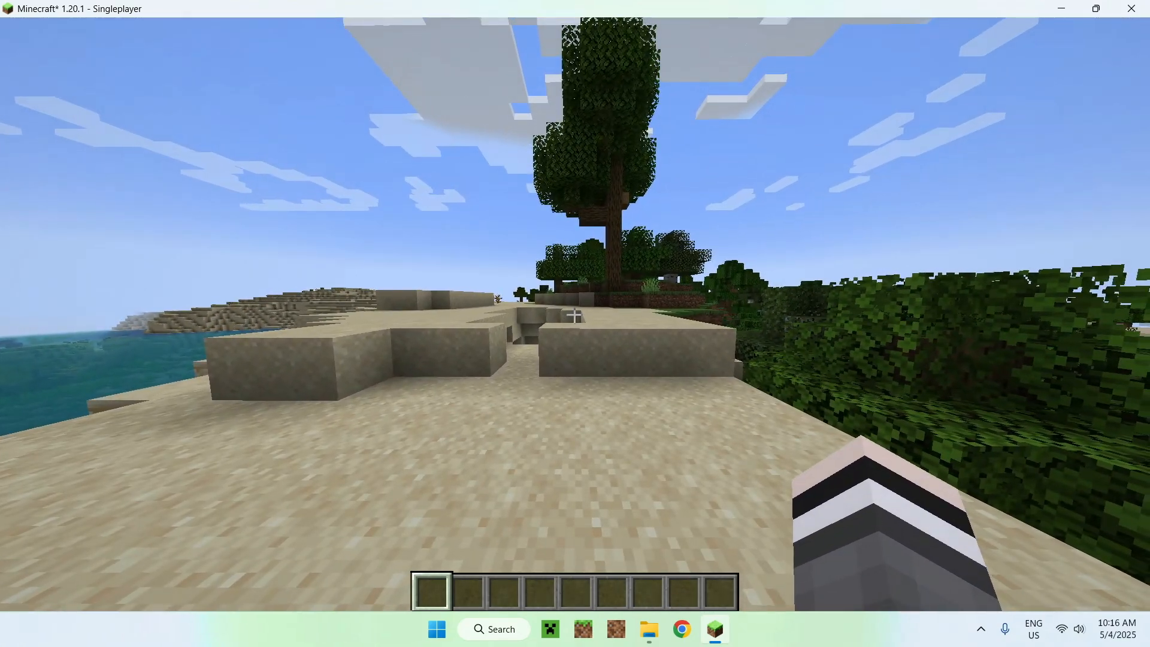
- Browse the Create mod's items in the creative inventory and place a Create block in the hotbar
{"action": "key", "text": "e"}
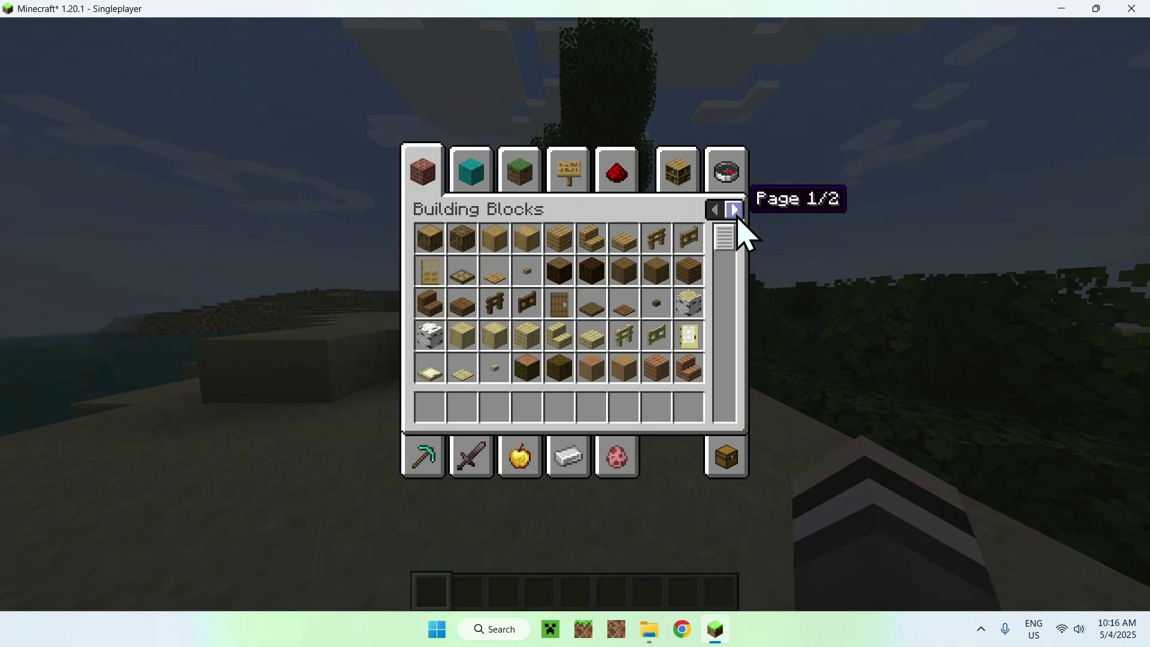
{"action": "mouse_move", "coordinate": [716, 210]}
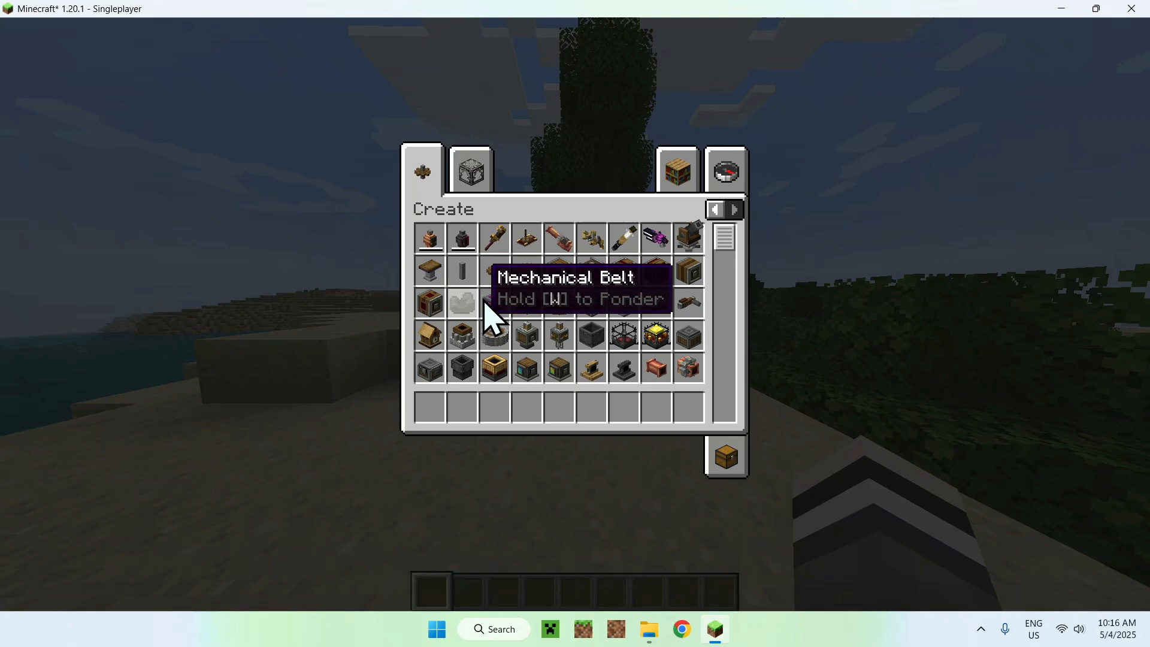
{"action": "mouse_move", "coordinate": [547, 374]}
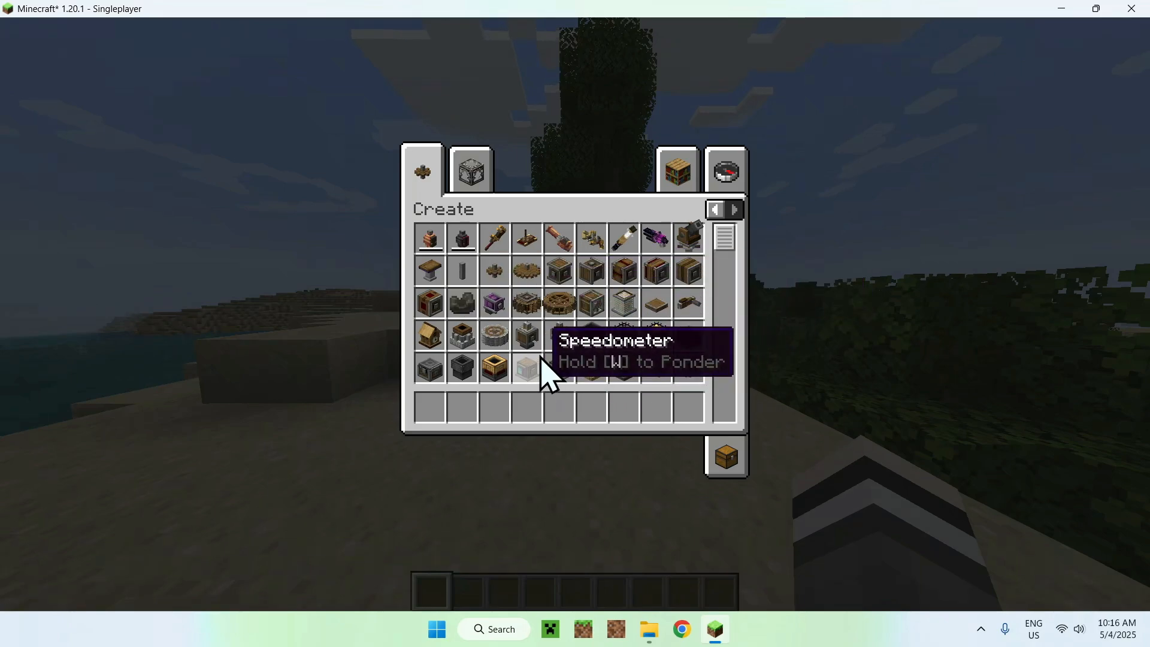
{"action": "scroll", "scroll_direction": "down", "scroll_amount": 3}
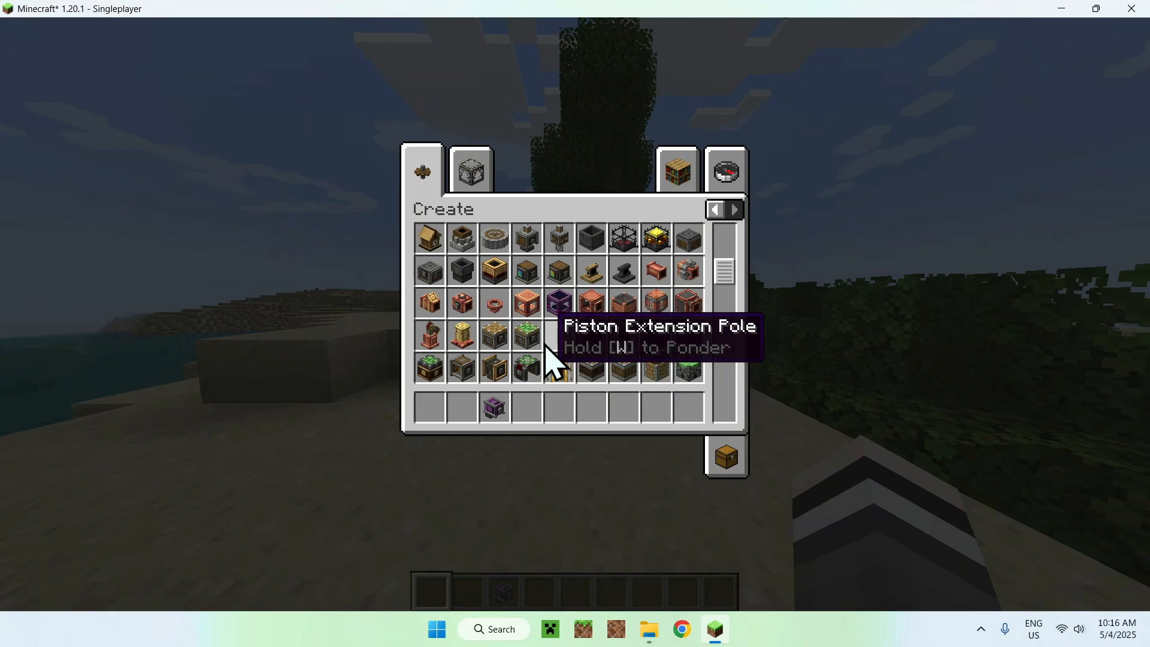
{"action": "mouse_move", "coordinate": [535, 411]}
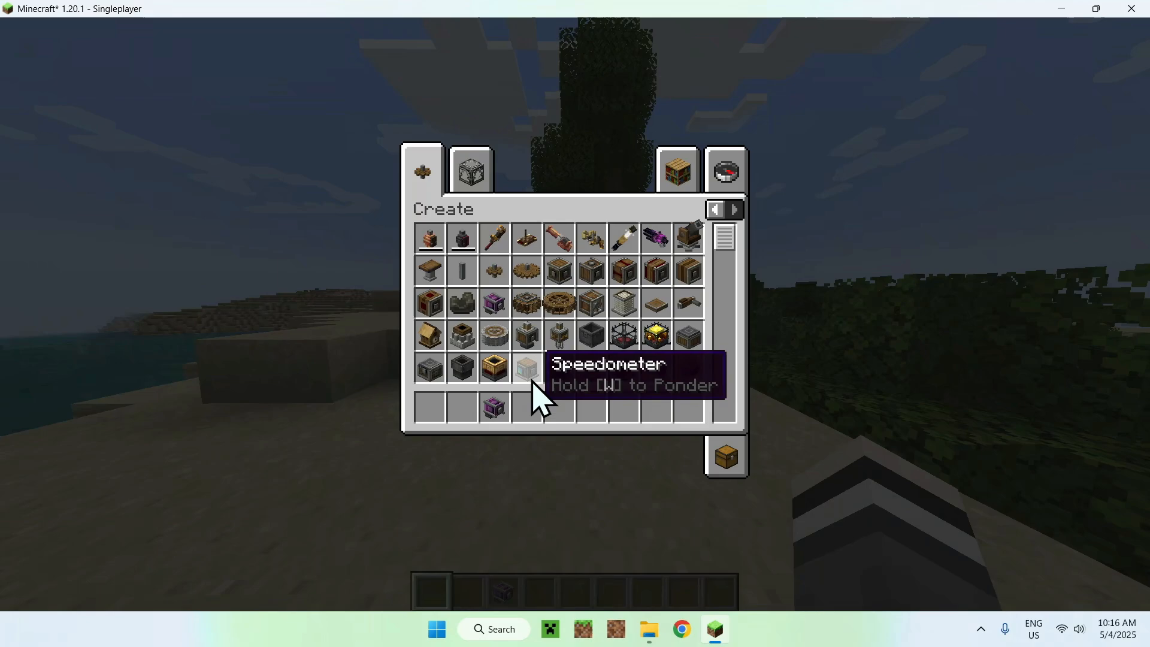
{"action": "key", "text": "Escape"}
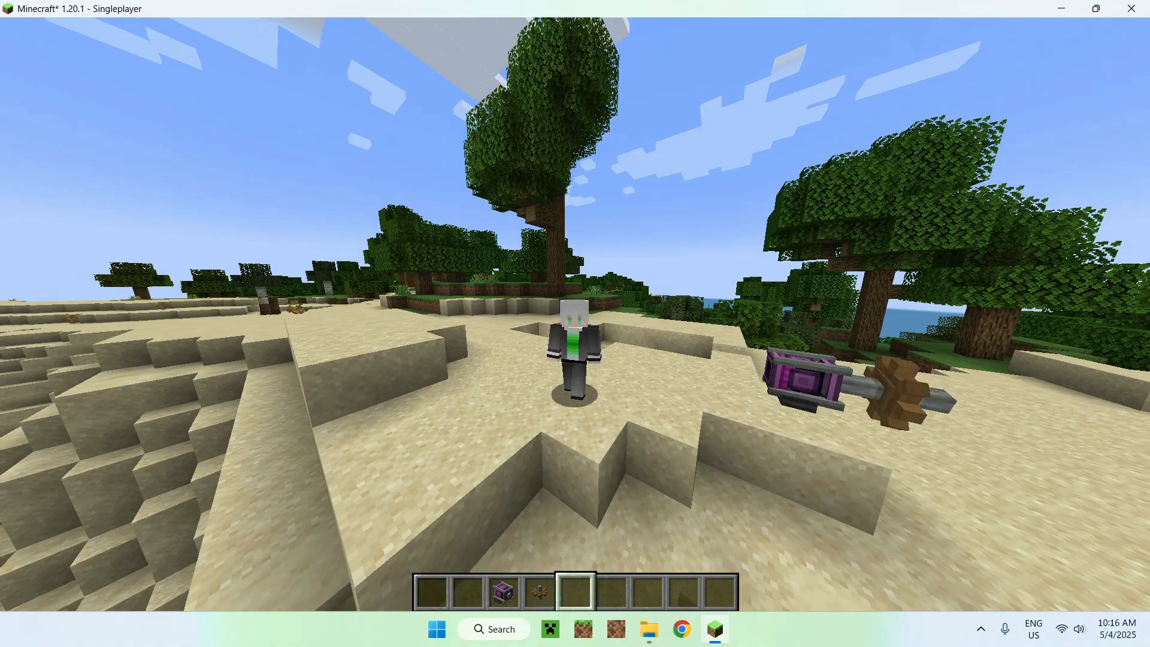
{"action": "mouse_move", "coordinate": [575, 323]}
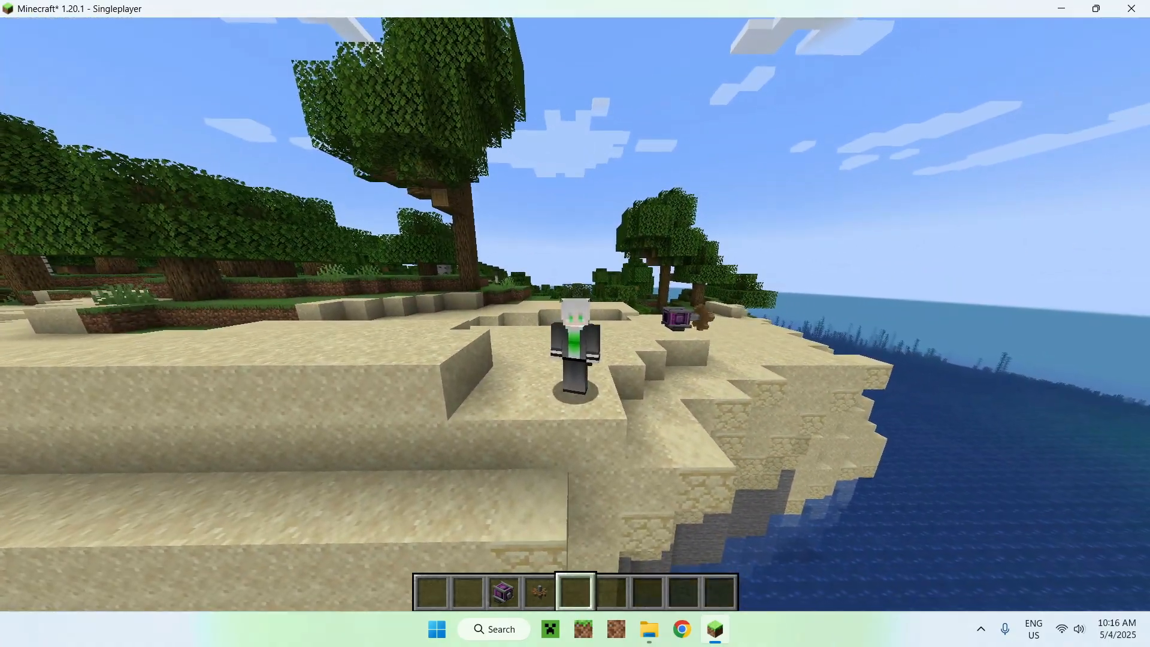